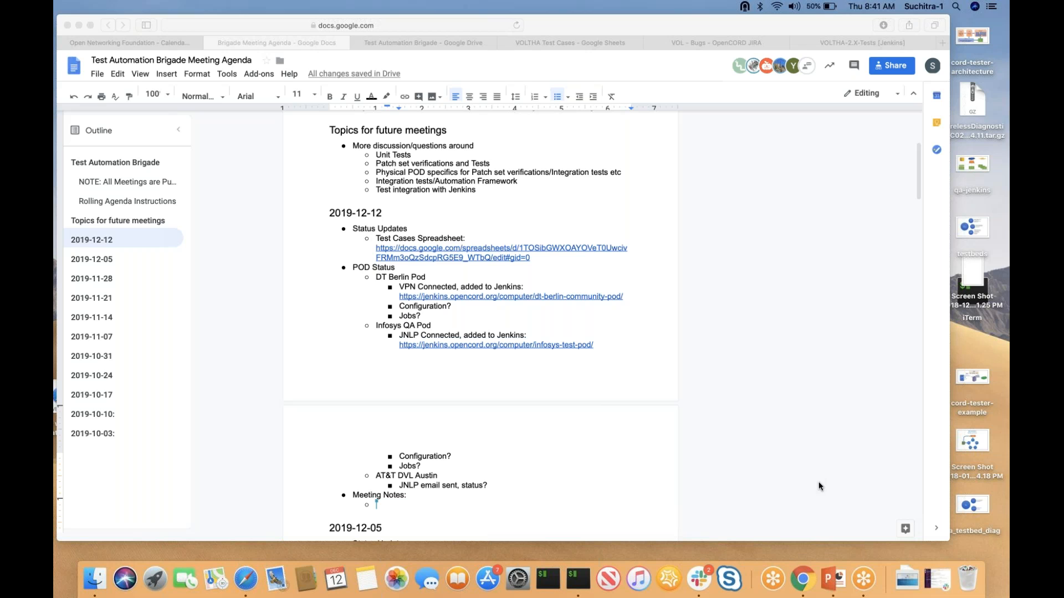
{"action": "mouse_move", "coordinate": [931, 25]}
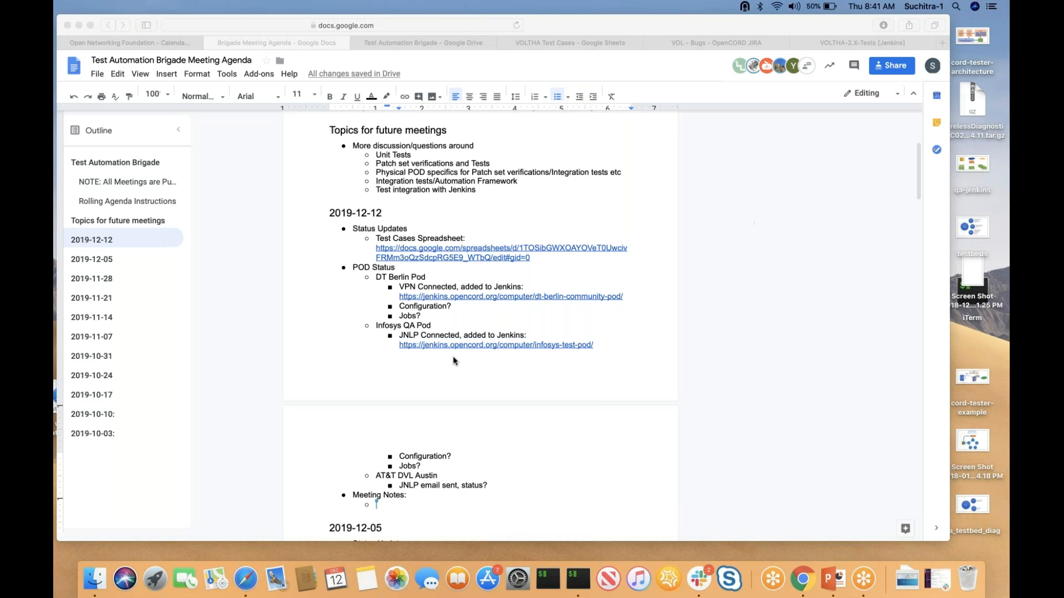
{"action": "mouse_move", "coordinate": [484, 395]}
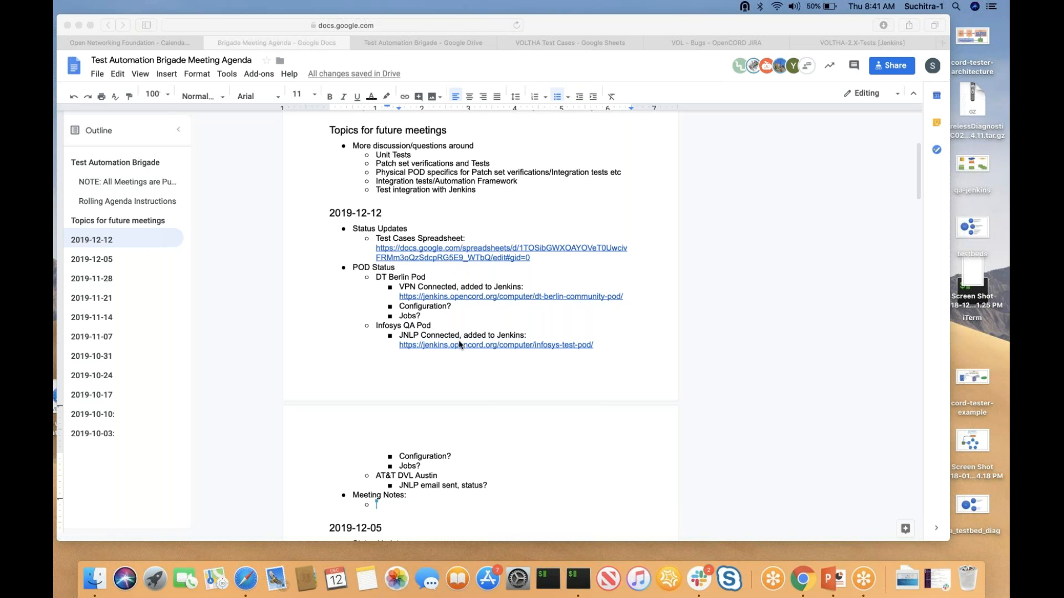
{"action": "mouse_move", "coordinate": [404, 242]}
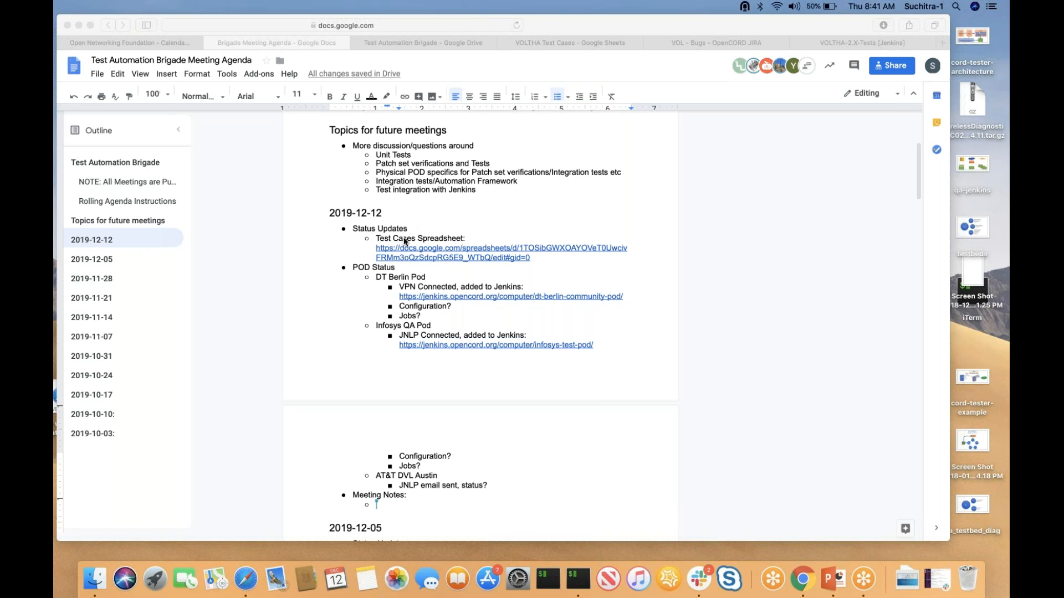
{"action": "mouse_move", "coordinate": [490, 243]}
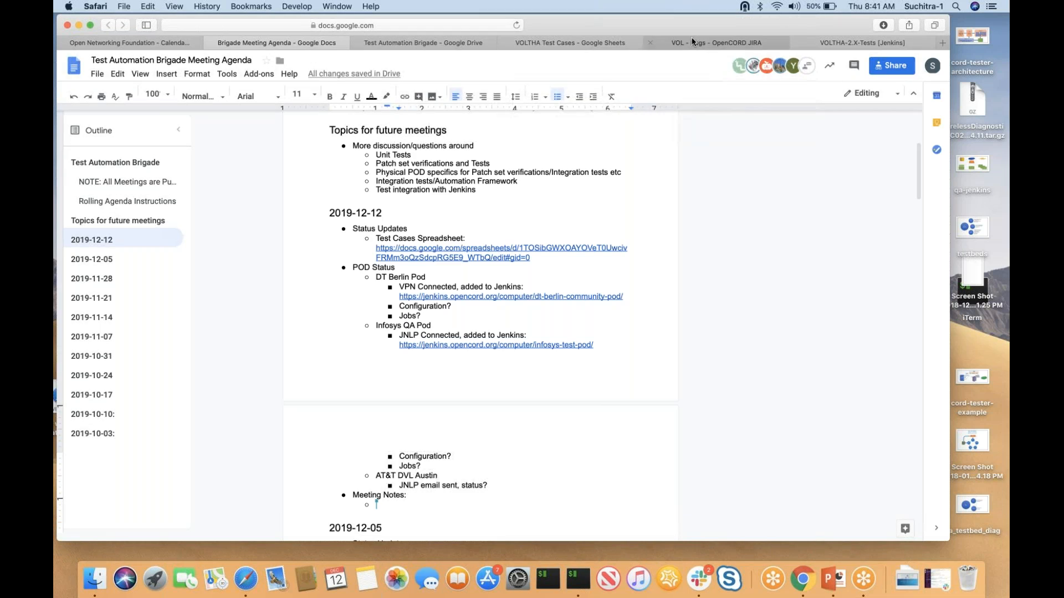
Sign in to OpenCORD JIRA from the VOL - Bugs dashboard's Login gadget.
{"action": "left_click", "coordinate": [718, 42]}
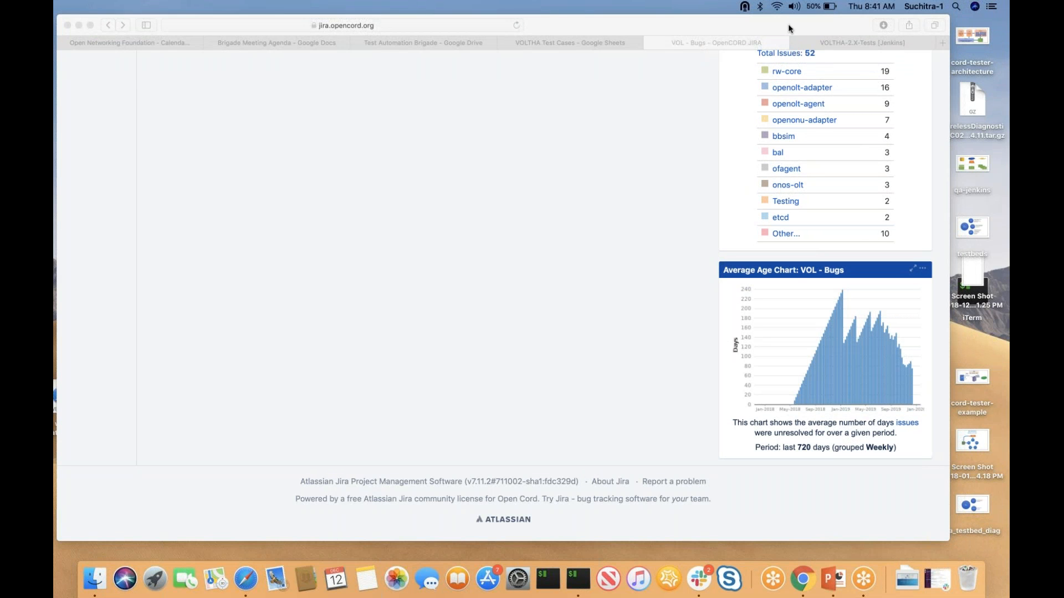
{"action": "mouse_move", "coordinate": [992, 54]}
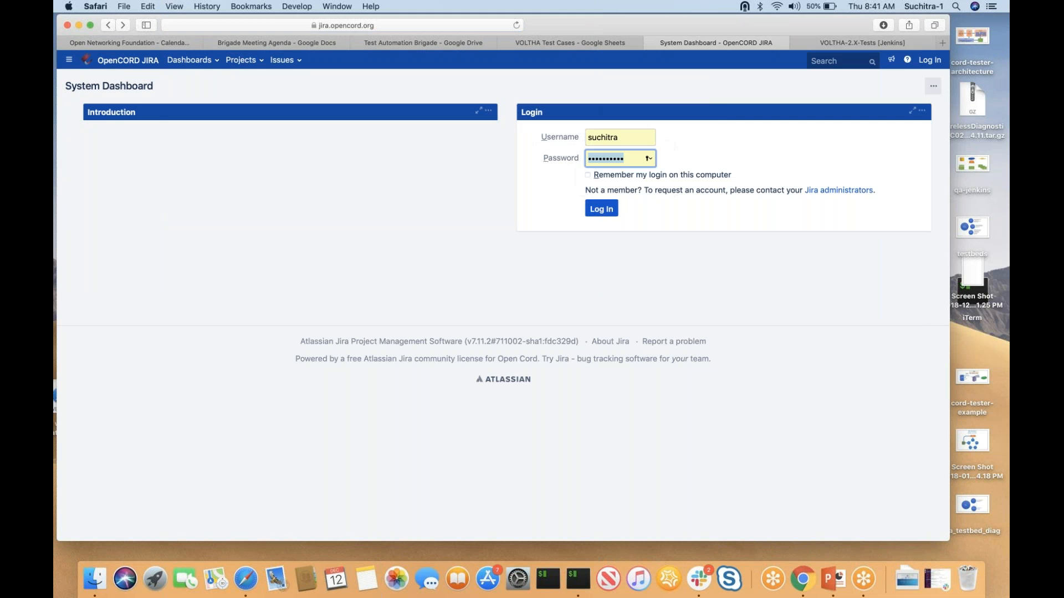
{"action": "left_click", "coordinate": [601, 209]}
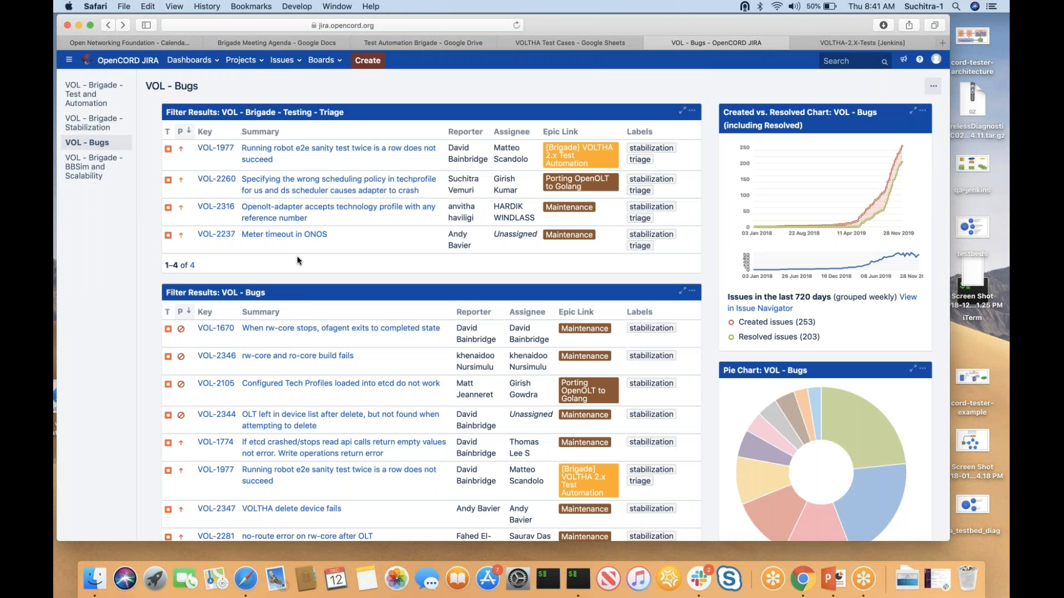
Show the VOL - Brigade - Test and Automation dashboard's not-done testing issues.
{"action": "left_click", "coordinate": [83, 94]}
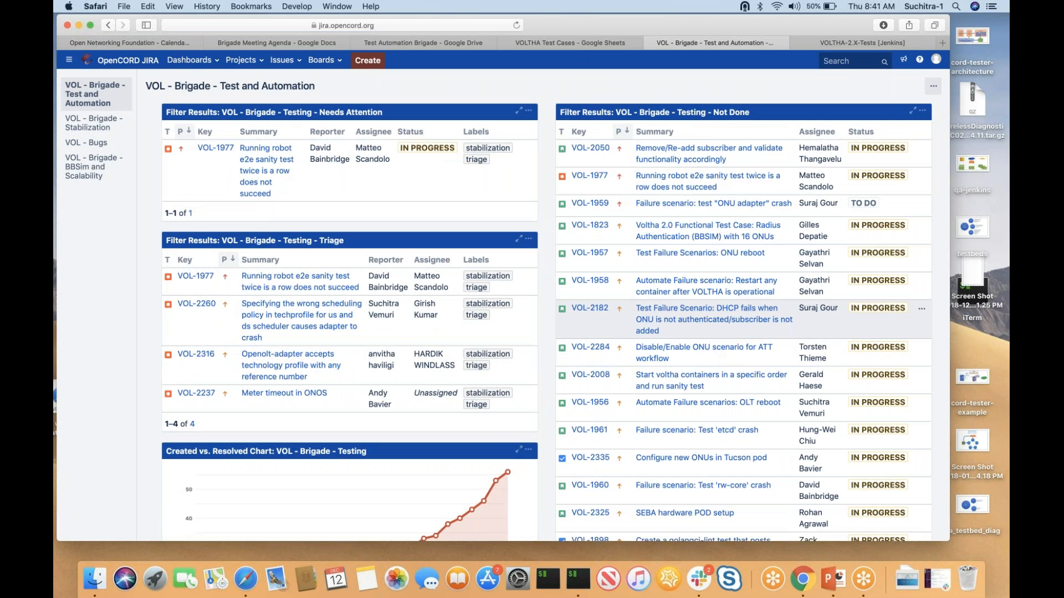
{"action": "mouse_move", "coordinate": [814, 344]}
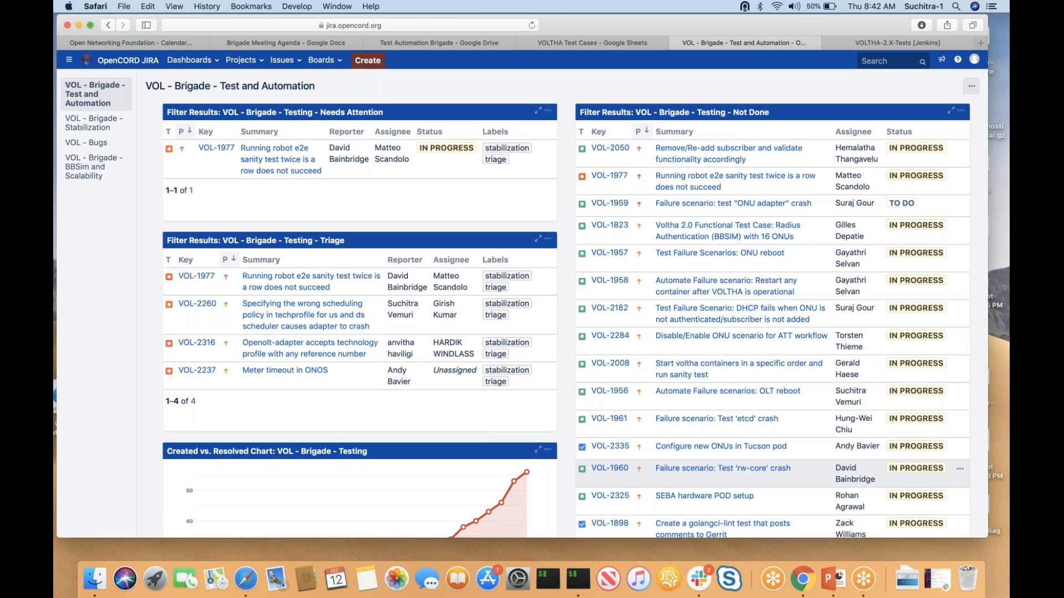
{"action": "mouse_move", "coordinate": [843, 333]}
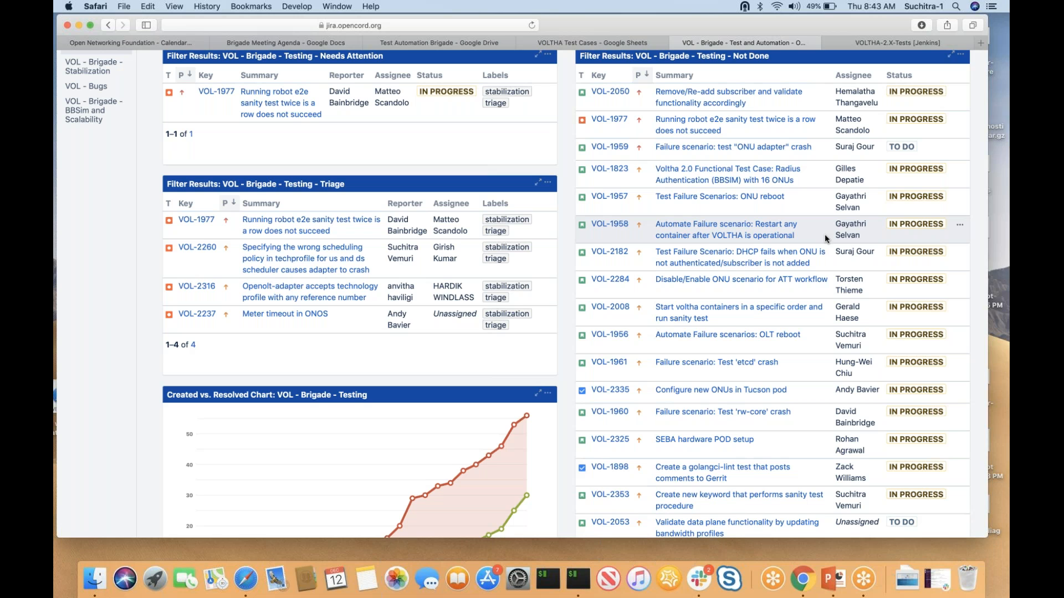
{"action": "mouse_move", "coordinate": [822, 214]}
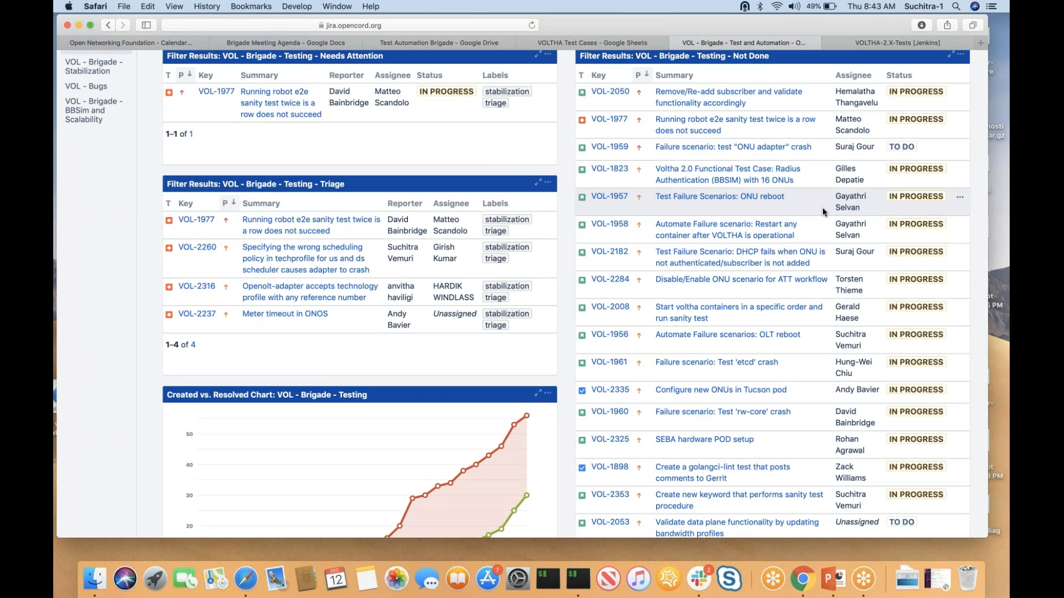
{"action": "mouse_move", "coordinate": [848, 229]}
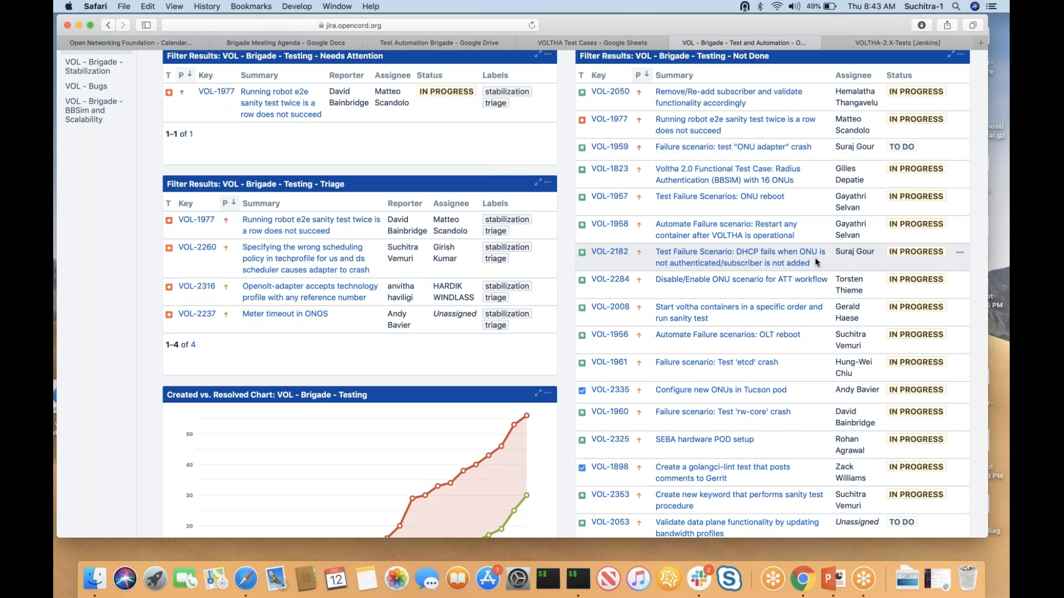
{"action": "mouse_move", "coordinate": [707, 230]}
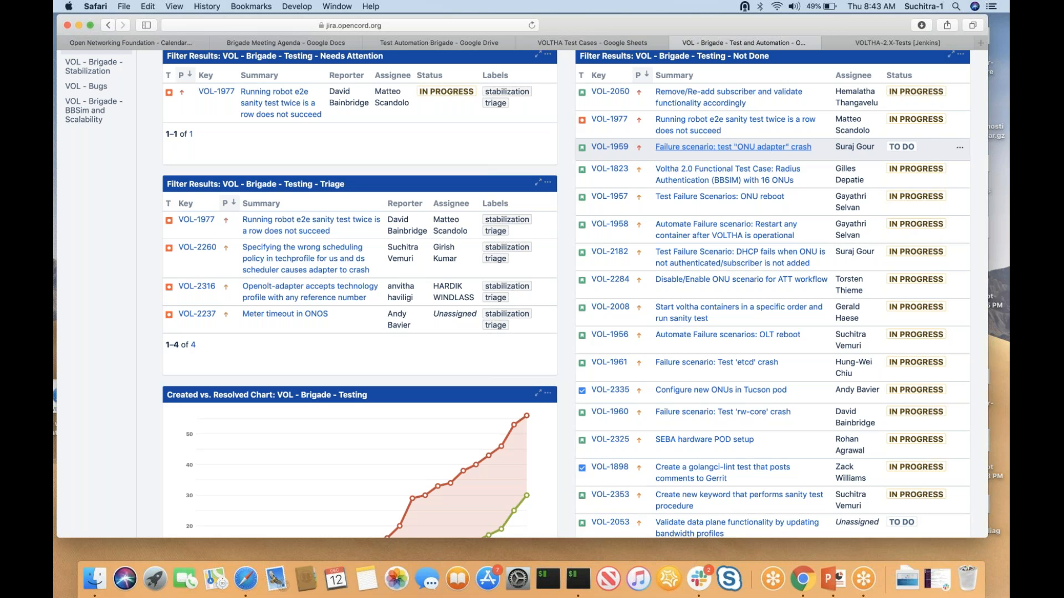
{"action": "mouse_move", "coordinate": [698, 237]}
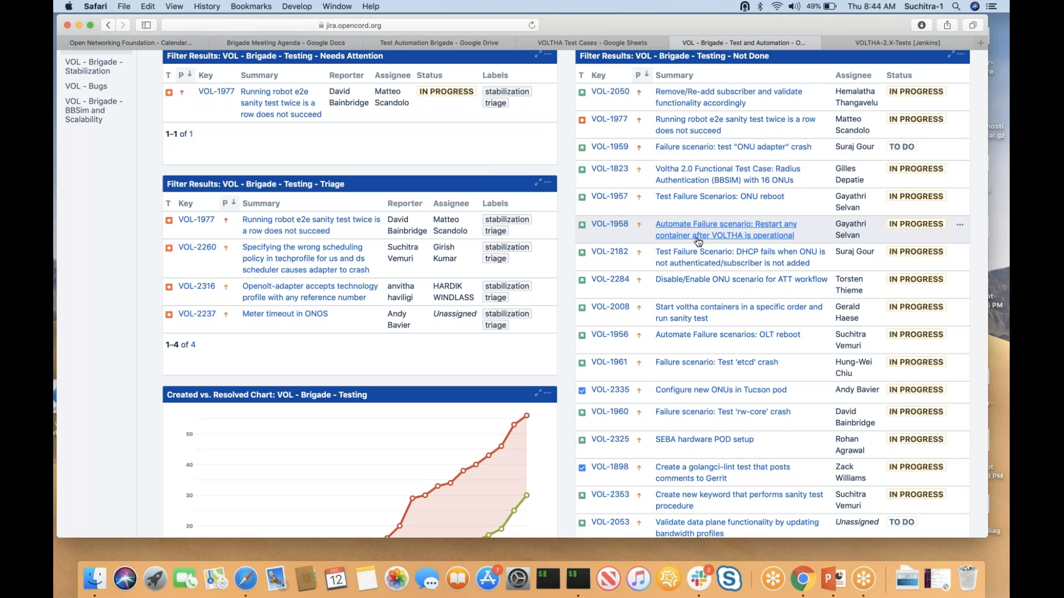
Bring issue VOL-1959, the ONU adapter crash scenario, up in a new tab.
{"action": "right_click", "coordinate": [609, 146]}
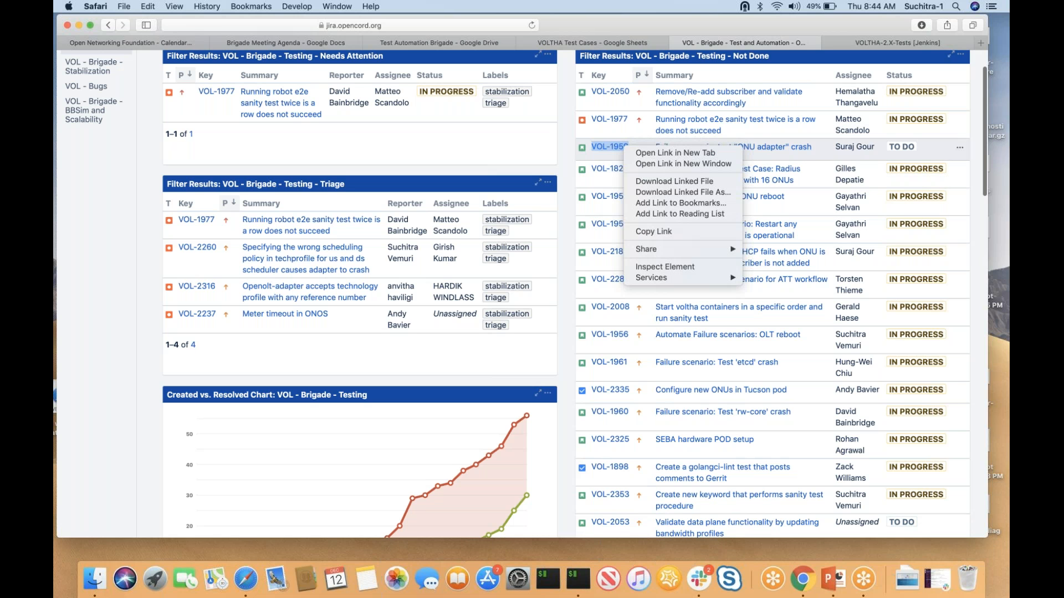
{"action": "left_click", "coordinate": [667, 153]}
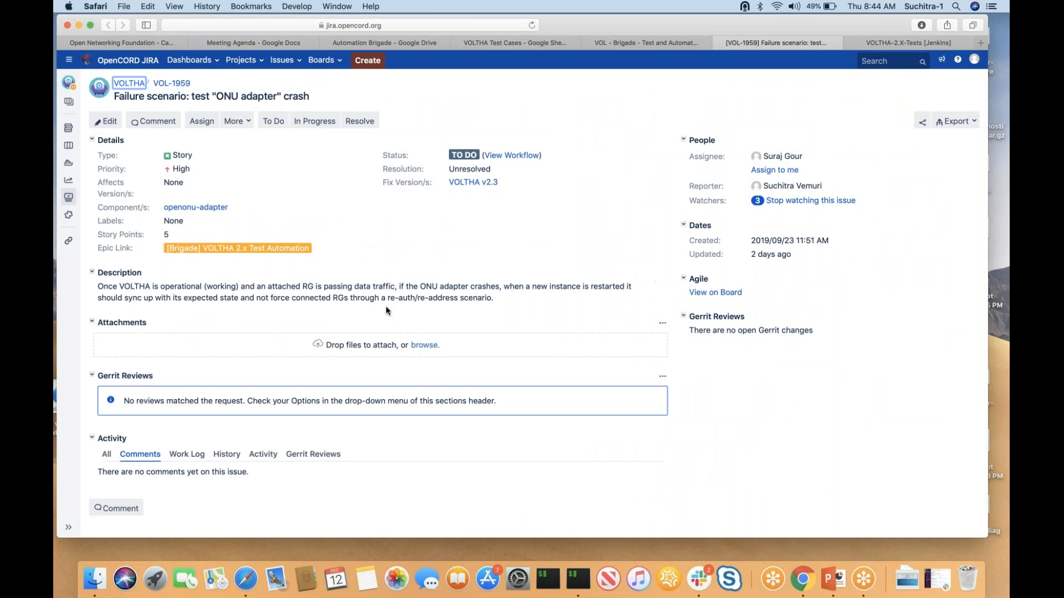
{"action": "mouse_move", "coordinate": [370, 298]}
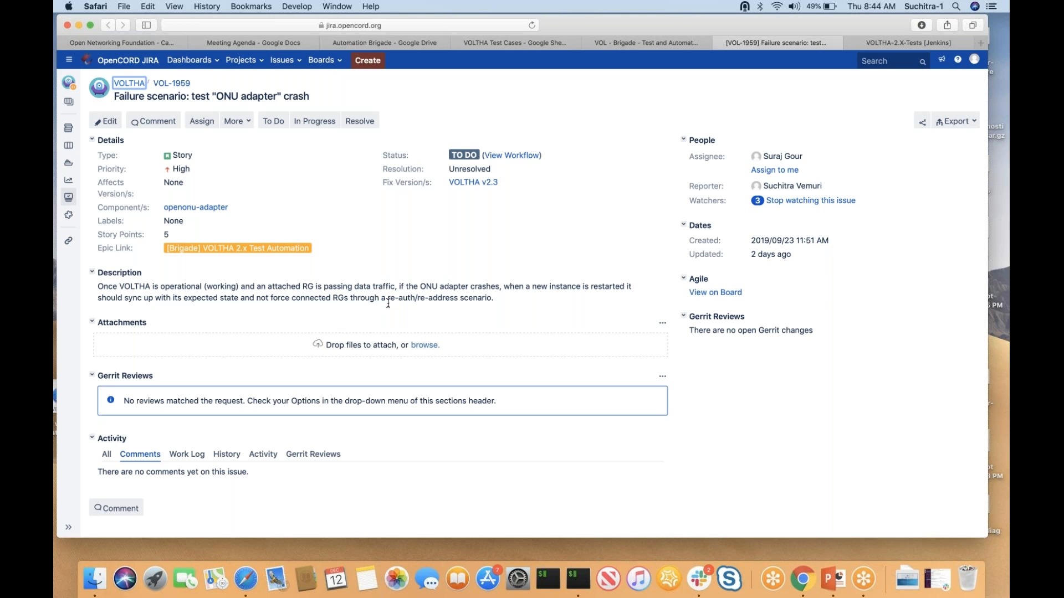
{"action": "mouse_move", "coordinate": [350, 312]}
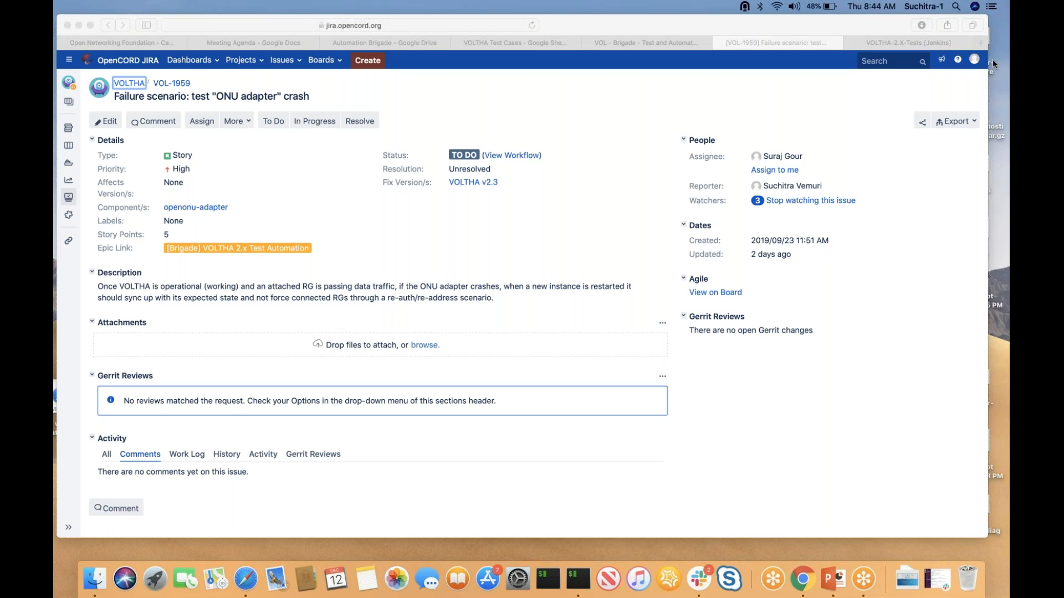
{"action": "mouse_move", "coordinate": [948, 261]}
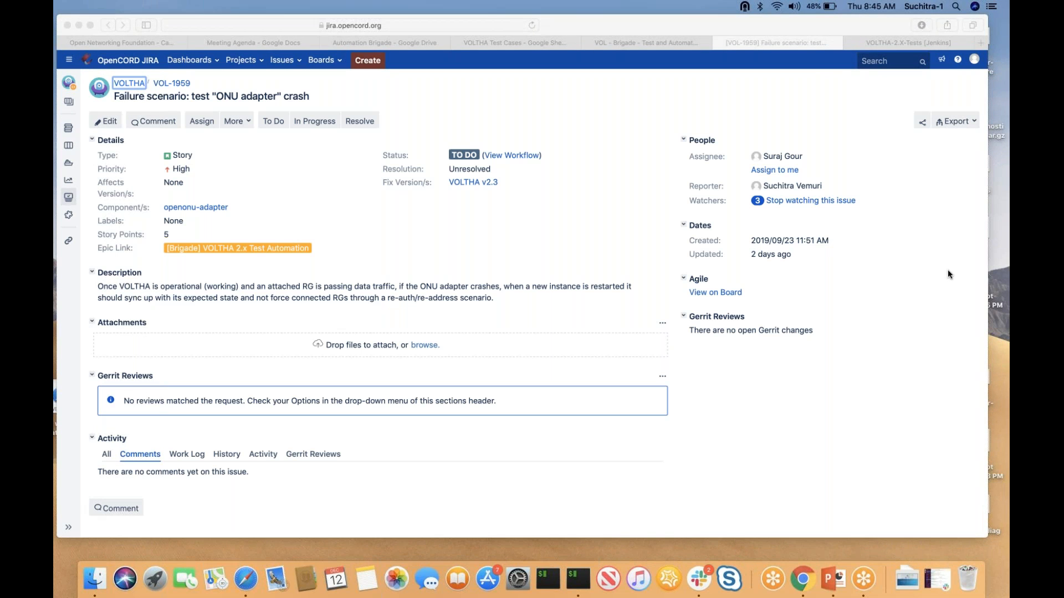
{"action": "mouse_move", "coordinate": [856, 44]}
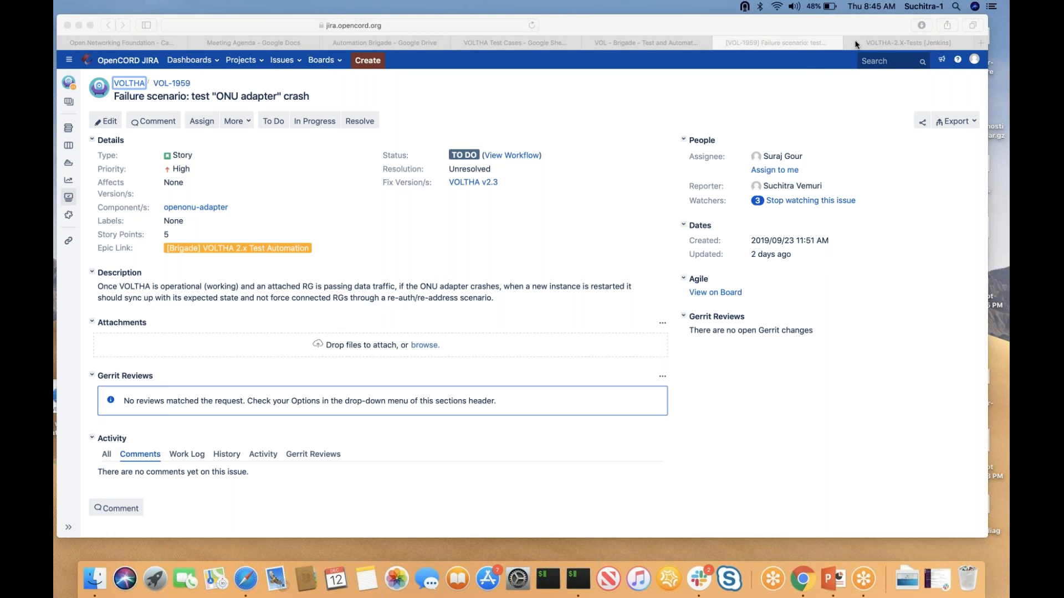
{"action": "mouse_move", "coordinate": [797, 65]}
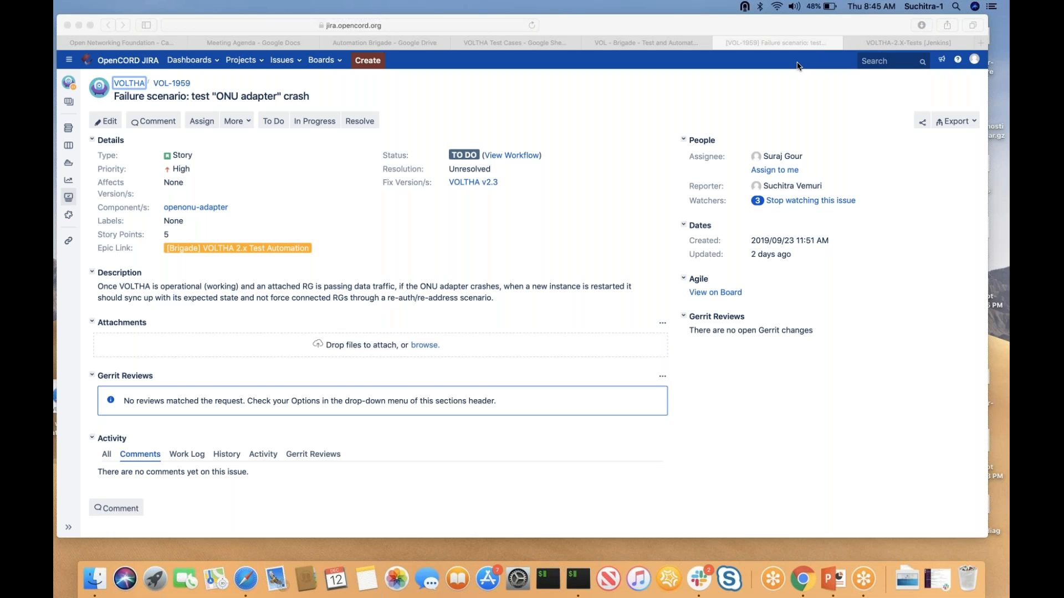
{"action": "mouse_move", "coordinate": [877, 267]}
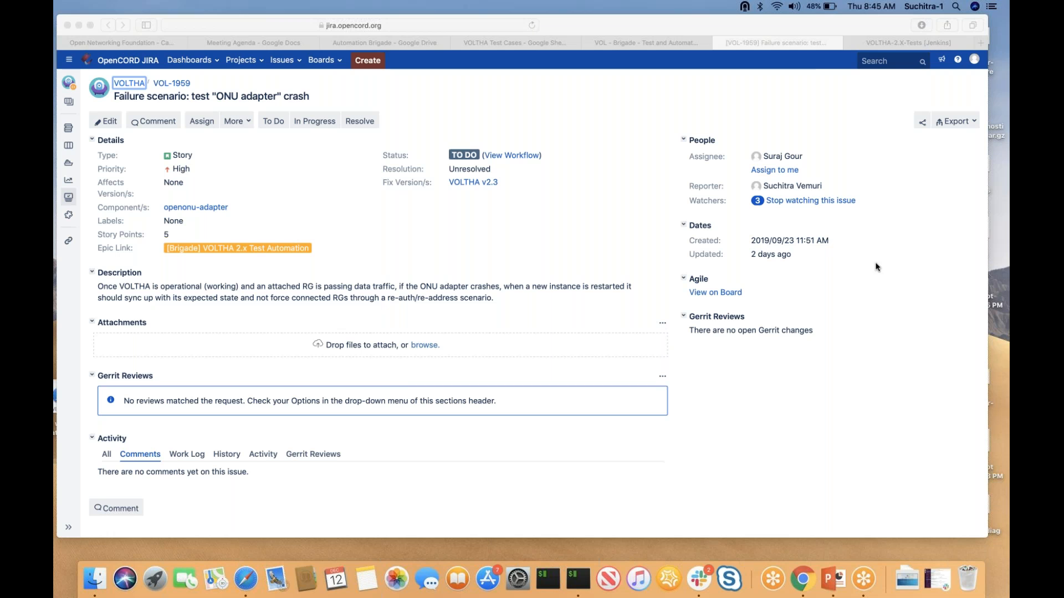
{"action": "mouse_move", "coordinate": [799, 65]}
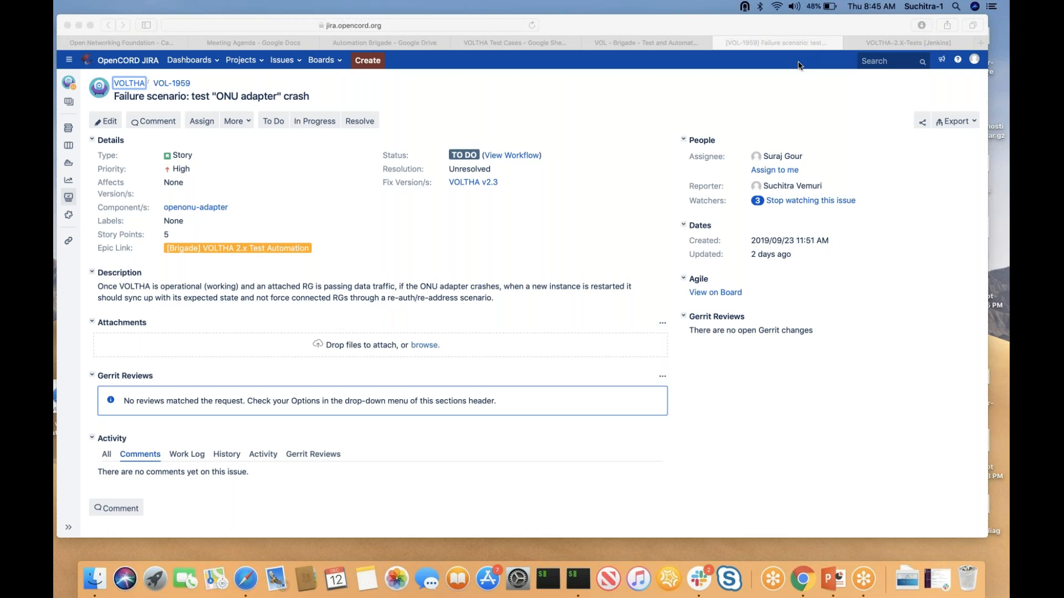
{"action": "mouse_move", "coordinate": [495, 315]}
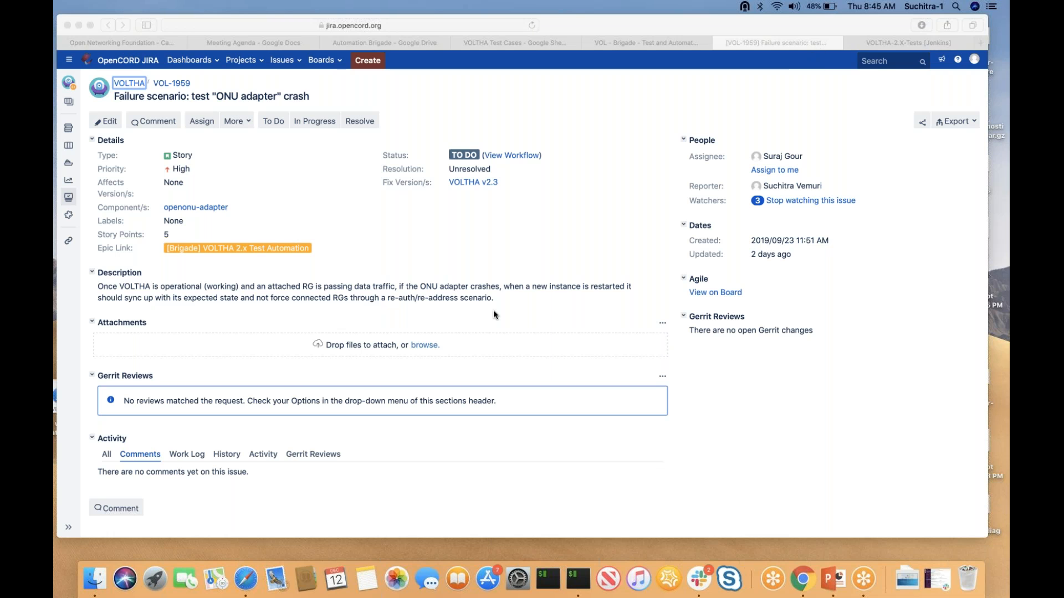
{"action": "mouse_move", "coordinate": [705, 80]}
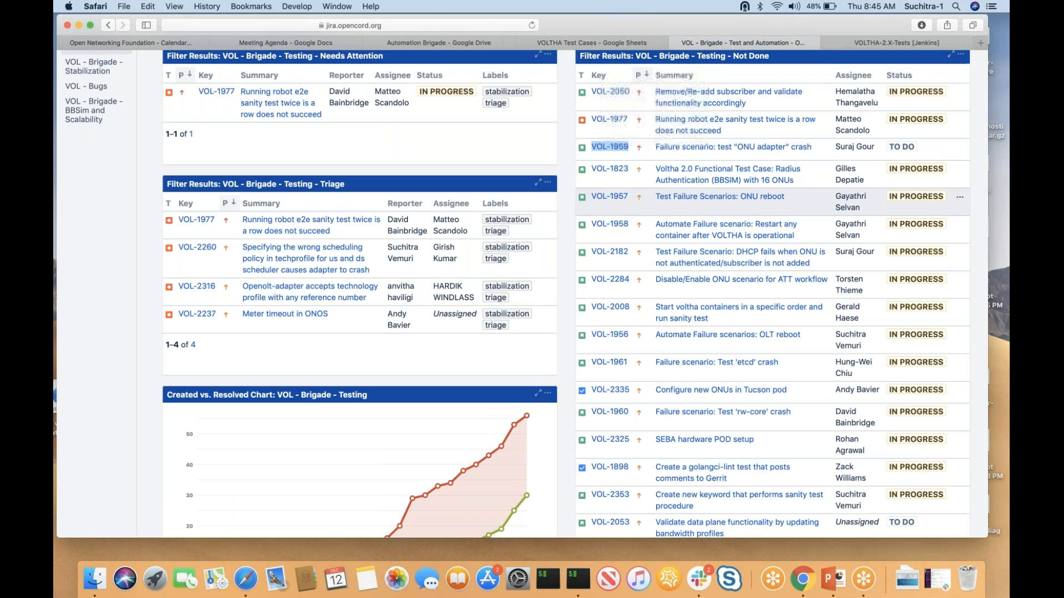
{"action": "mouse_move", "coordinate": [816, 227]}
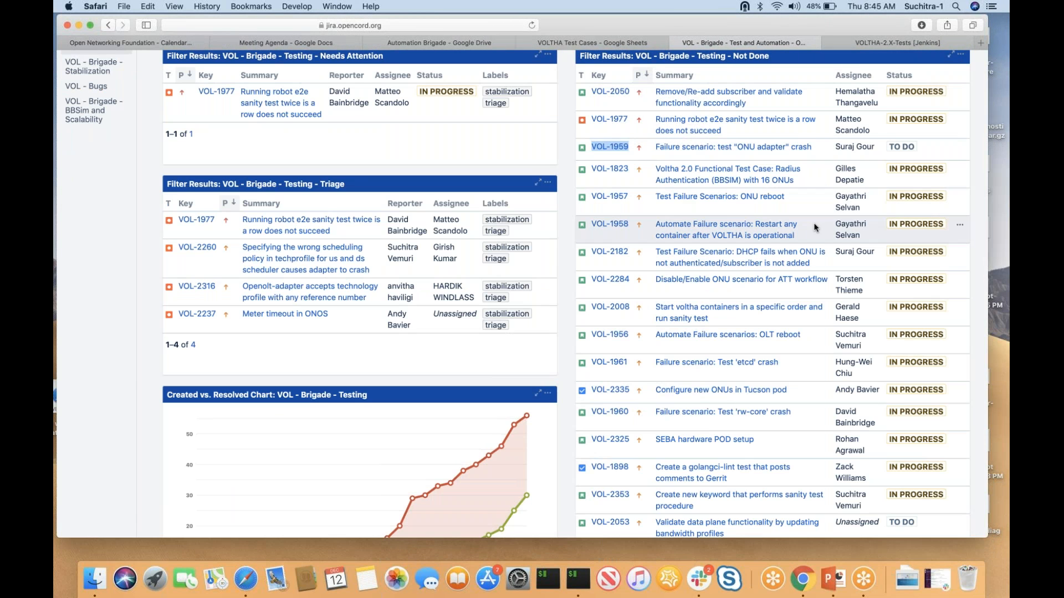
{"action": "mouse_move", "coordinate": [809, 234]}
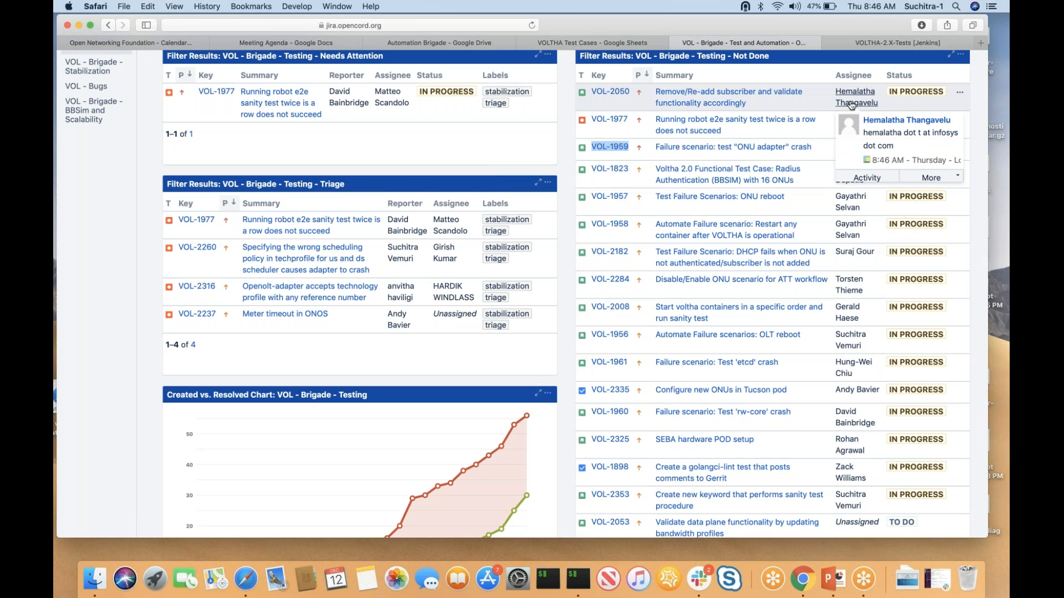
{"action": "mouse_move", "coordinate": [760, 105]}
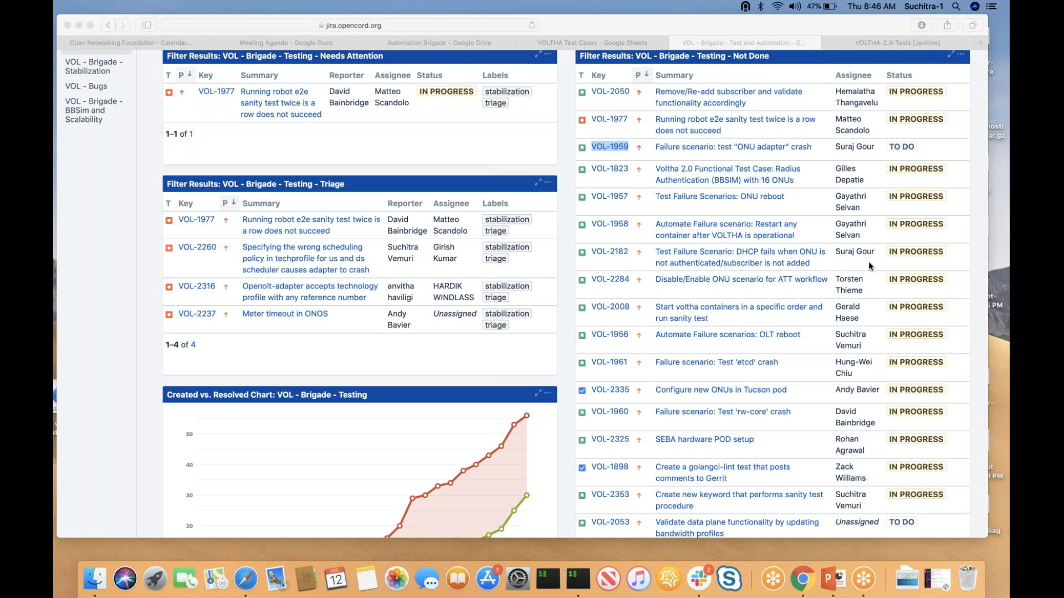
{"action": "mouse_move", "coordinate": [863, 328]}
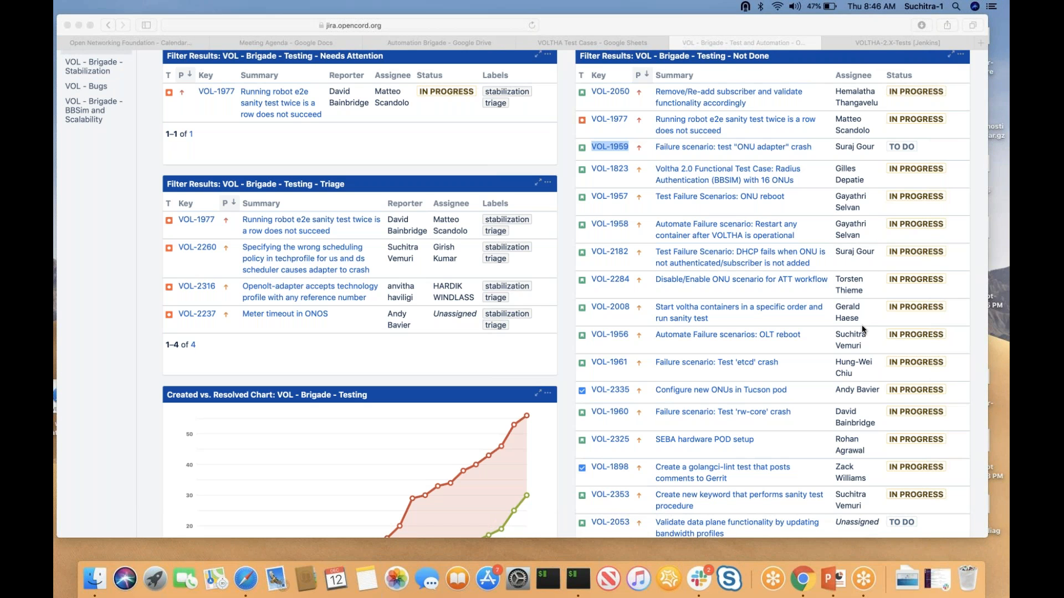
{"action": "mouse_move", "coordinate": [862, 330]}
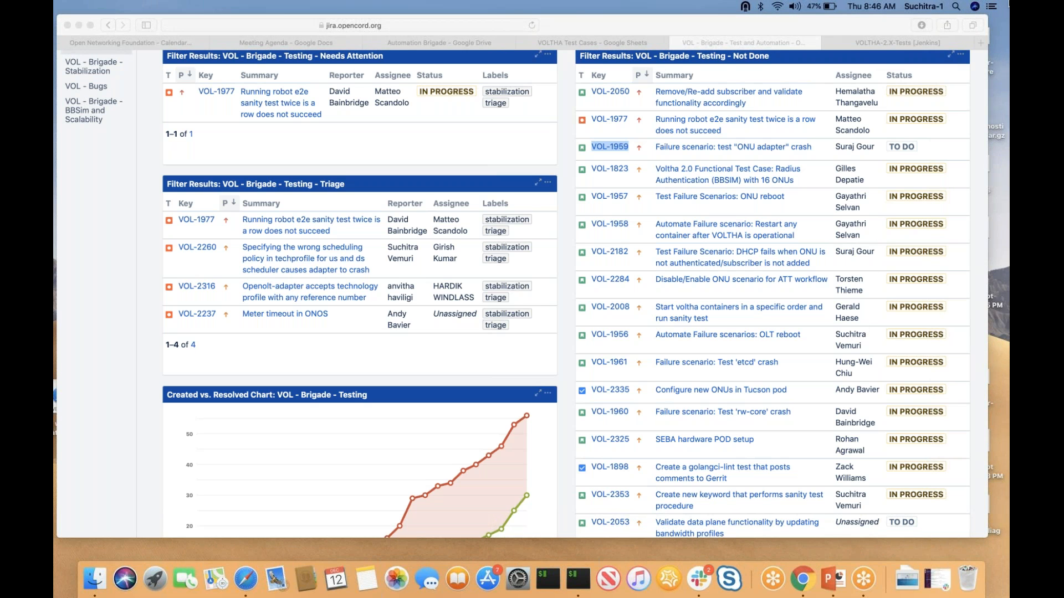
{"action": "mouse_move", "coordinate": [882, 236]}
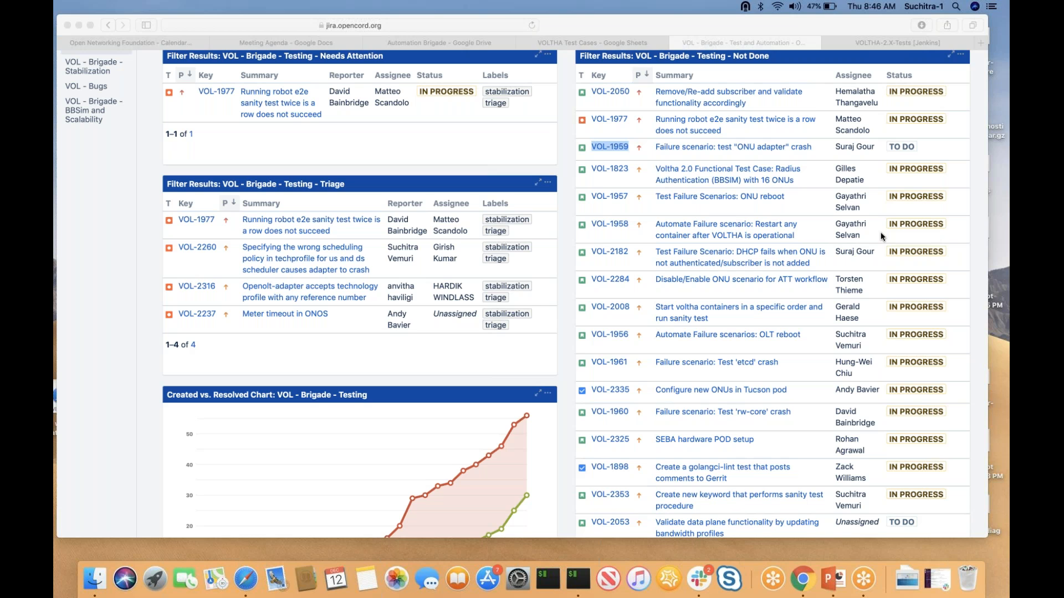
{"action": "mouse_move", "coordinate": [676, 290]}
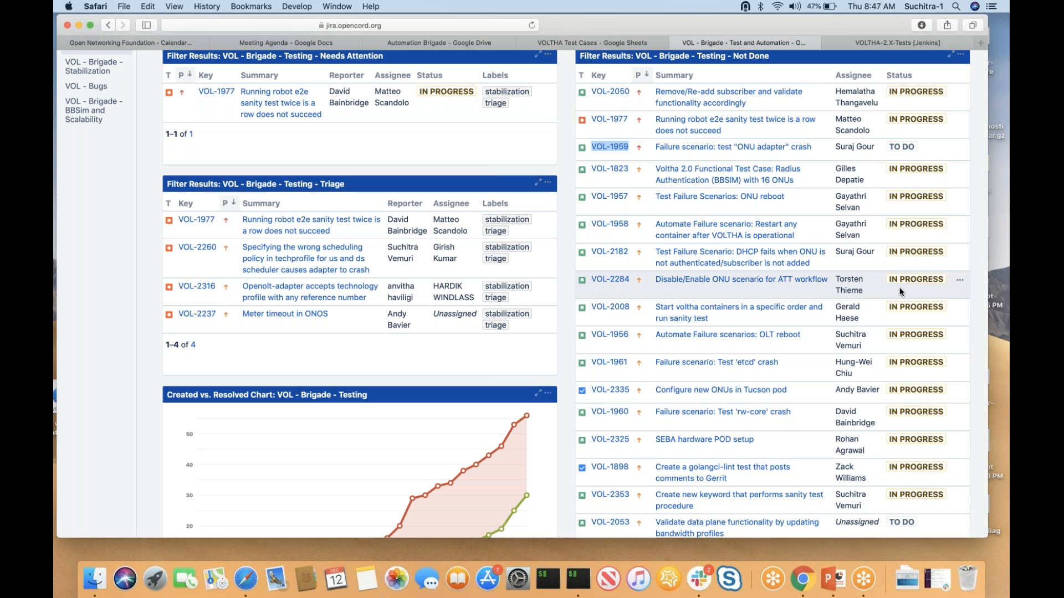
{"action": "mouse_move", "coordinate": [740, 295]}
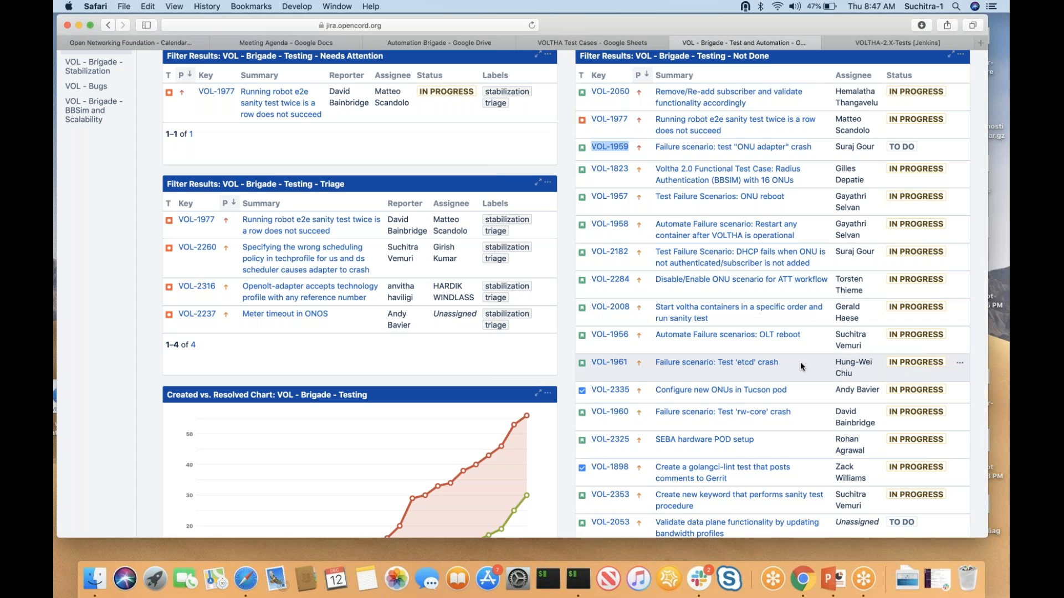
{"action": "mouse_move", "coordinate": [820, 379]}
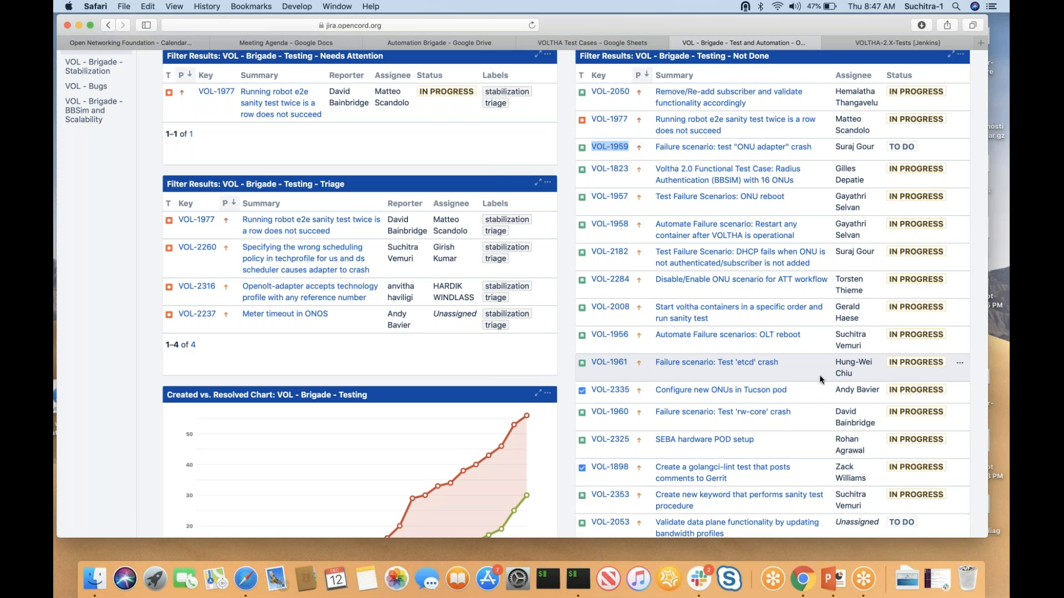
{"action": "scroll", "scroll_direction": "down", "scroll_amount": 3}
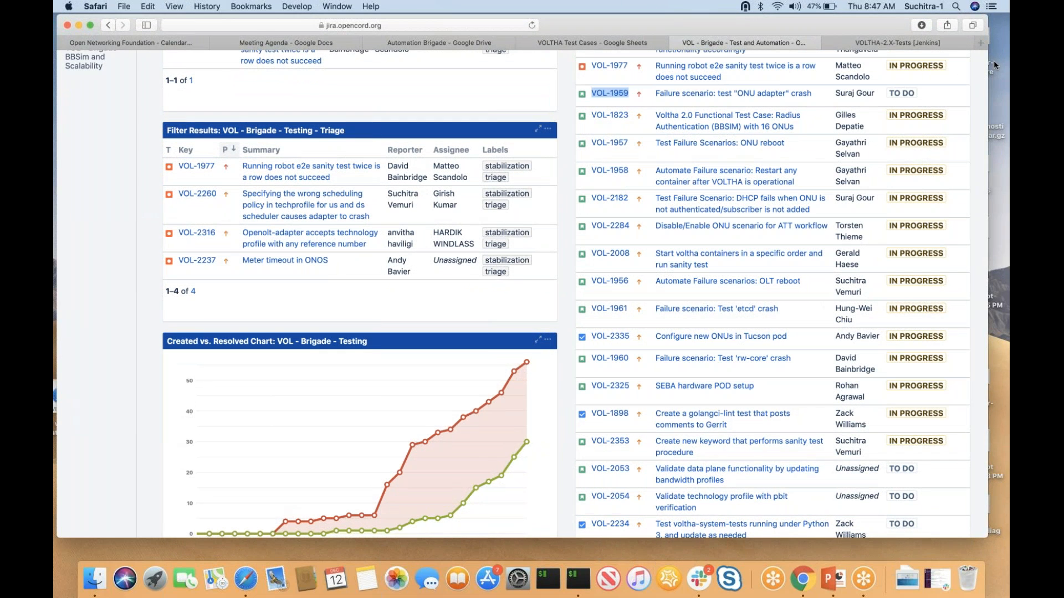
{"action": "mouse_move", "coordinate": [1000, 67]}
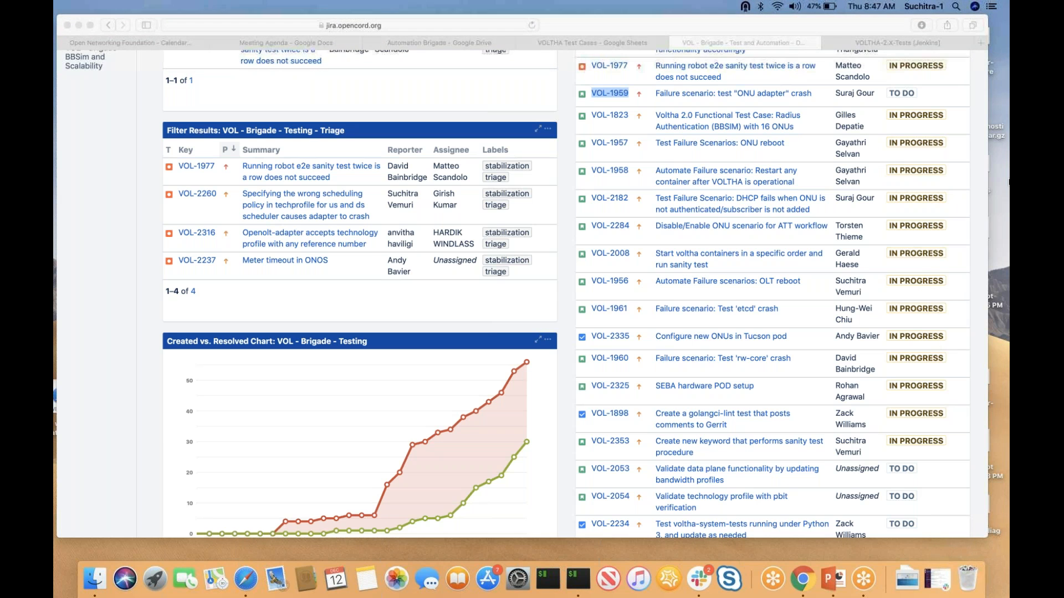
{"action": "mouse_move", "coordinate": [868, 430]}
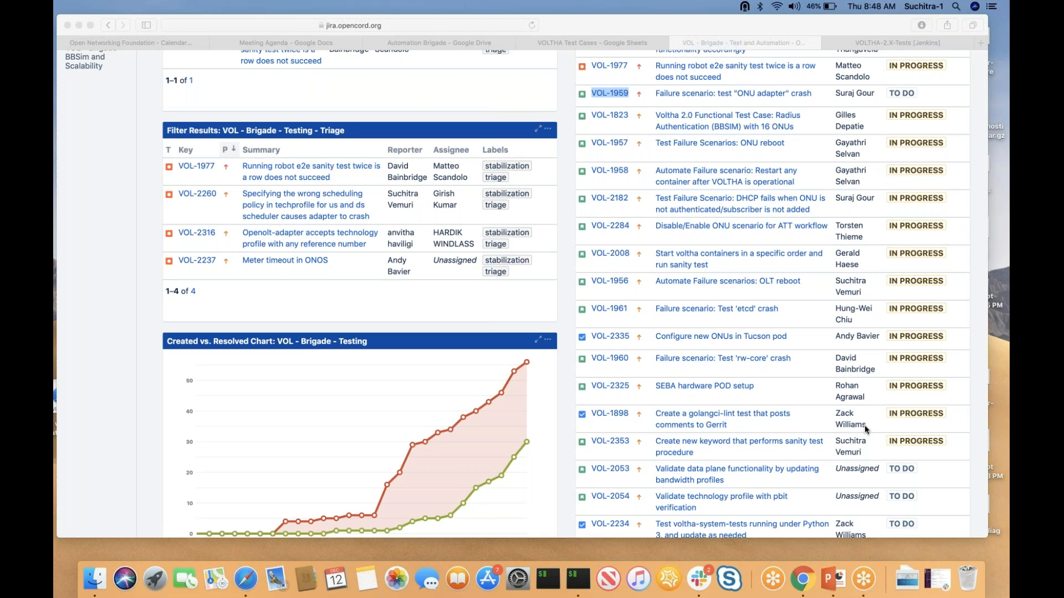
{"action": "mouse_move", "coordinate": [814, 125]}
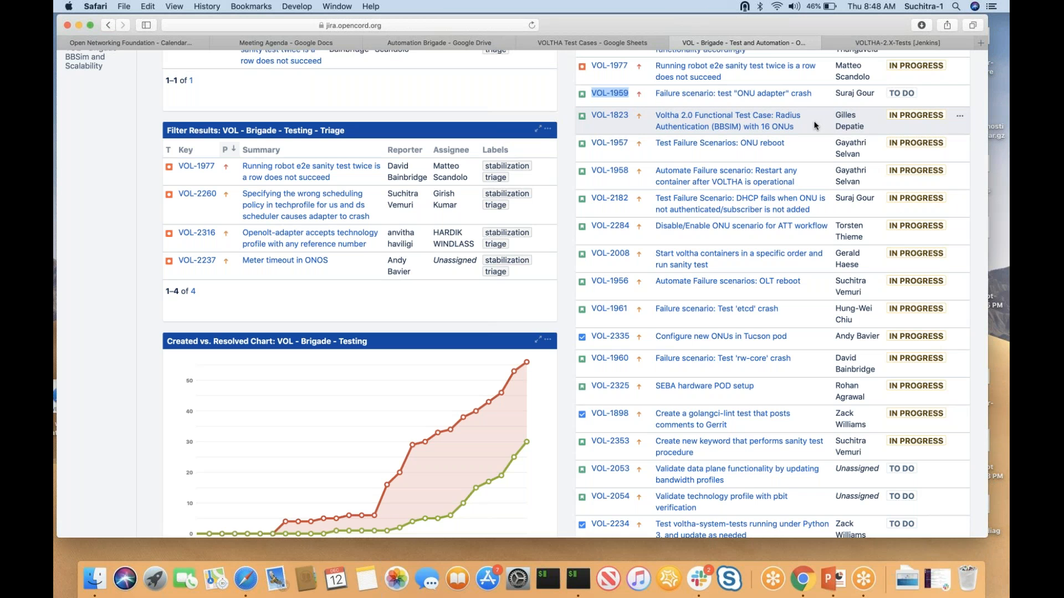
{"action": "mouse_move", "coordinate": [727, 121]}
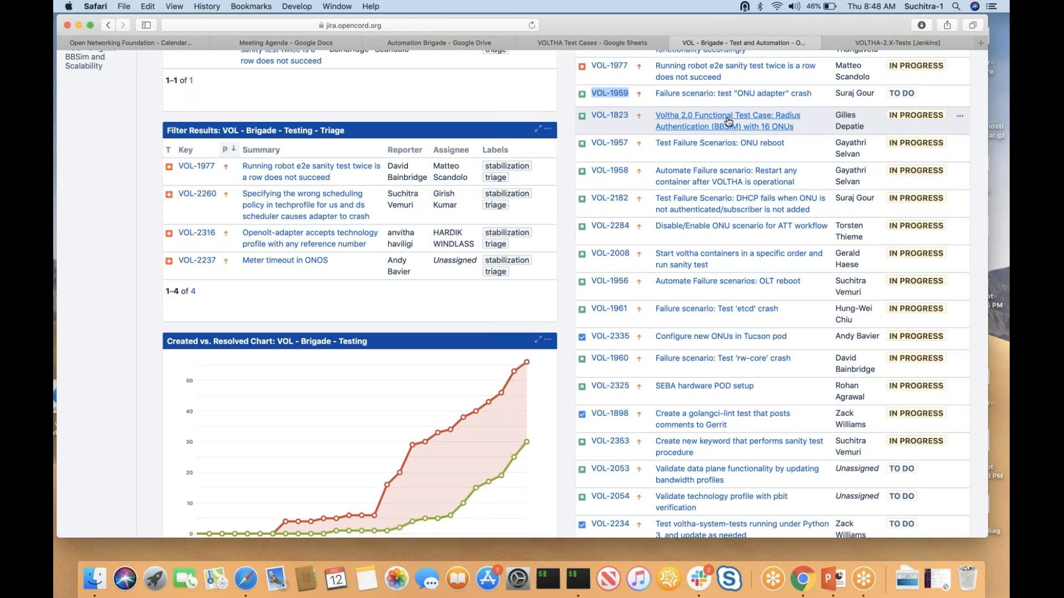
{"action": "mouse_move", "coordinate": [865, 132]}
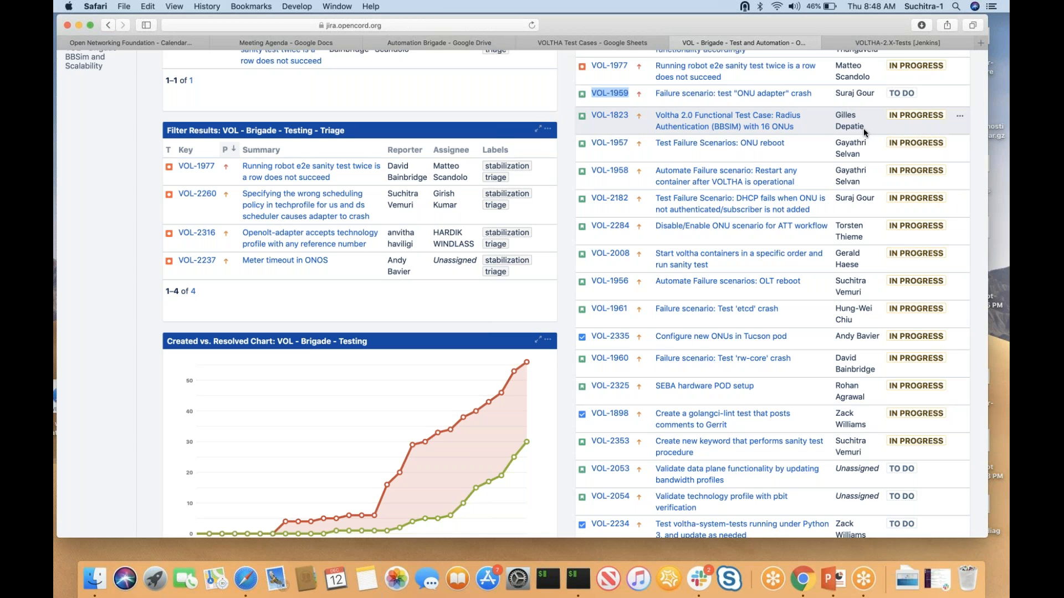
{"action": "mouse_move", "coordinate": [679, 124]}
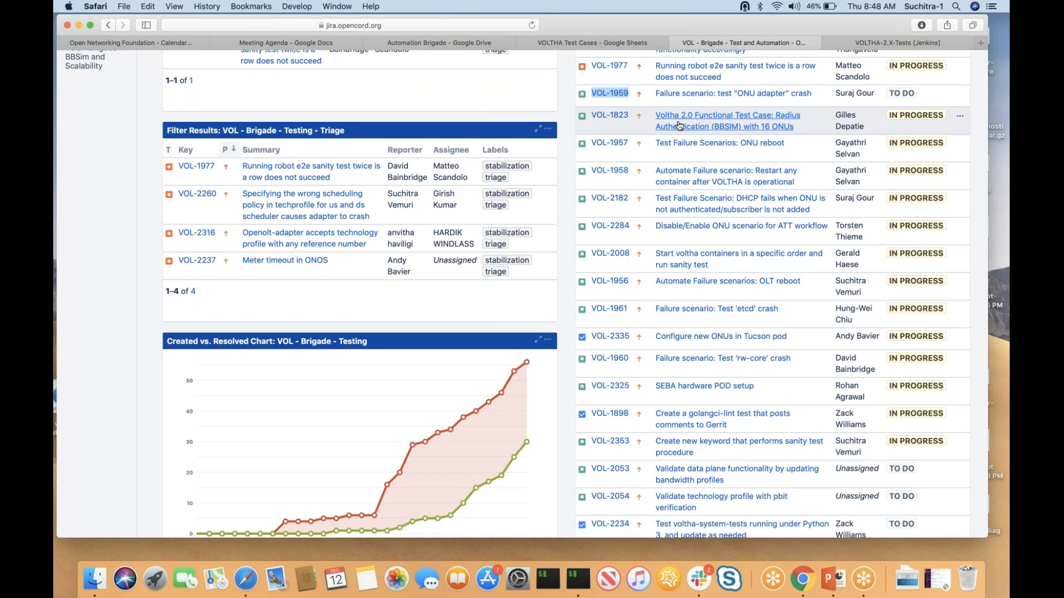
{"action": "mouse_move", "coordinate": [800, 124]}
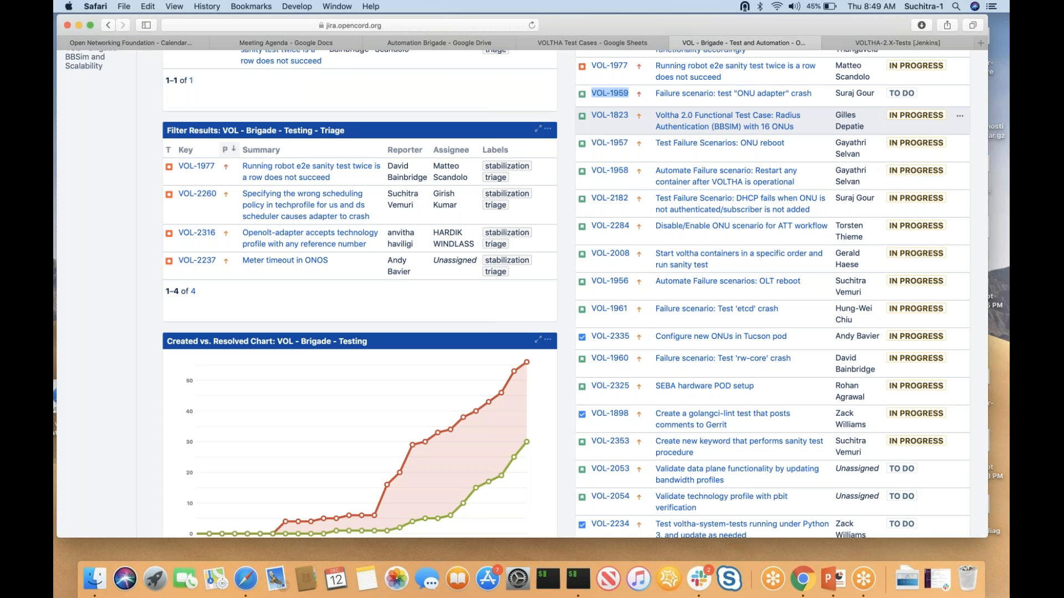
{"action": "mouse_move", "coordinate": [813, 174]}
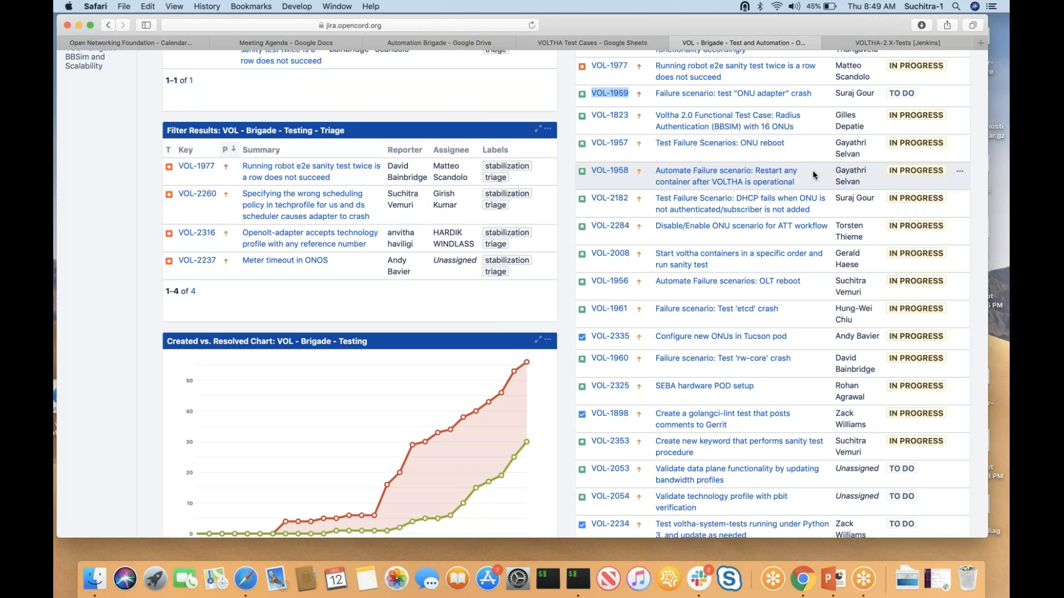
{"action": "mouse_move", "coordinate": [859, 359]}
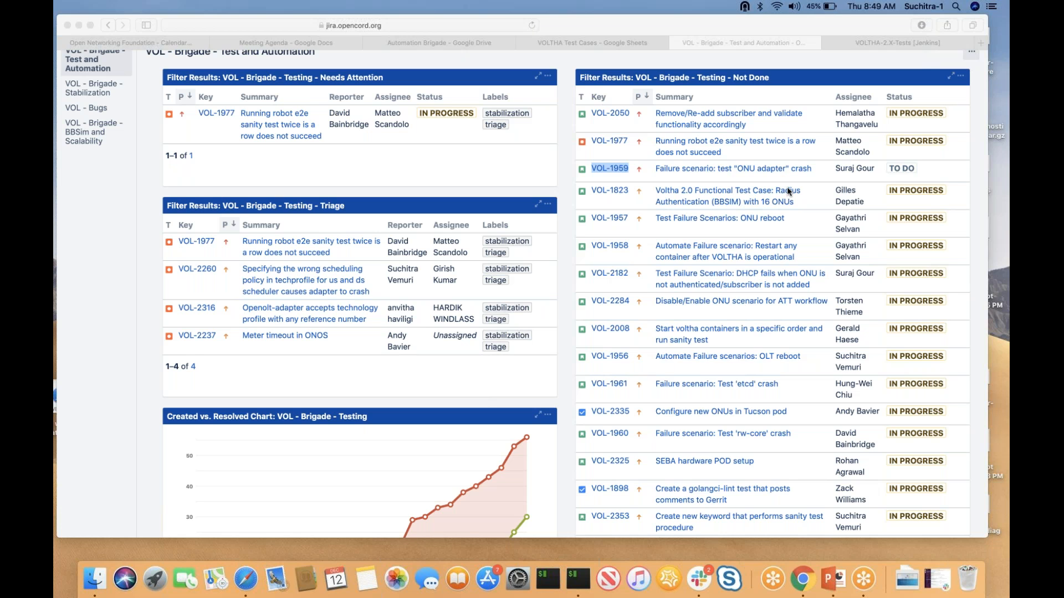
{"action": "mouse_move", "coordinate": [1004, 60]}
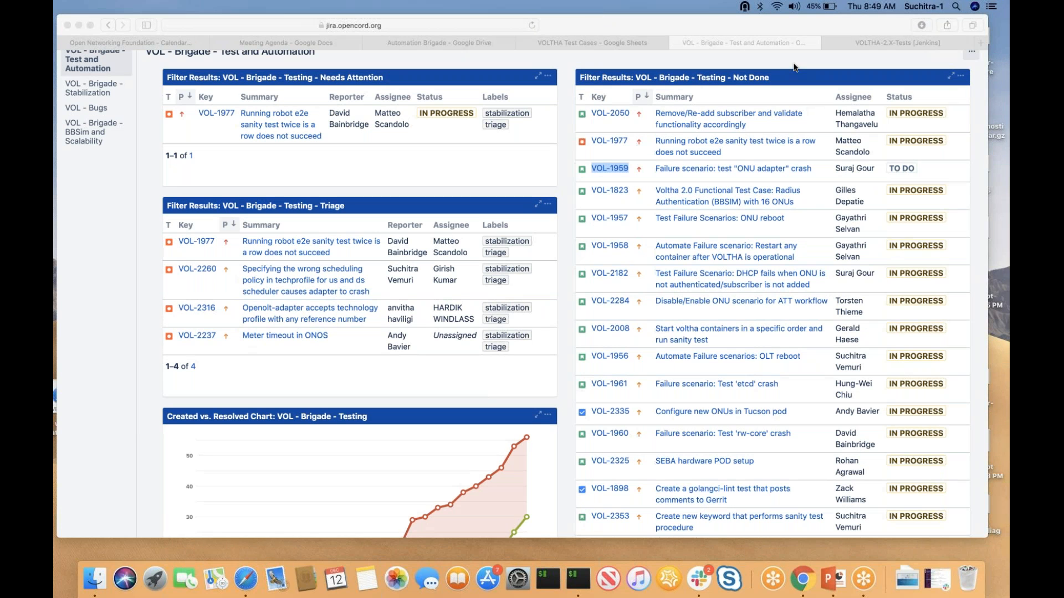
{"action": "mouse_move", "coordinate": [338, 51]}
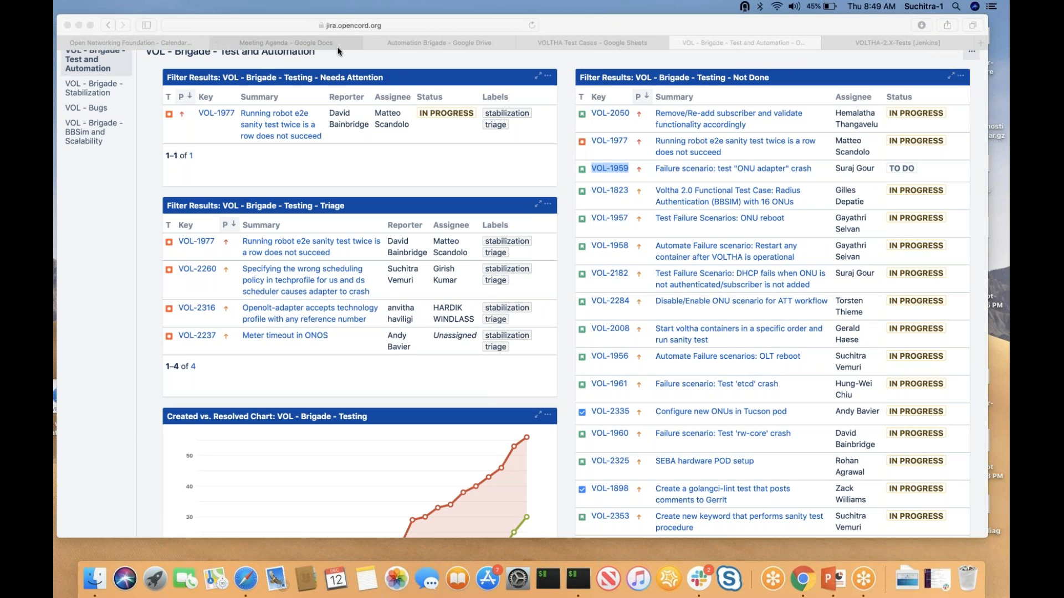
Show the VOLTHA 2.2 Release dashboard and dismiss its 'dashboard not available' notice.
{"action": "left_click", "coordinate": [289, 42]}
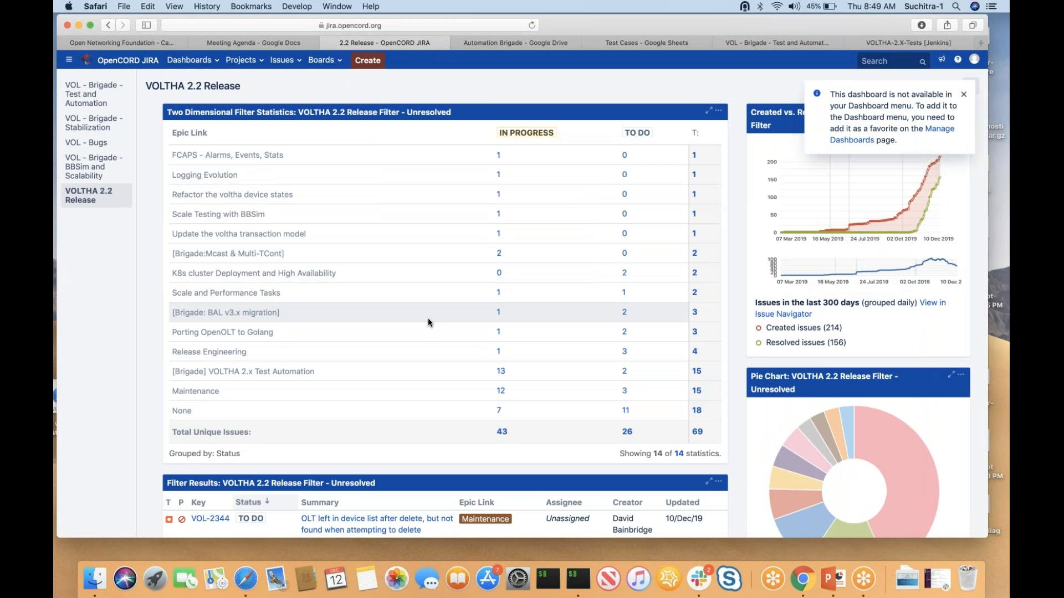
{"action": "mouse_move", "coordinate": [964, 94]}
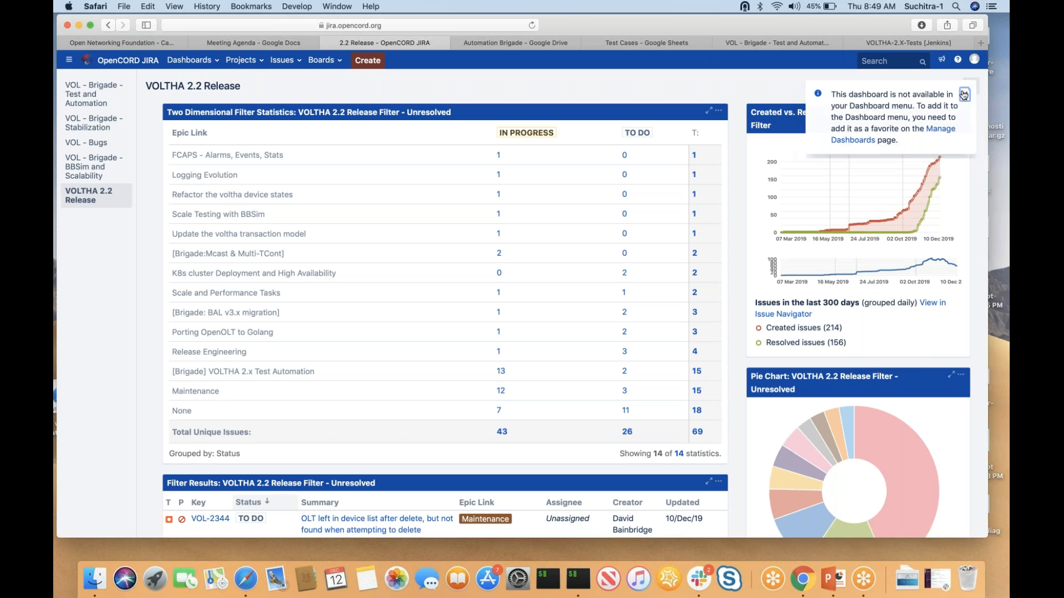
{"action": "left_click", "coordinate": [965, 94]}
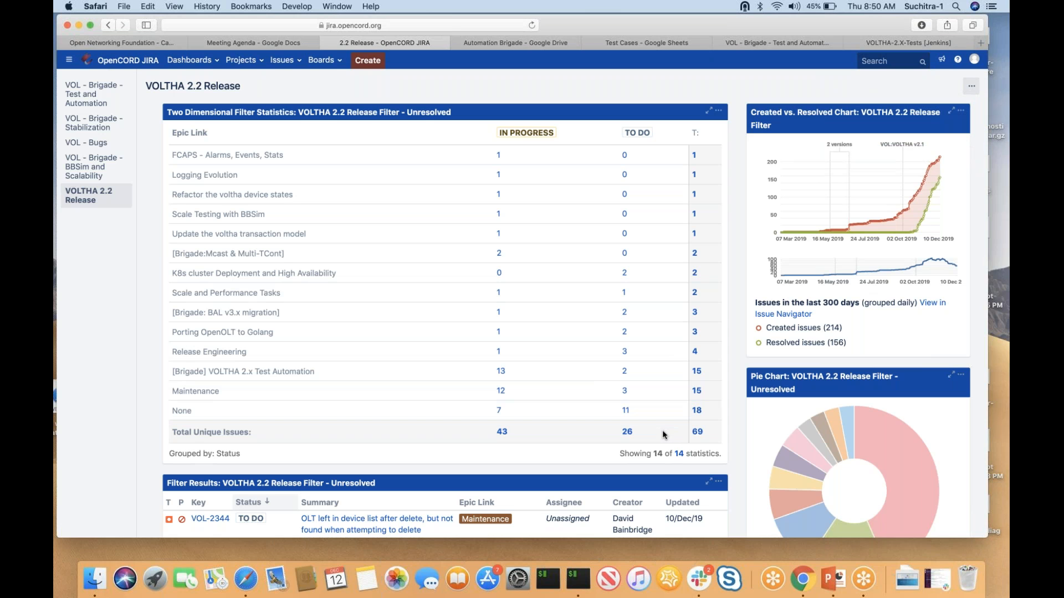
{"action": "mouse_move", "coordinate": [671, 431]}
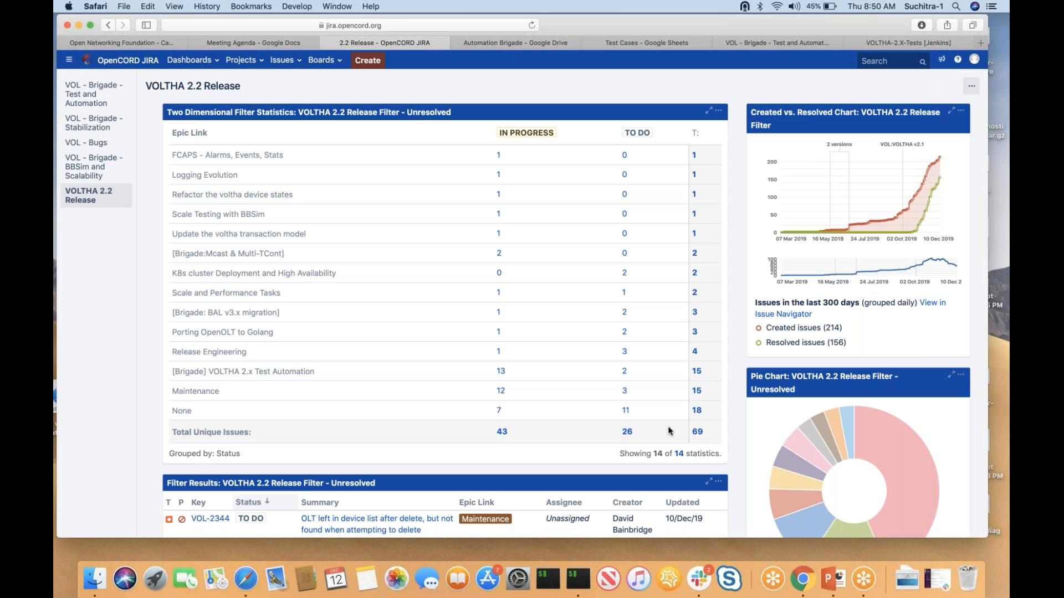
{"action": "mouse_move", "coordinate": [705, 373]}
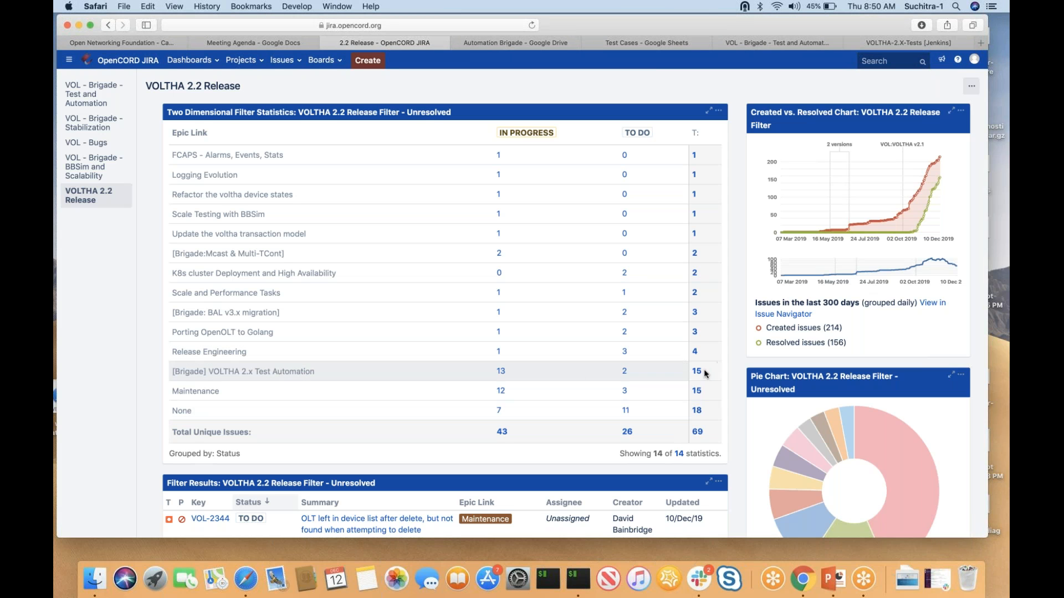
{"action": "left_click", "coordinate": [695, 371]}
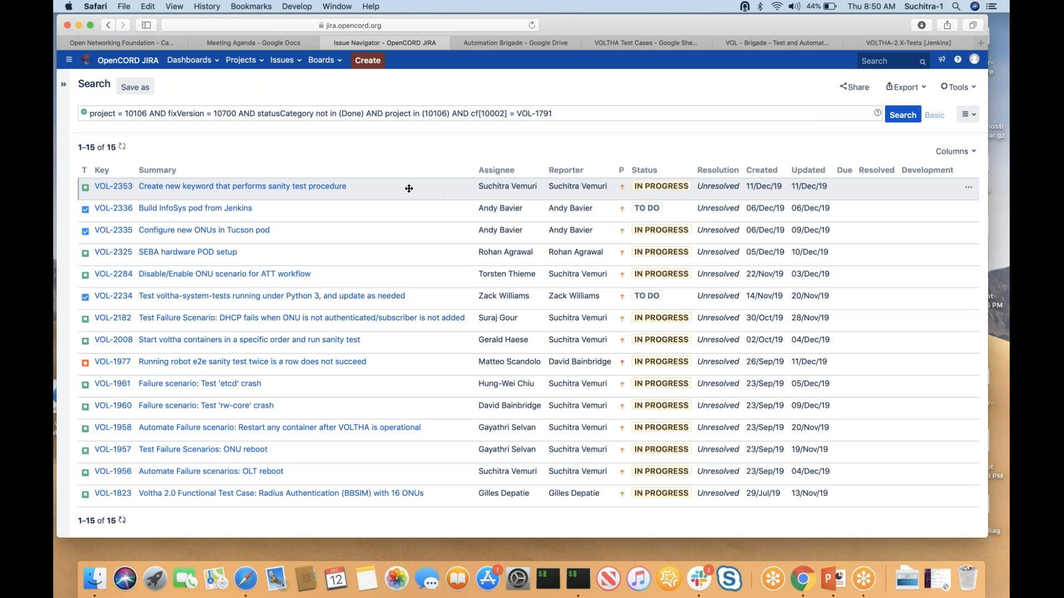
{"action": "mouse_move", "coordinate": [362, 191]}
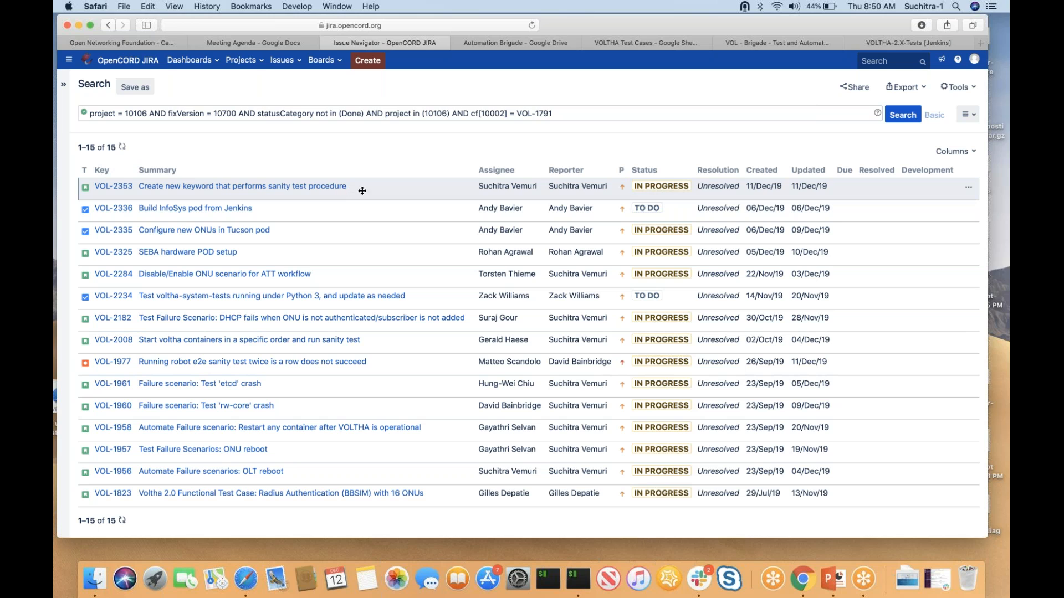
{"action": "mouse_move", "coordinate": [397, 195]}
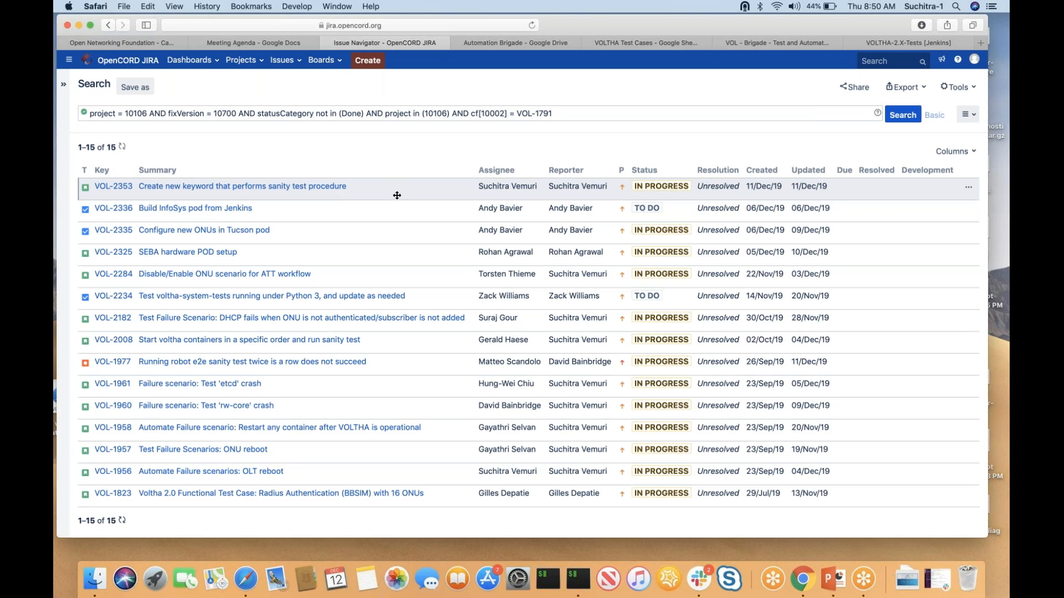
{"action": "mouse_move", "coordinate": [384, 193]}
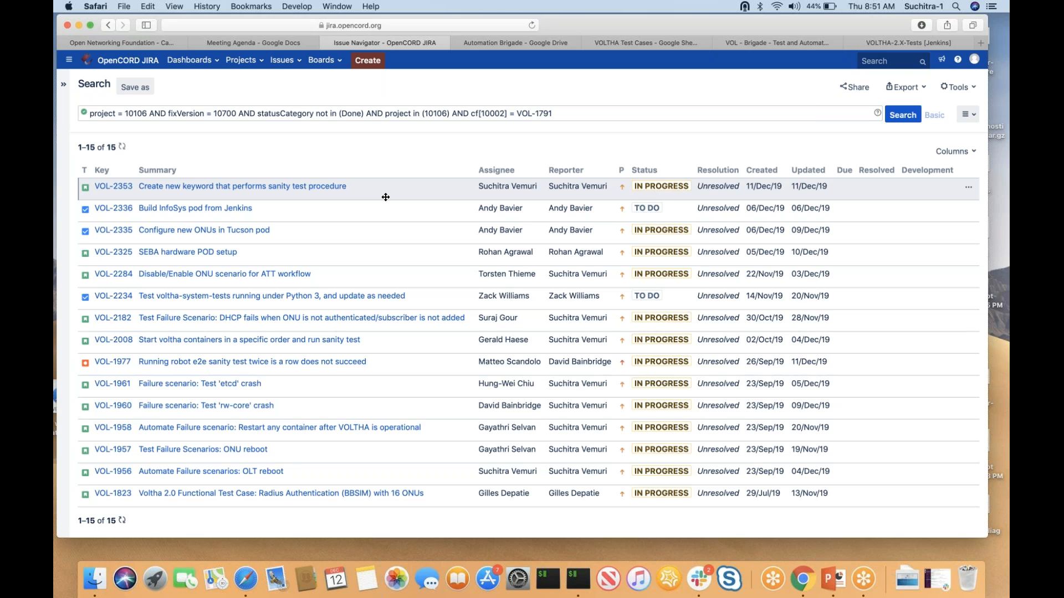
{"action": "mouse_move", "coordinate": [585, 194]}
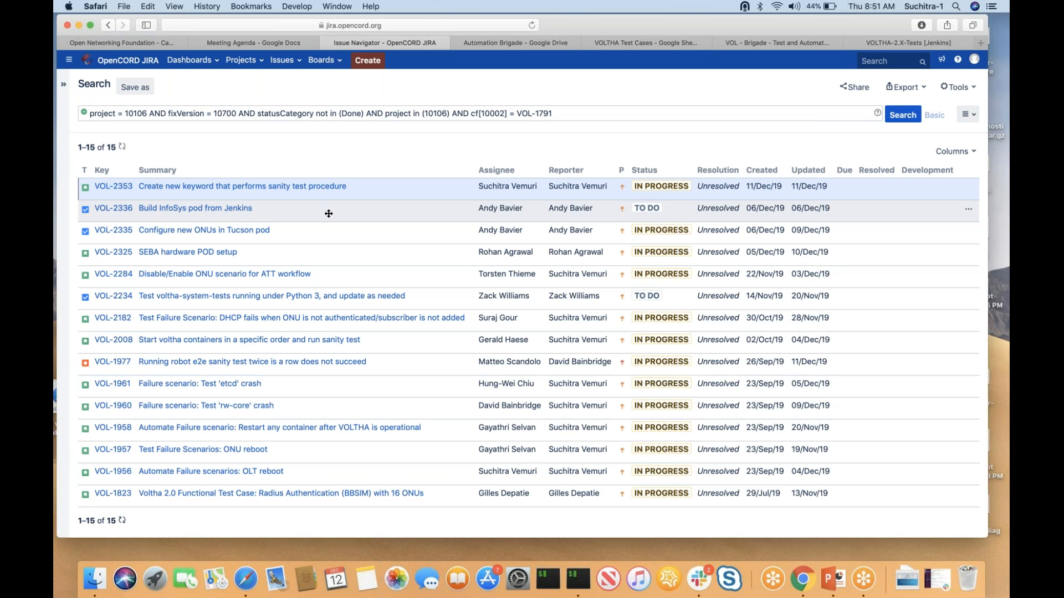
{"action": "mouse_move", "coordinate": [351, 211]}
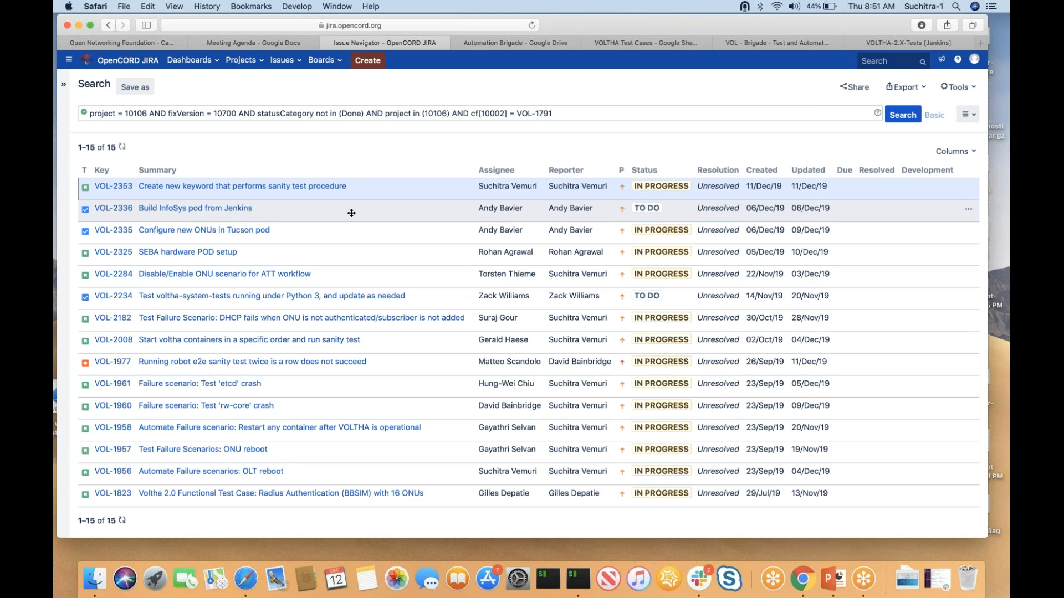
{"action": "mouse_move", "coordinate": [314, 211]}
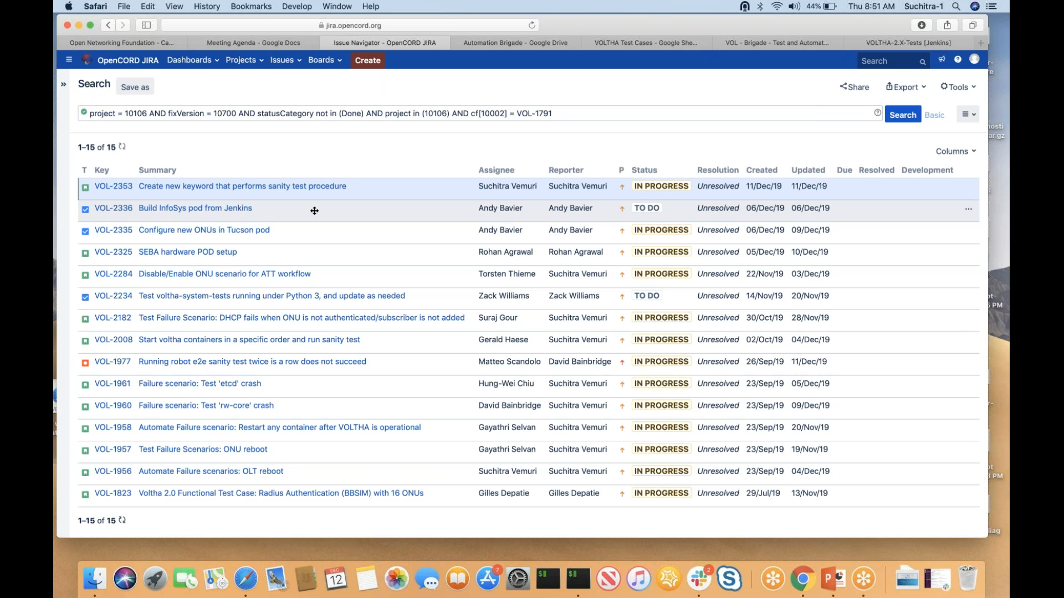
{"action": "mouse_move", "coordinate": [394, 219]}
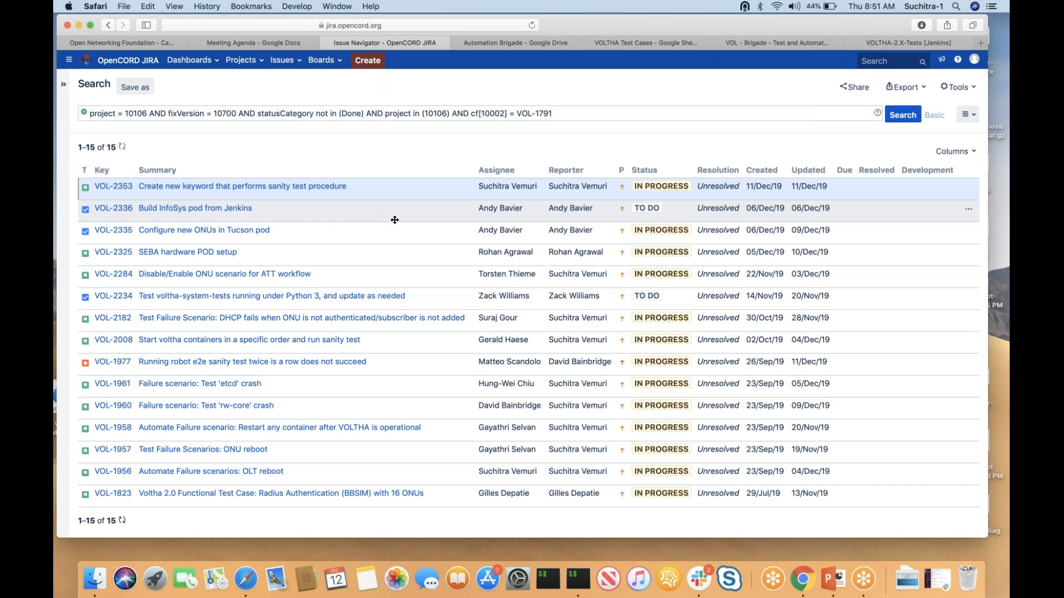
{"action": "mouse_move", "coordinate": [410, 215]}
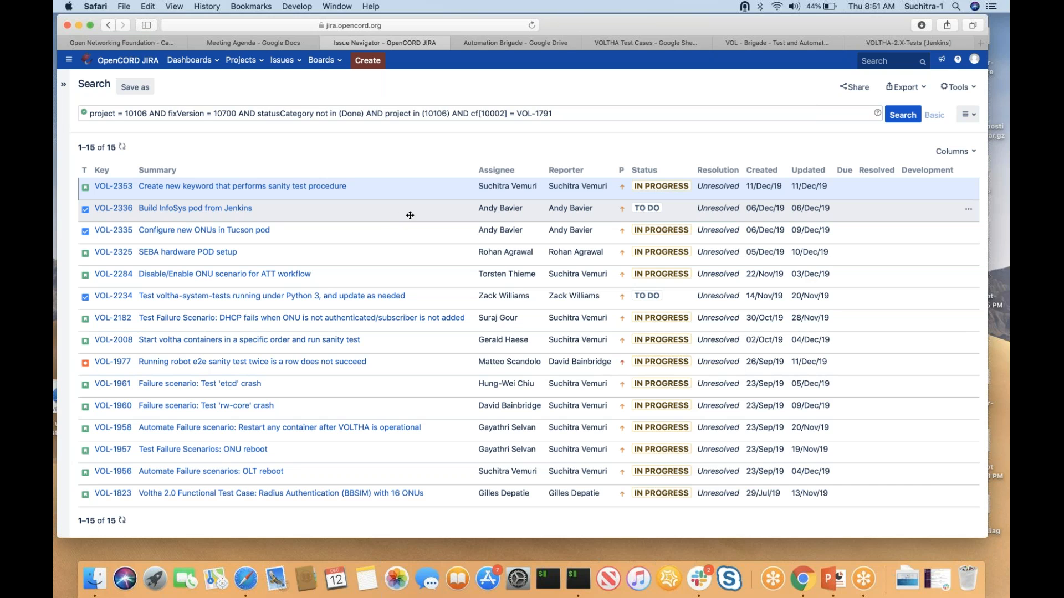
{"action": "mouse_move", "coordinate": [450, 204]}
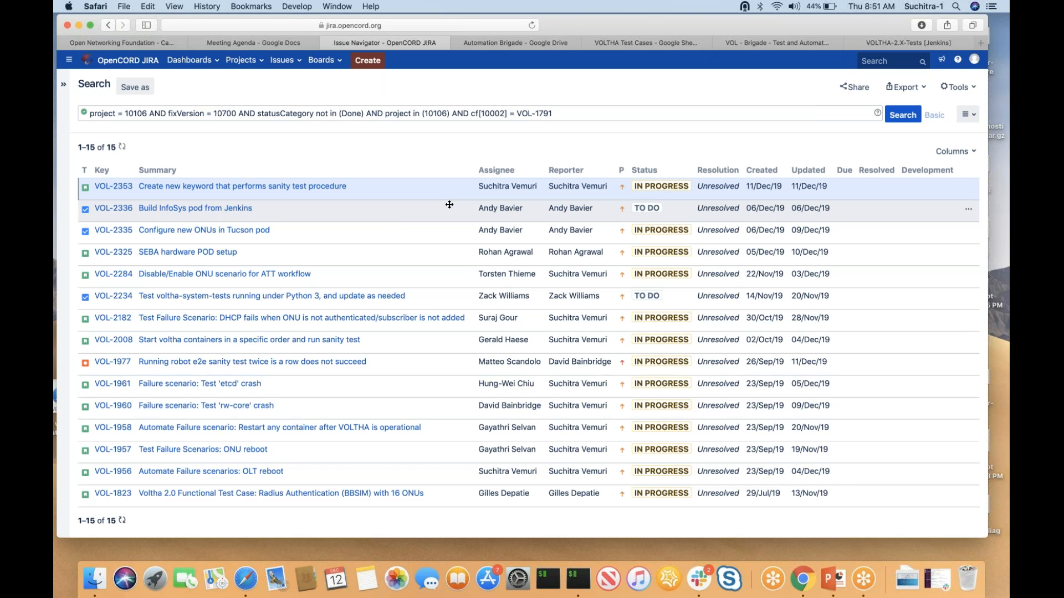
{"action": "mouse_move", "coordinate": [457, 210]}
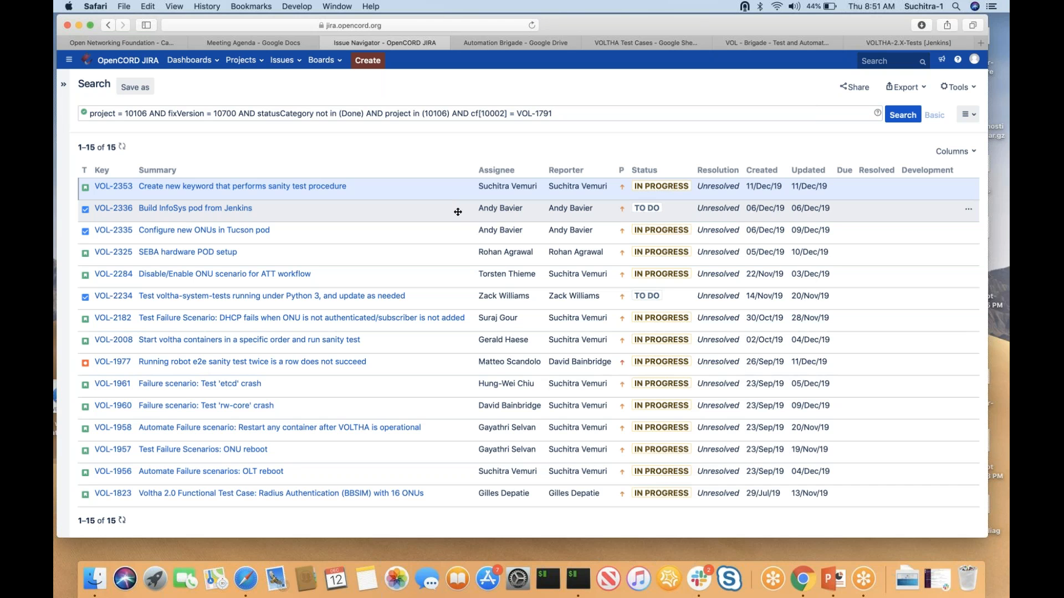
{"action": "mouse_move", "coordinate": [456, 211]}
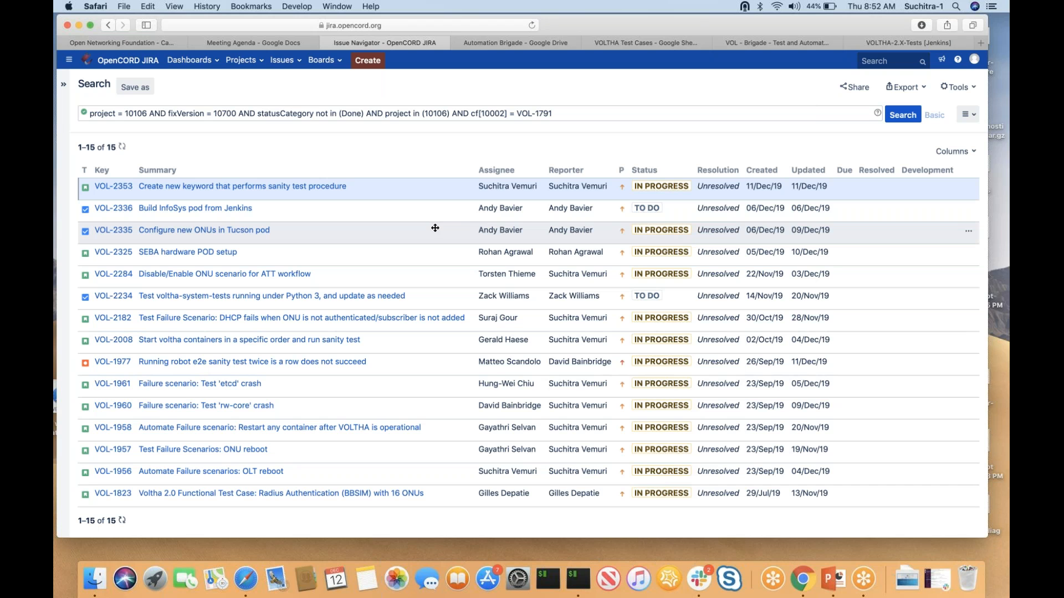
{"action": "mouse_move", "coordinate": [324, 243]}
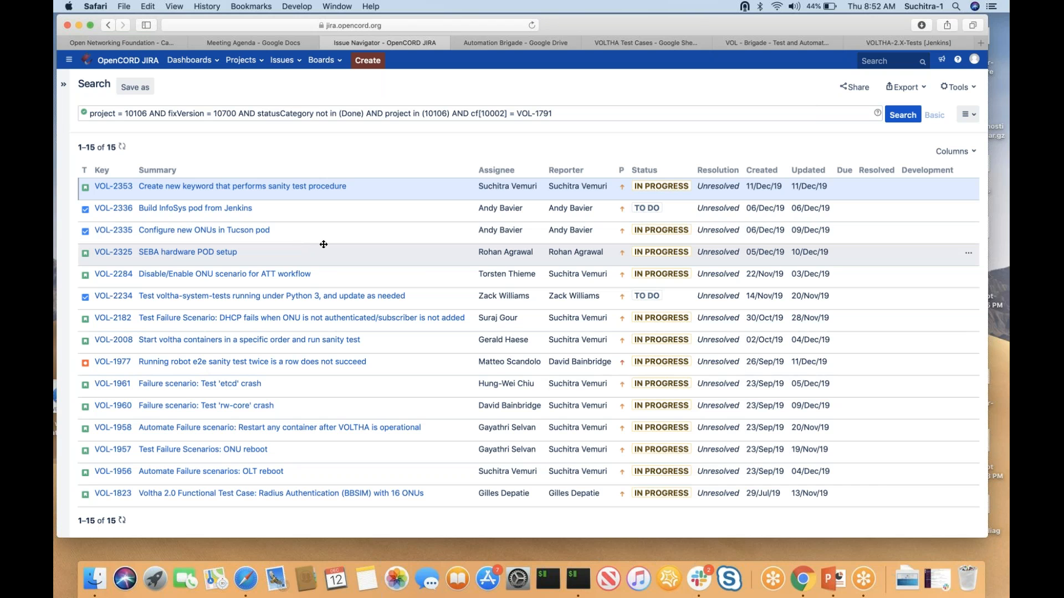
{"action": "mouse_move", "coordinate": [341, 238]}
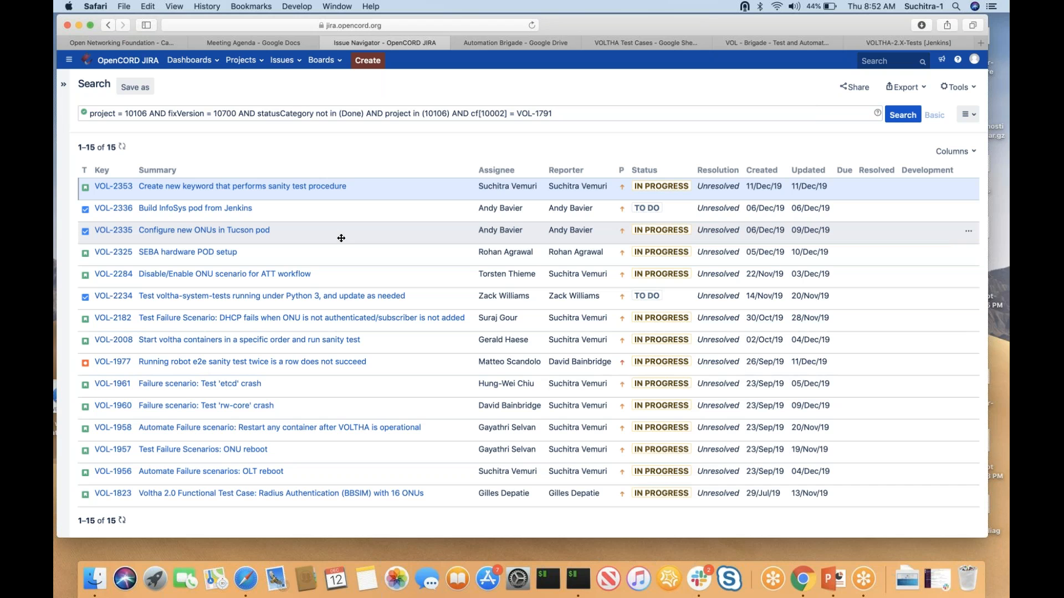
{"action": "mouse_move", "coordinate": [346, 240]}
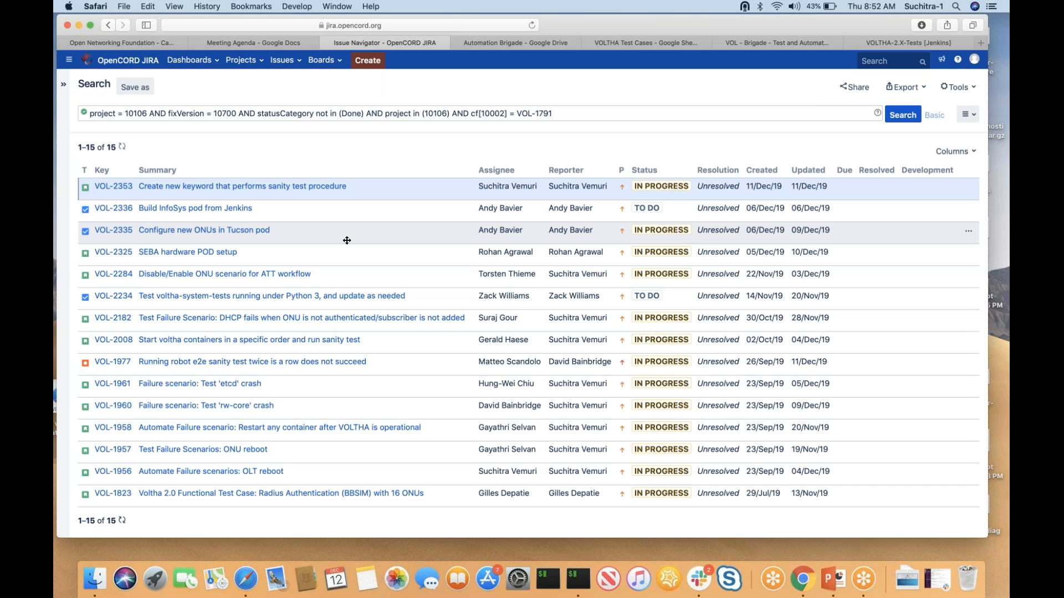
{"action": "mouse_move", "coordinate": [333, 239]}
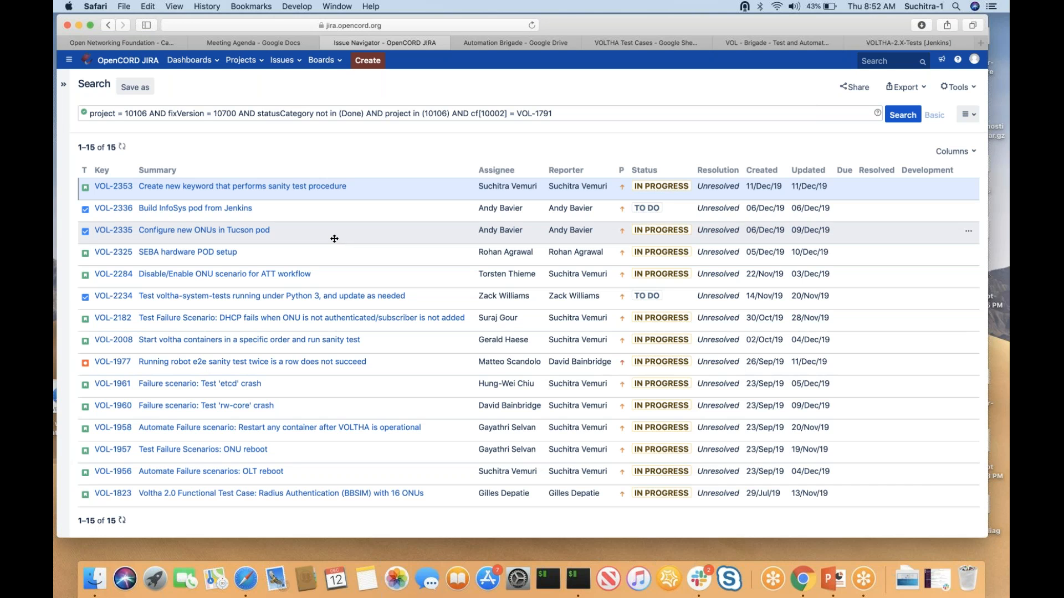
{"action": "mouse_move", "coordinate": [204, 253]}
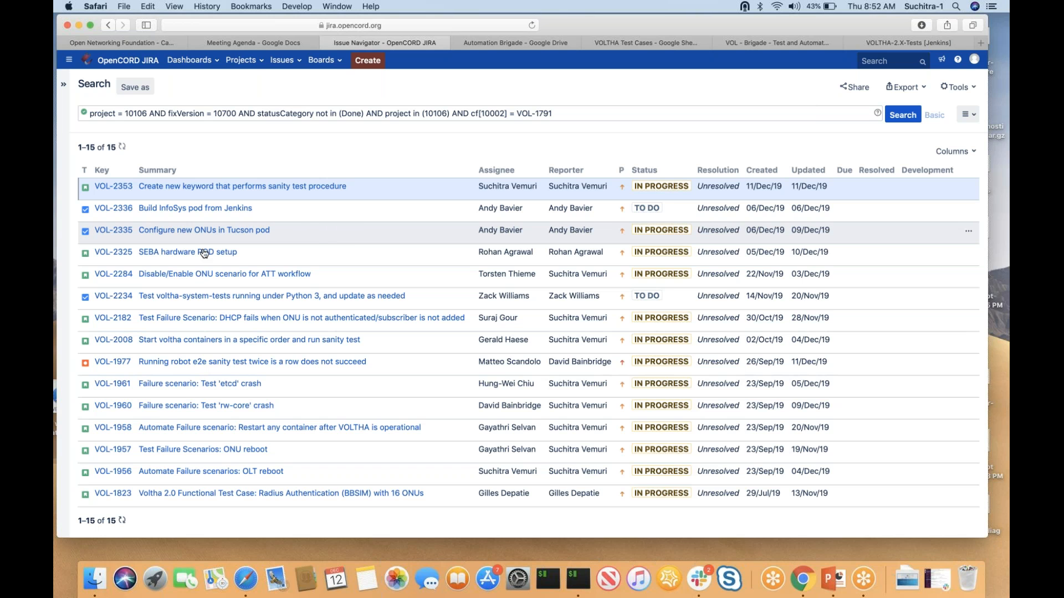
{"action": "mouse_move", "coordinate": [379, 231]}
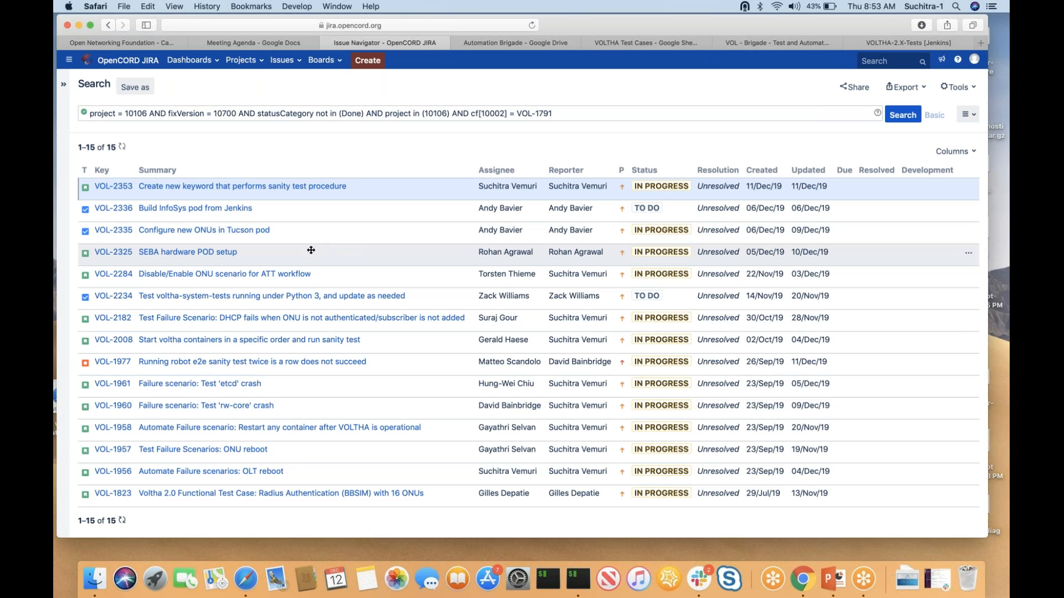
{"action": "mouse_move", "coordinate": [167, 260]}
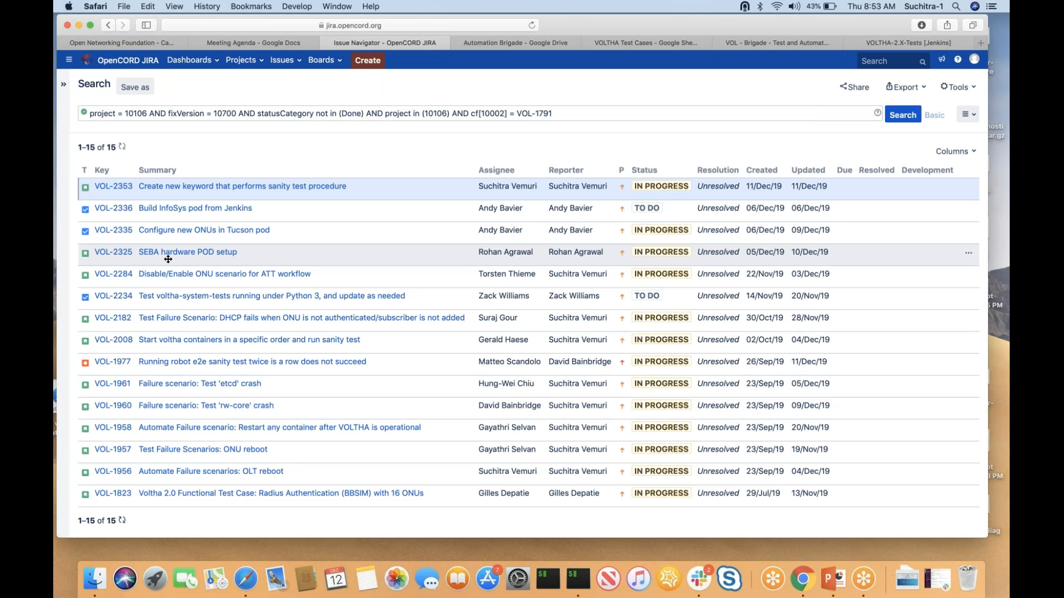
{"action": "mouse_move", "coordinate": [374, 260]}
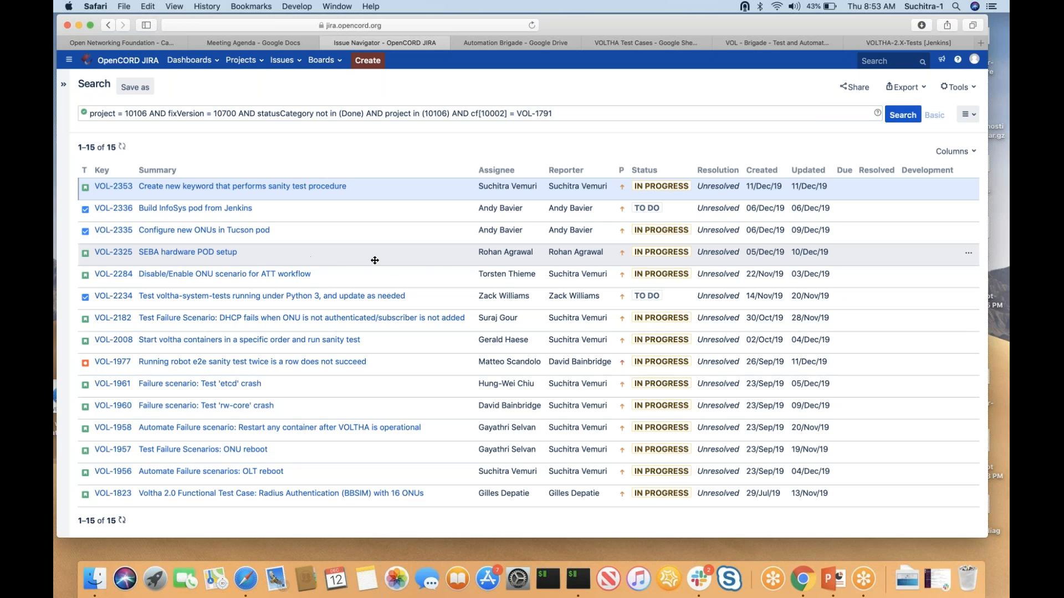
{"action": "mouse_move", "coordinate": [519, 262]}
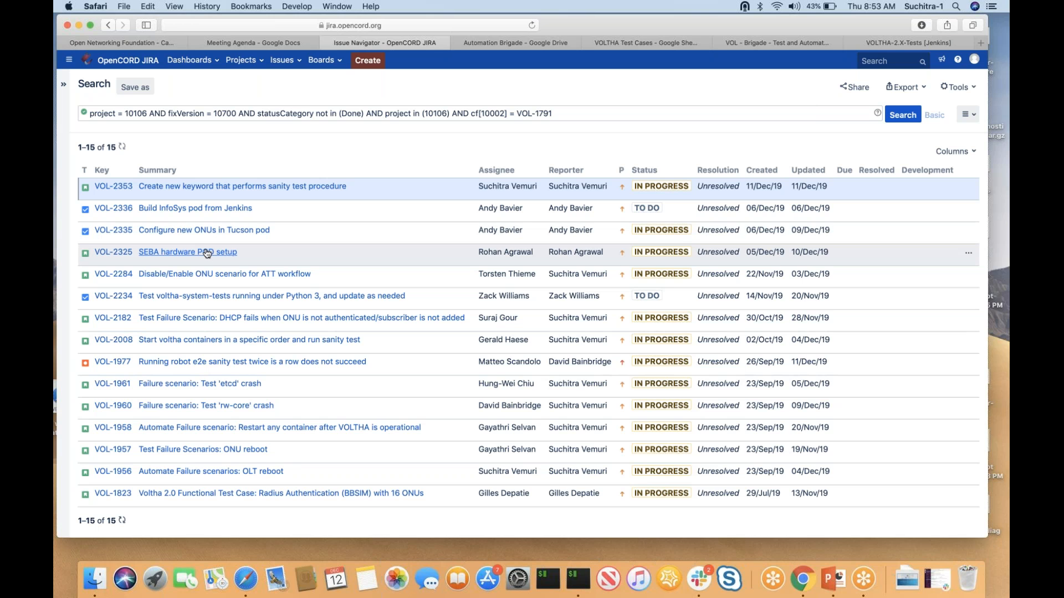
Bring the SEBA hardware POD setup issue VOL-2325 up in a new tab.
{"action": "right_click", "coordinate": [189, 253]}
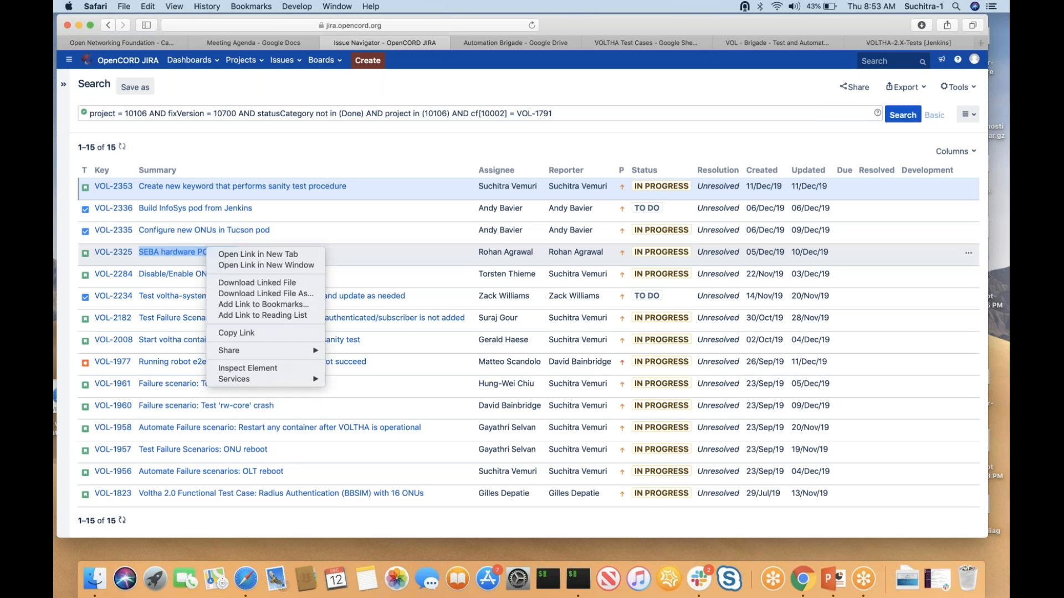
{"action": "left_click", "coordinate": [259, 255]}
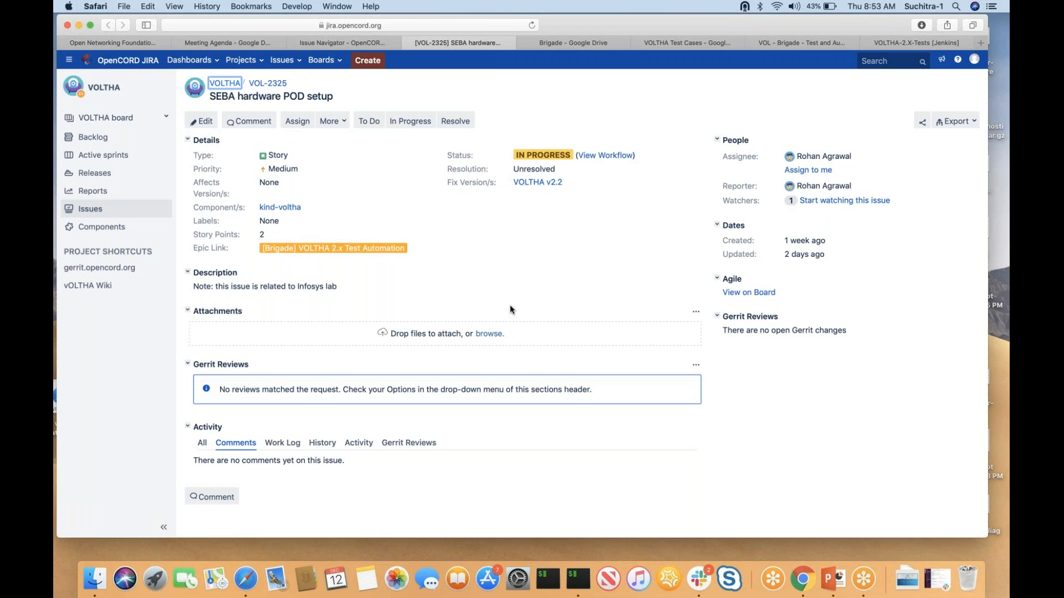
{"action": "mouse_move", "coordinate": [865, 194]}
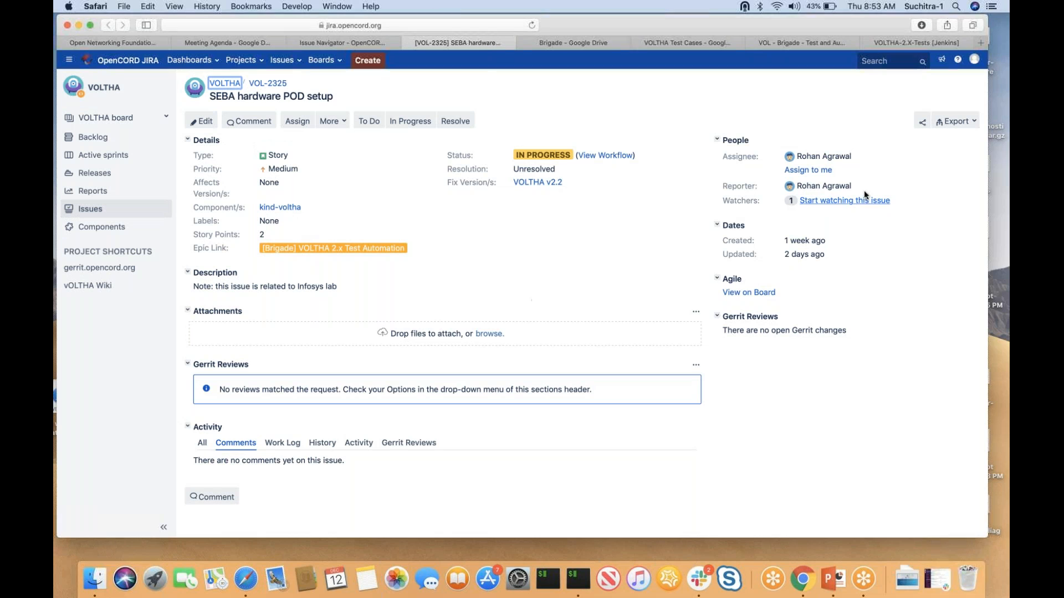
{"action": "mouse_move", "coordinate": [814, 186]}
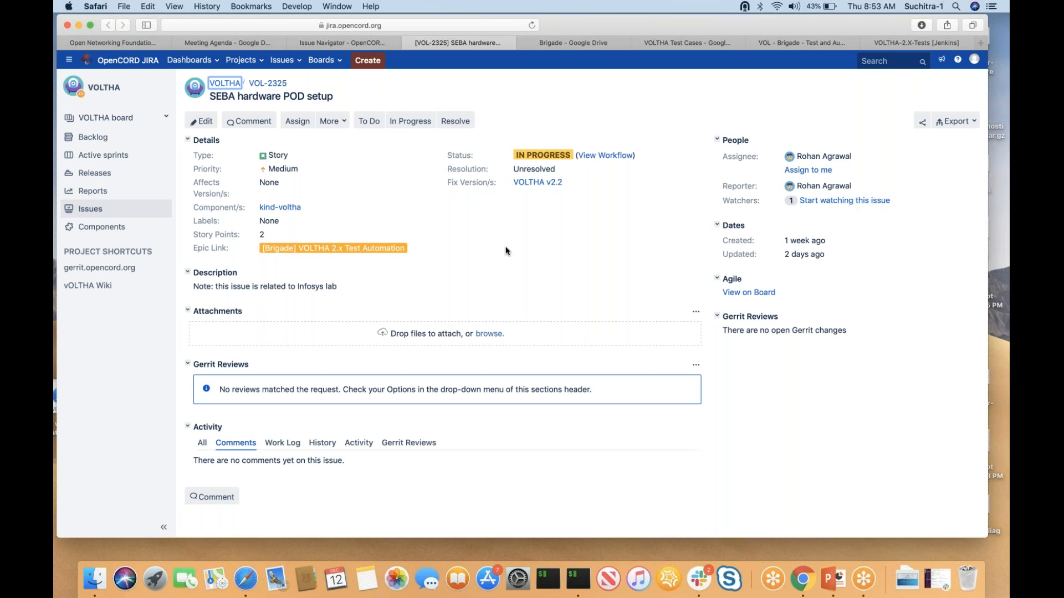
{"action": "mouse_move", "coordinate": [588, 268]}
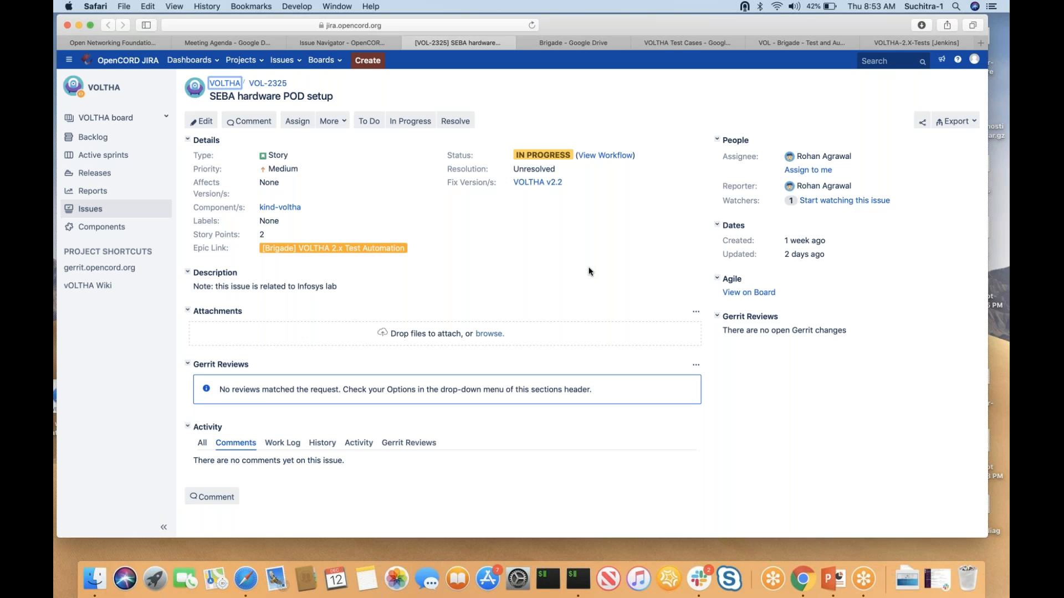
{"action": "mouse_move", "coordinate": [616, 255]}
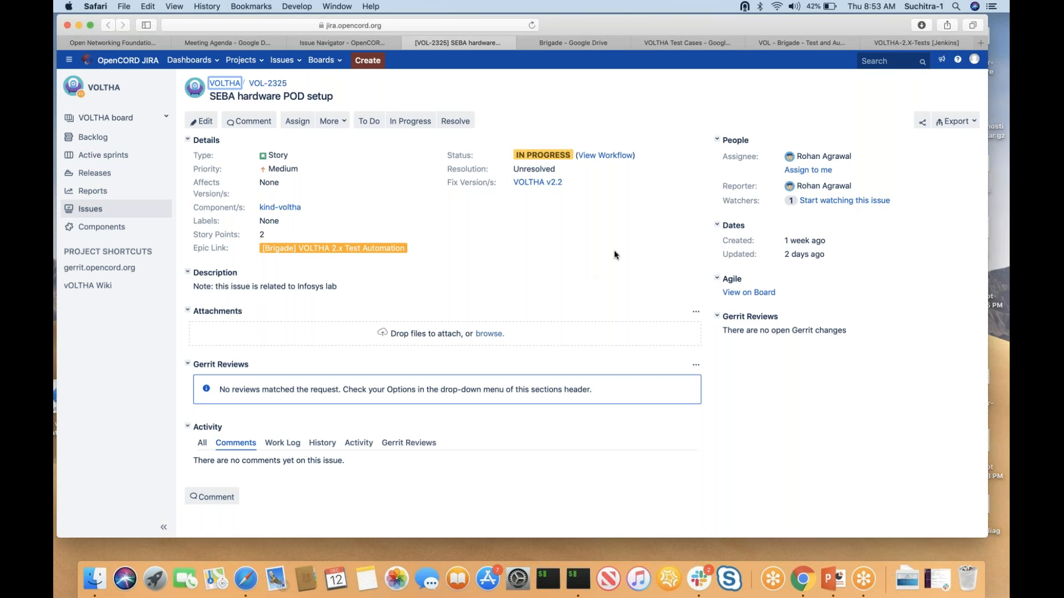
{"action": "mouse_move", "coordinate": [992, 75]}
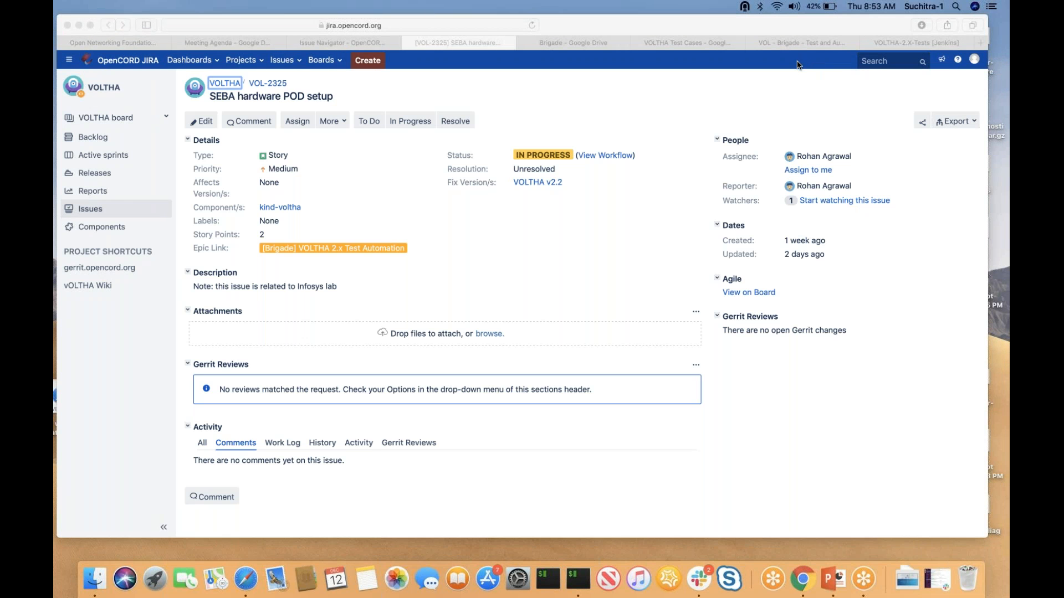
{"action": "mouse_move", "coordinate": [793, 67]}
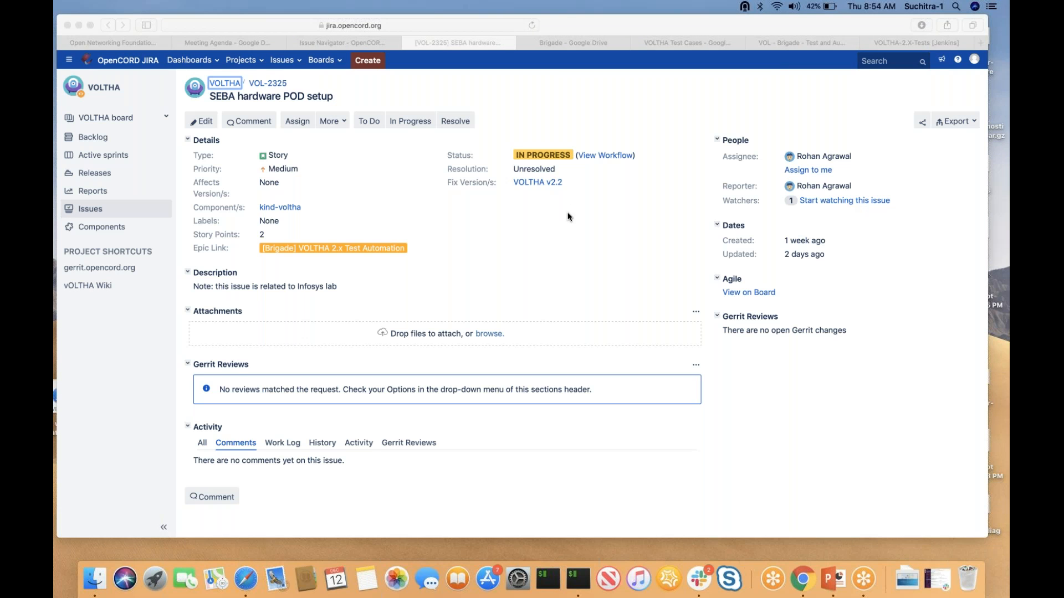
{"action": "mouse_move", "coordinate": [488, 104]}
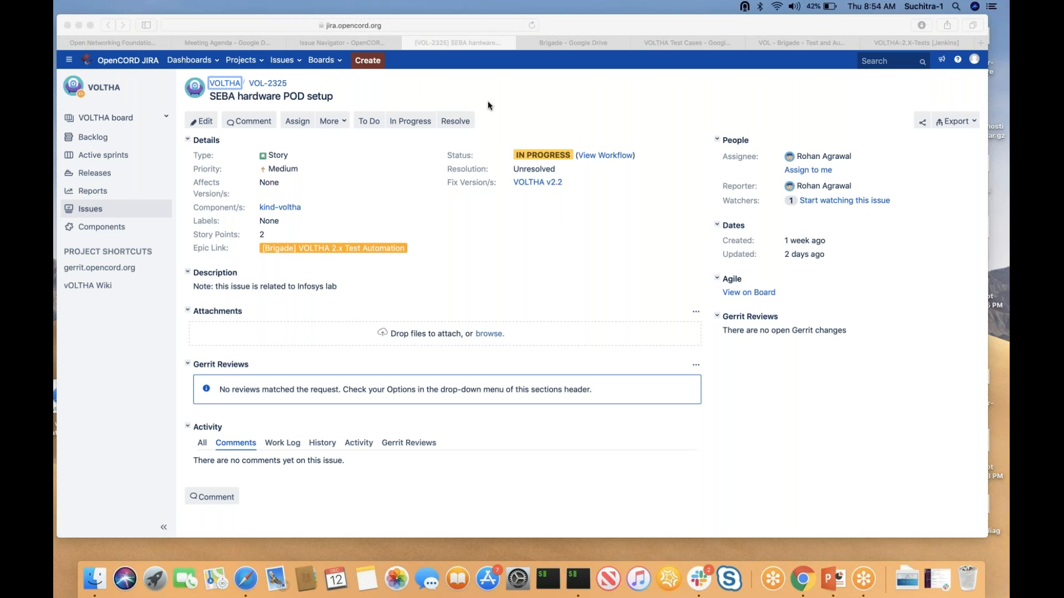
{"action": "mouse_move", "coordinate": [476, 104]}
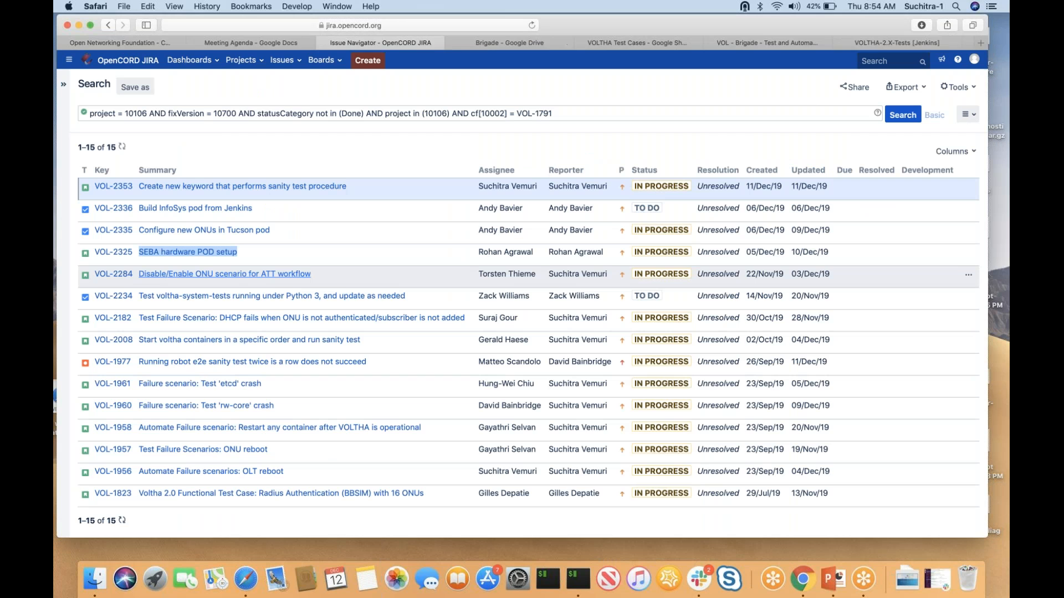
{"action": "mouse_move", "coordinate": [146, 286]}
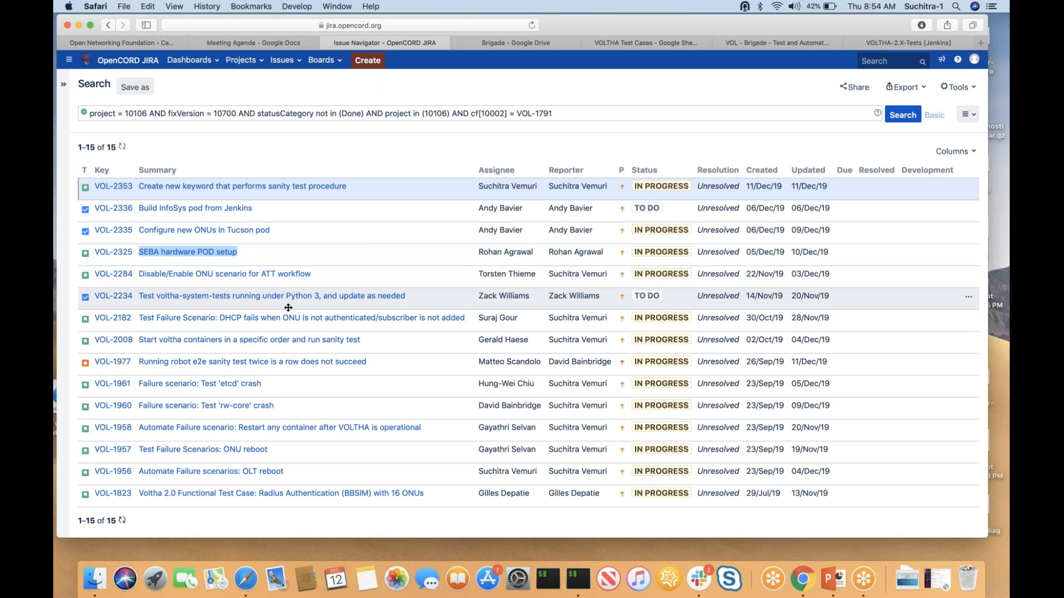
{"action": "mouse_move", "coordinate": [206, 310]}
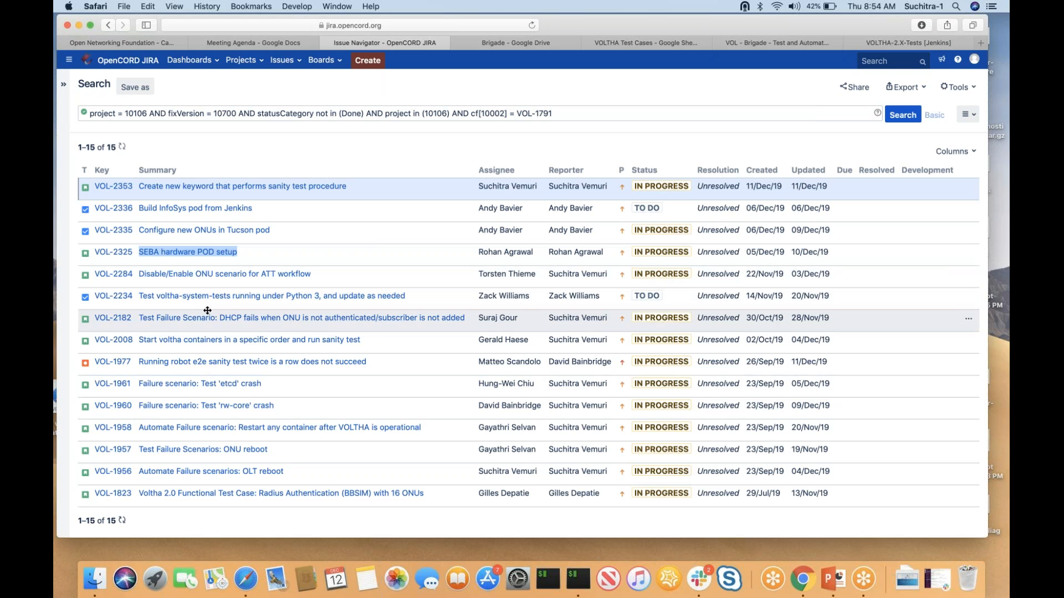
{"action": "mouse_move", "coordinate": [208, 295]}
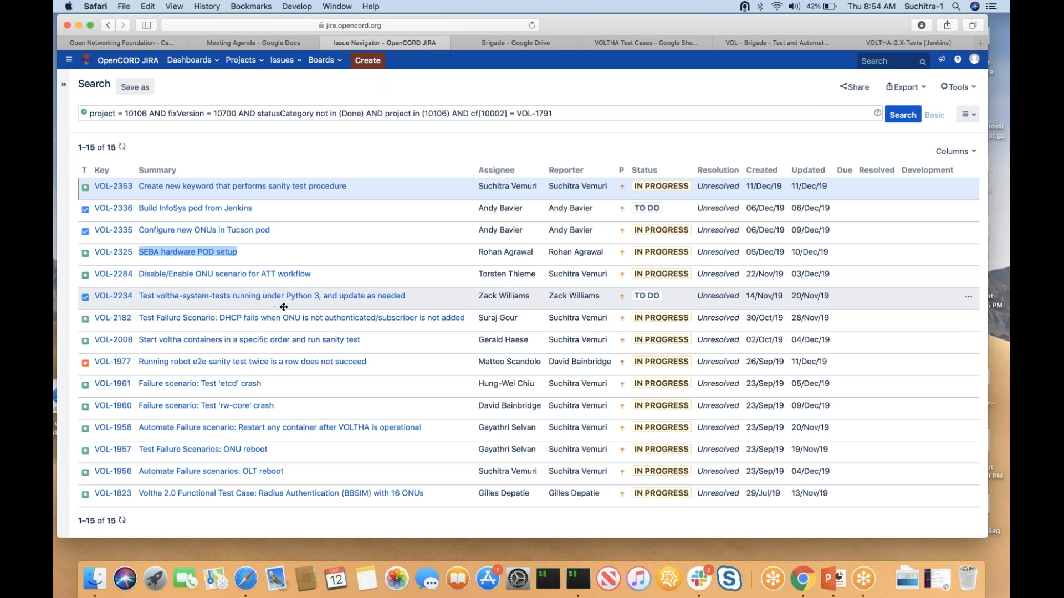
{"action": "mouse_move", "coordinate": [318, 307]}
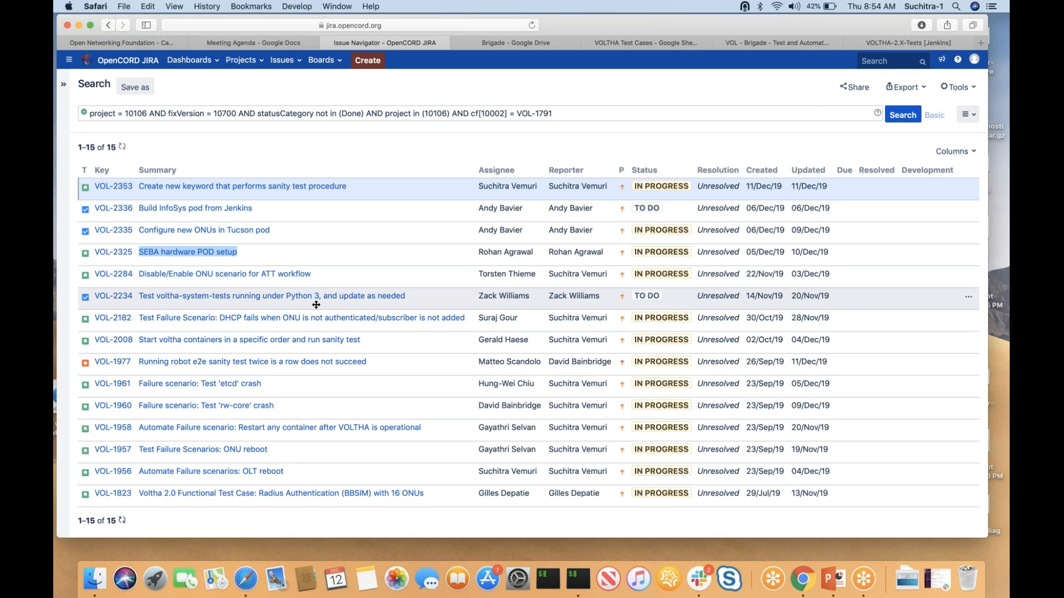
{"action": "mouse_move", "coordinate": [111, 297]}
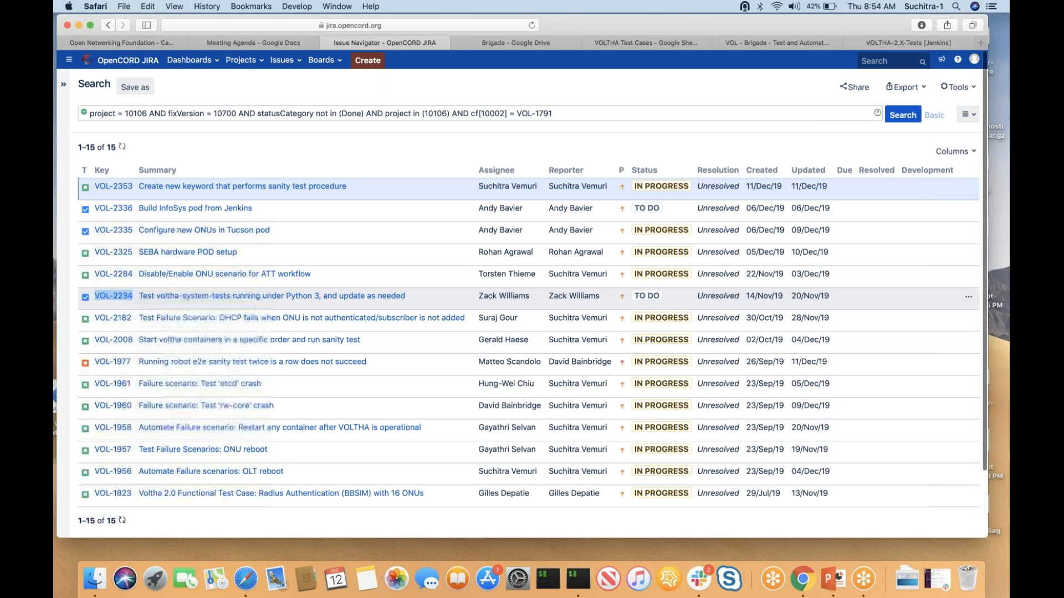
Change VOL-2234's Fix Version/s from VOLTHA v2.2 to VOLTHA v2.3 and save it.
{"action": "left_click", "coordinate": [113, 296]}
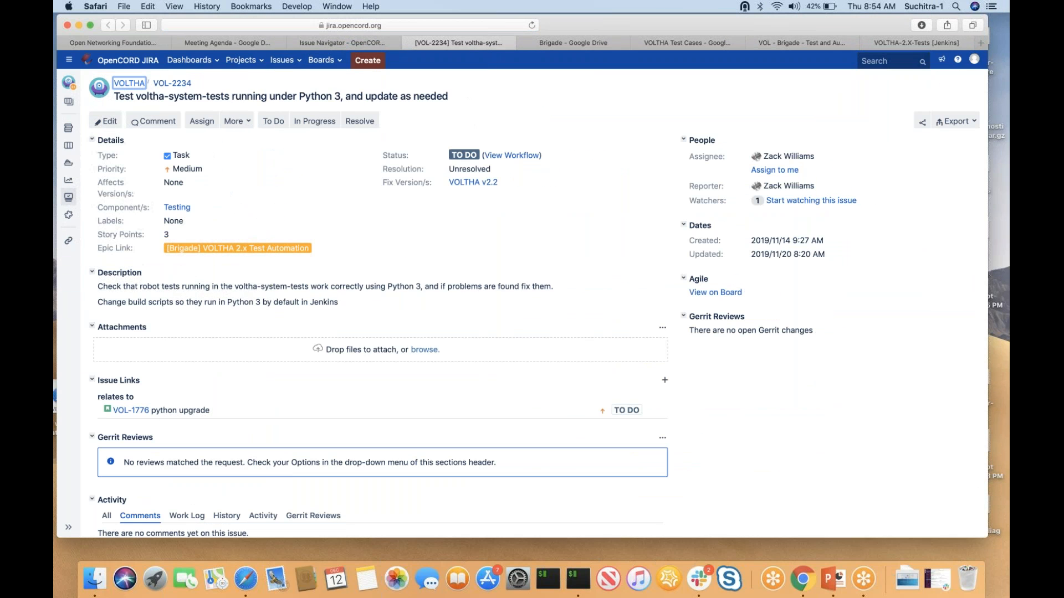
{"action": "left_click", "coordinate": [473, 182]}
{"action": "type", "text": "vo"}
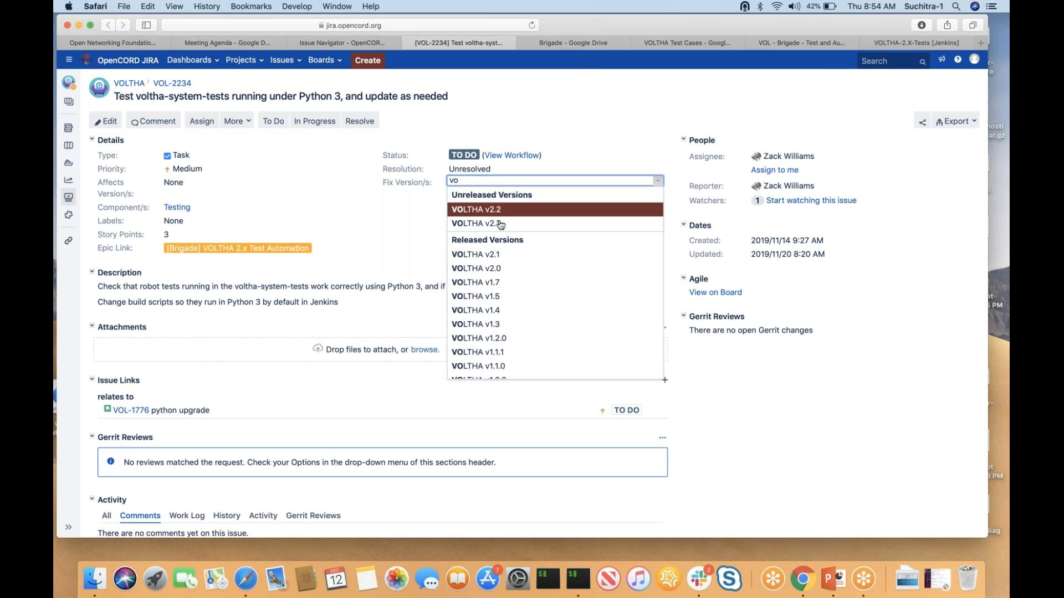
{"action": "left_click", "coordinate": [474, 224]}
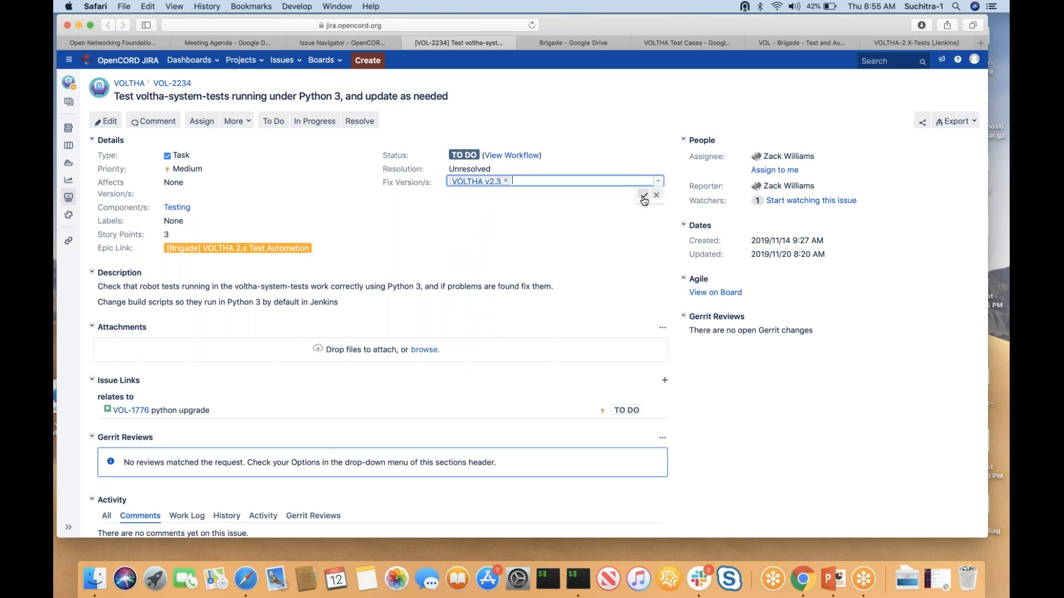
{"action": "left_click", "coordinate": [642, 196]}
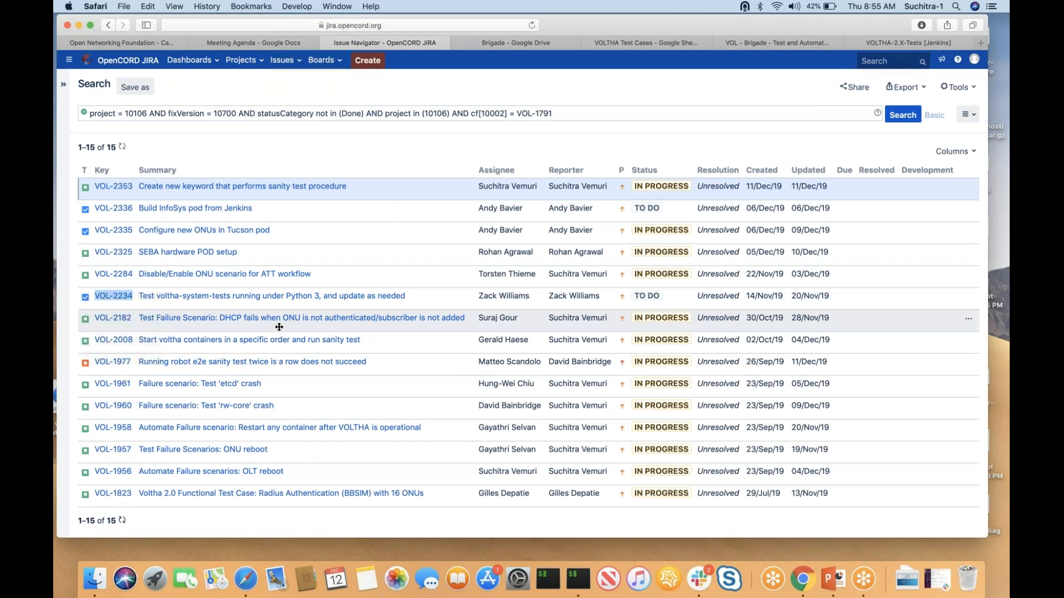
{"action": "mouse_move", "coordinate": [278, 327]}
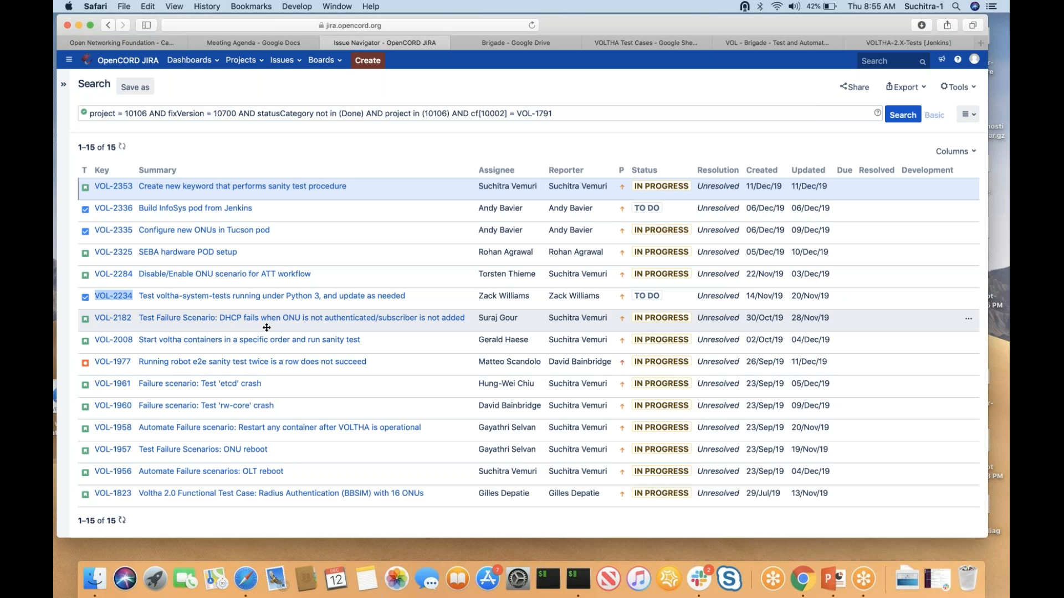
{"action": "mouse_move", "coordinate": [289, 325]}
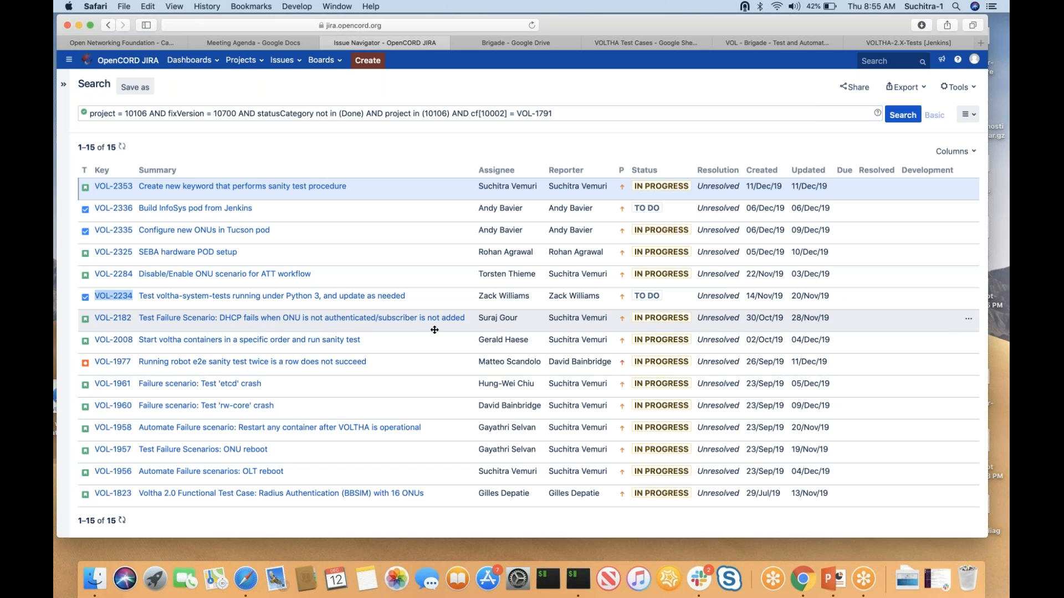
{"action": "mouse_move", "coordinate": [494, 328]}
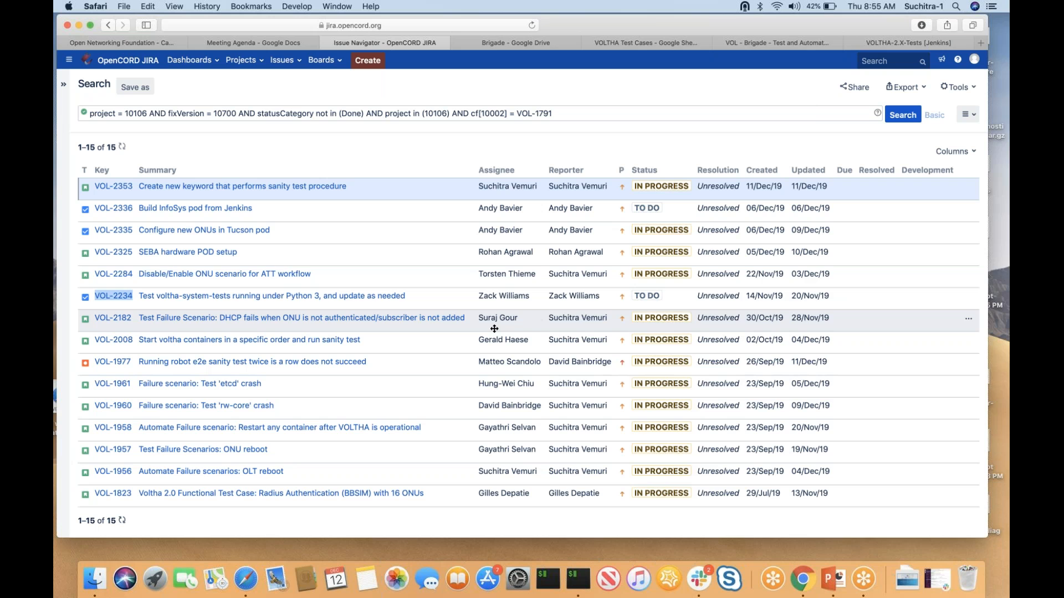
{"action": "mouse_move", "coordinate": [170, 330]}
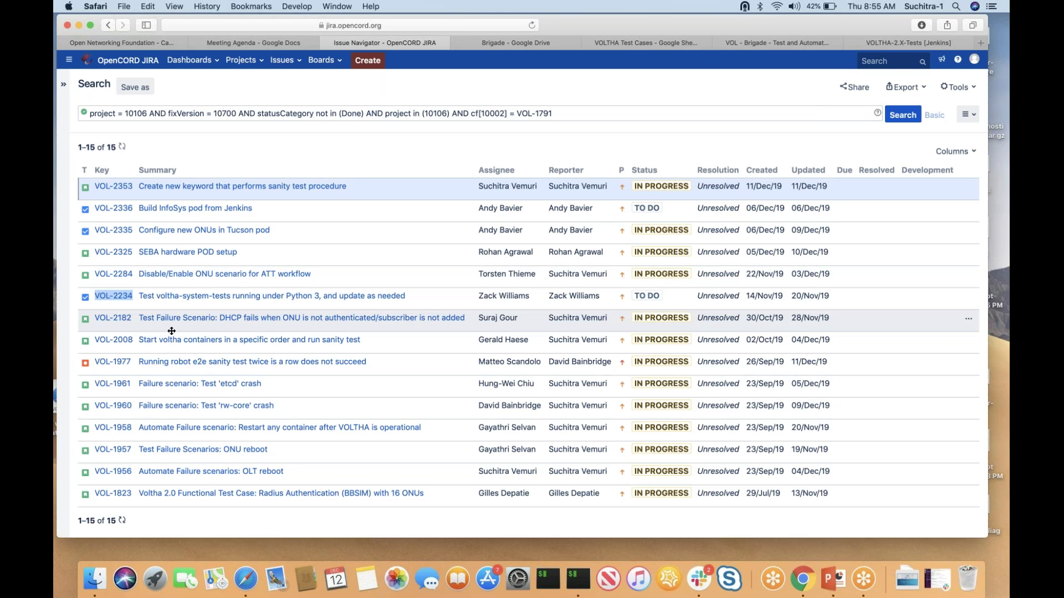
{"action": "mouse_move", "coordinate": [117, 322]}
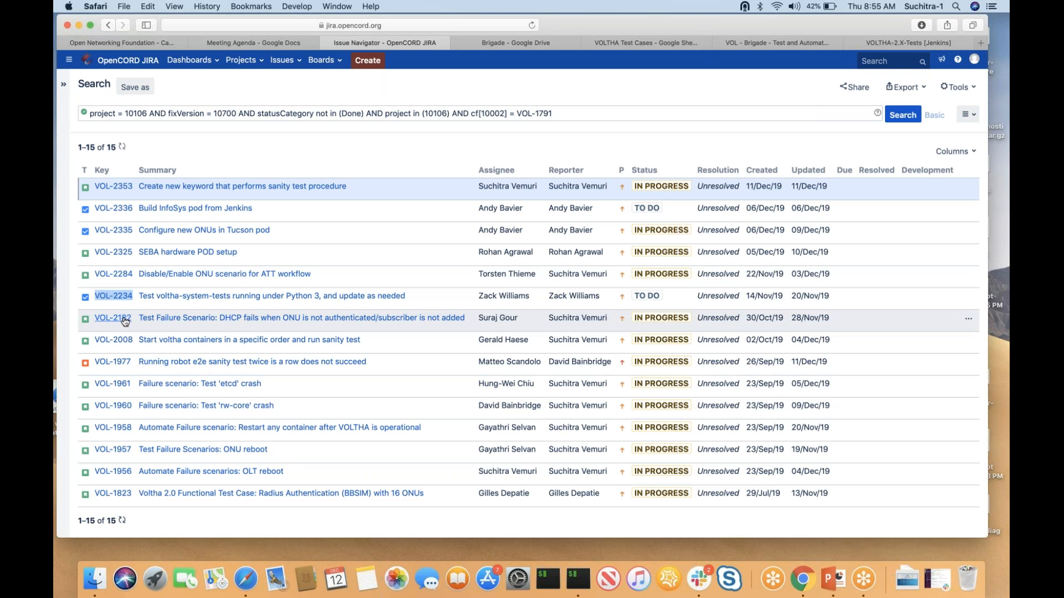
{"action": "right_click", "coordinate": [111, 318]}
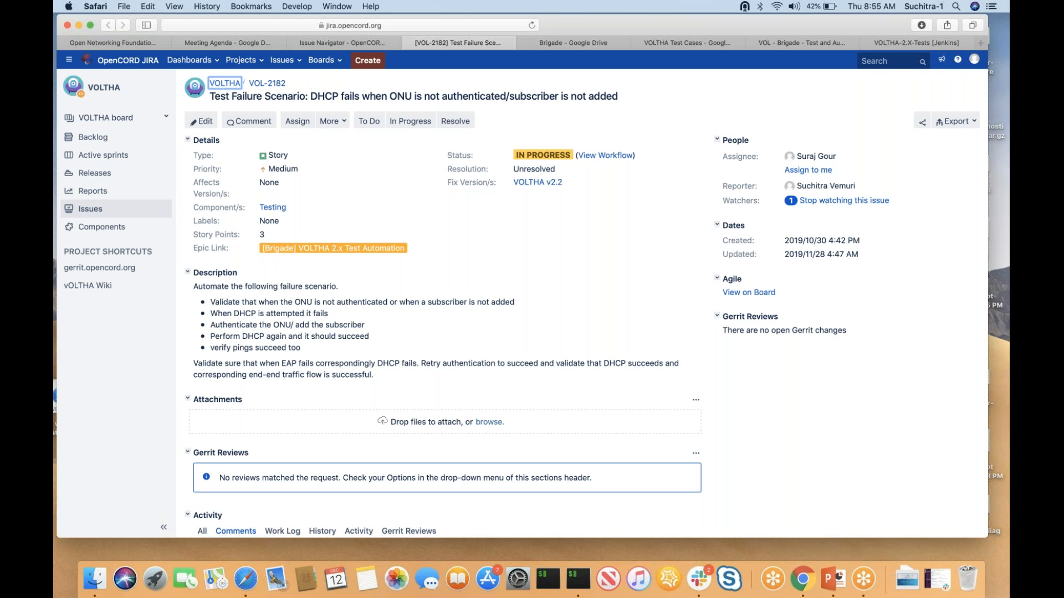
{"action": "left_click", "coordinate": [342, 42]}
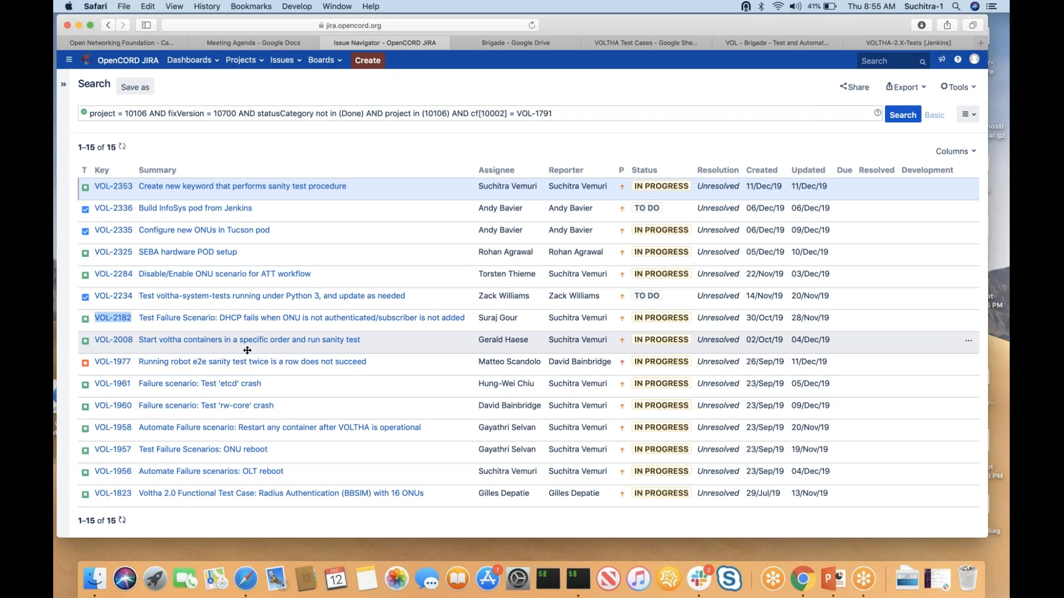
{"action": "mouse_move", "coordinate": [113, 340]}
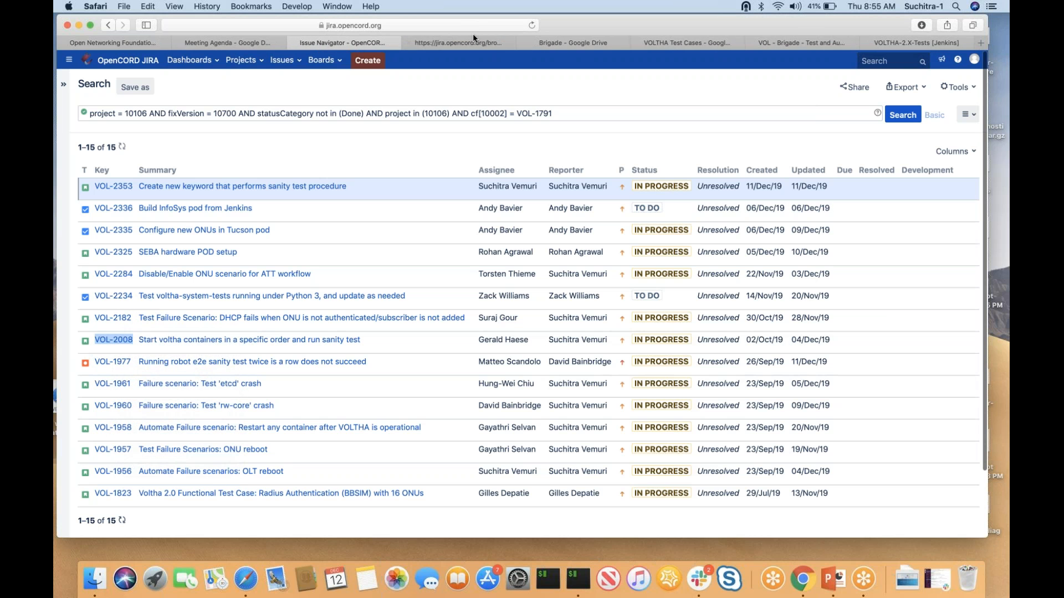
Set VOL-2008's Fix Version/s to VOLTHA v2.3 and save it.
{"action": "left_click", "coordinate": [113, 340]}
{"action": "type", "text": "v"}
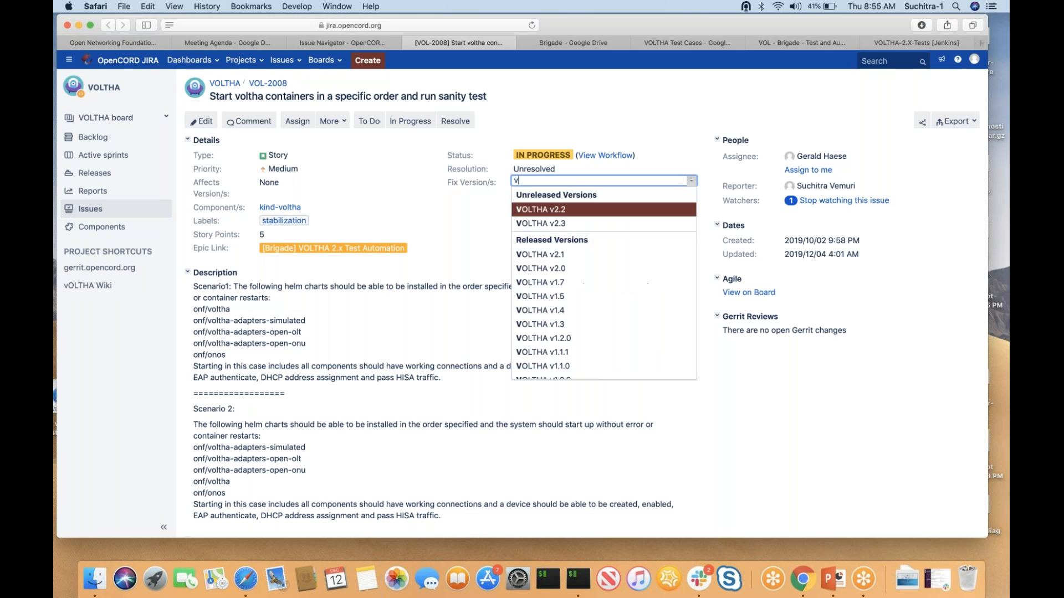
{"action": "type", "text": "olth"}
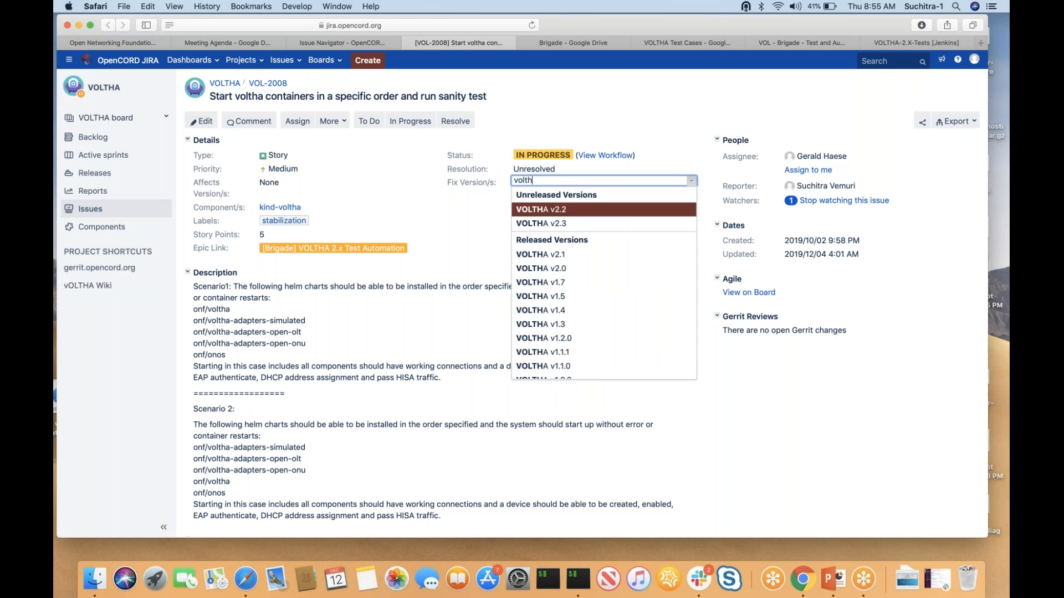
{"action": "left_click", "coordinate": [541, 224]}
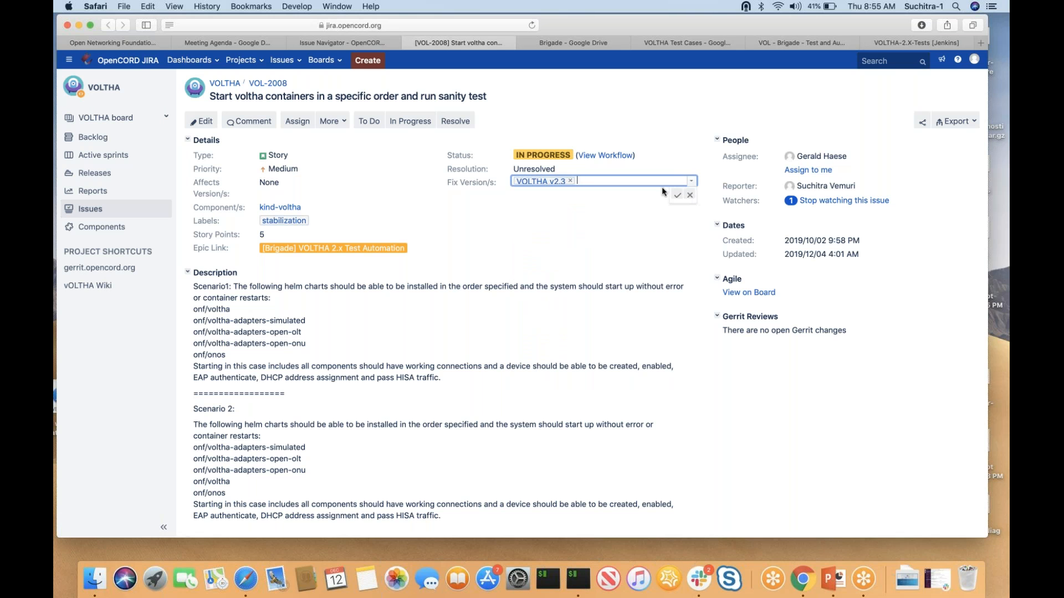
{"action": "left_click", "coordinate": [678, 194]}
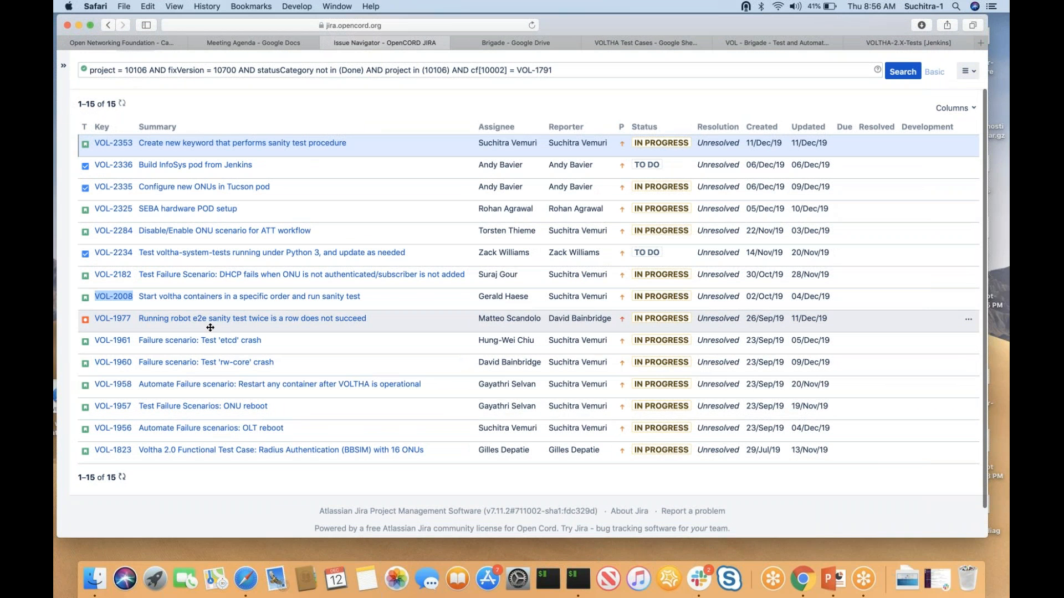
{"action": "mouse_move", "coordinate": [202, 327]}
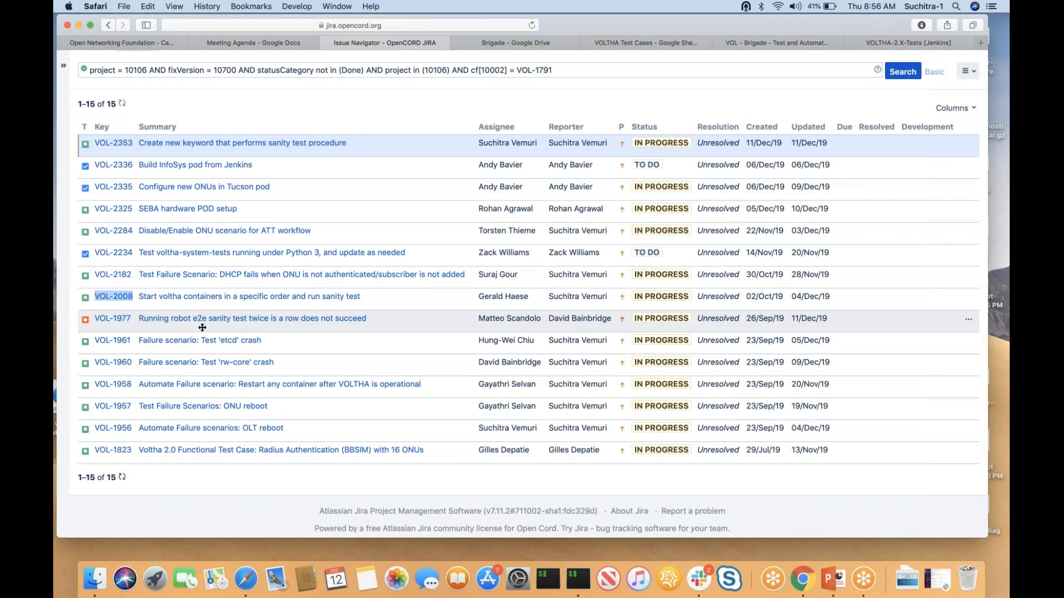
{"action": "mouse_move", "coordinate": [116, 319]}
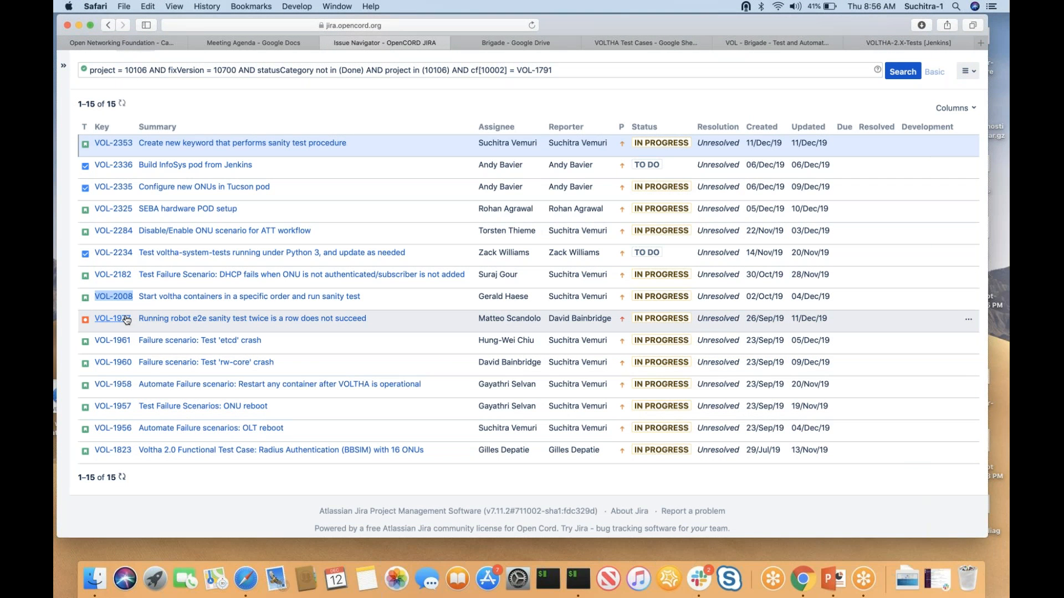
View VOL-1977 in a new tab, leaving its fix version at VOLTHA v2.2.
{"action": "right_click", "coordinate": [109, 319]}
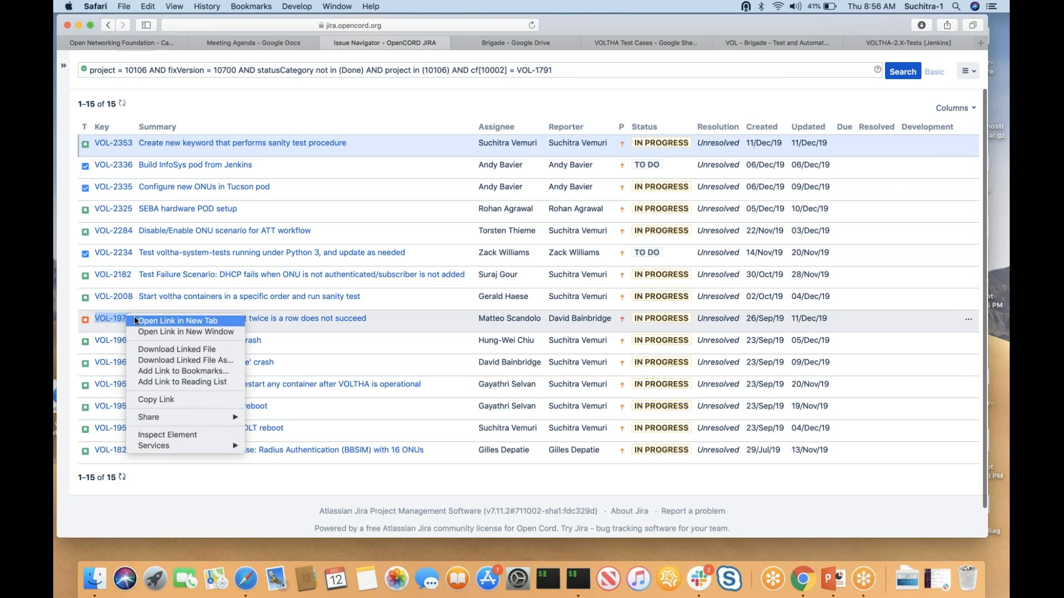
{"action": "left_click", "coordinate": [175, 321]}
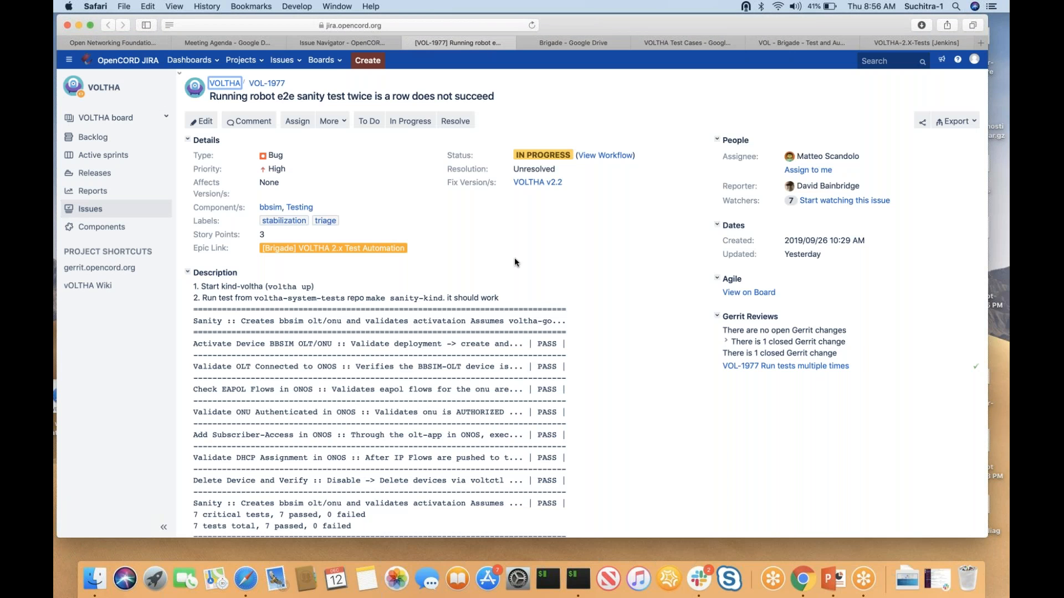
{"action": "scroll", "scroll_direction": "down", "scroll_amount": 3}
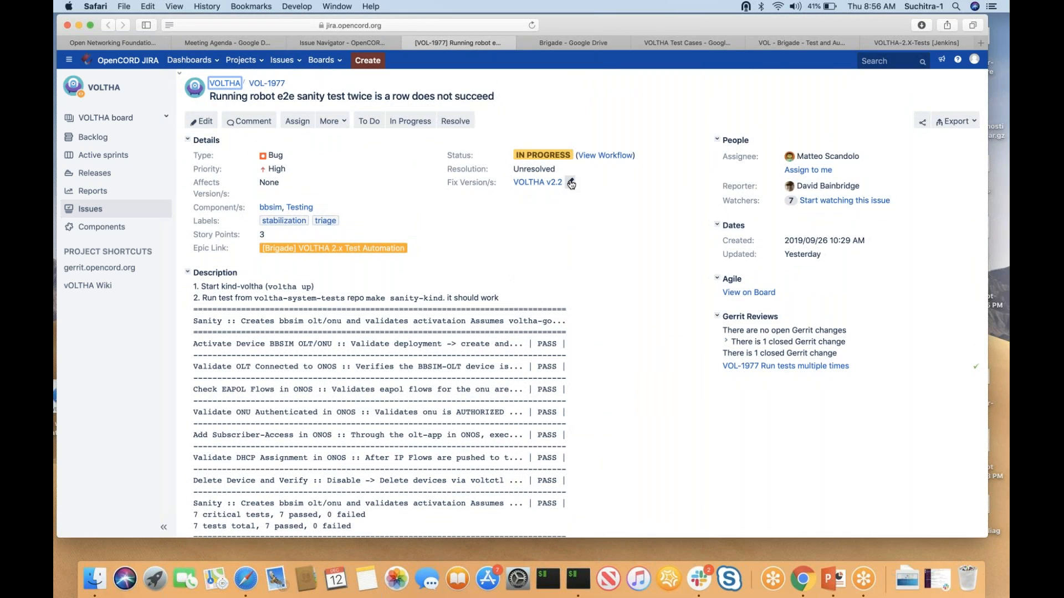
{"action": "mouse_move", "coordinate": [571, 182]}
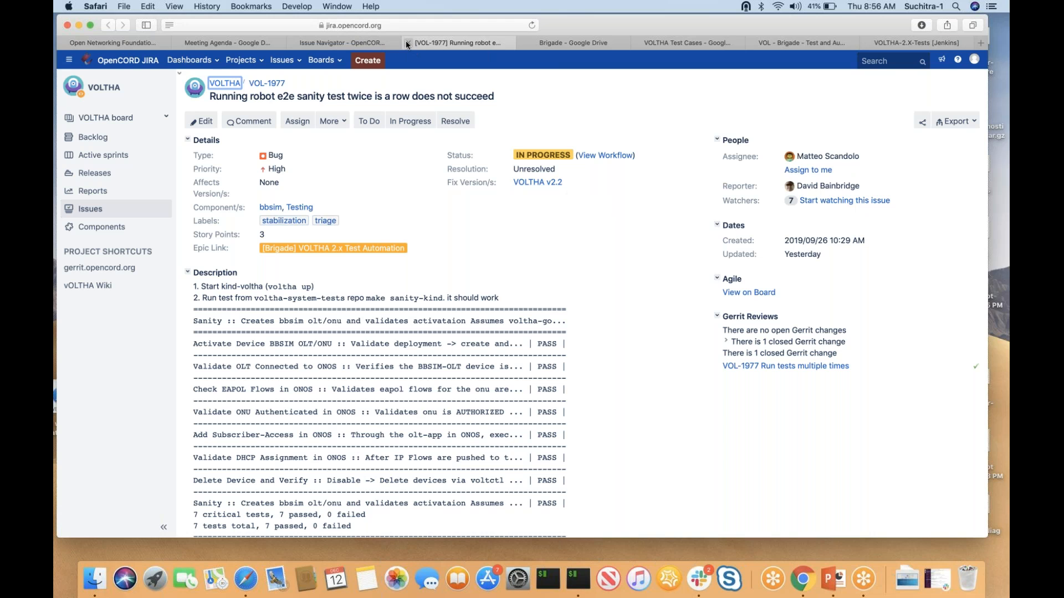
{"action": "mouse_move", "coordinate": [408, 44]}
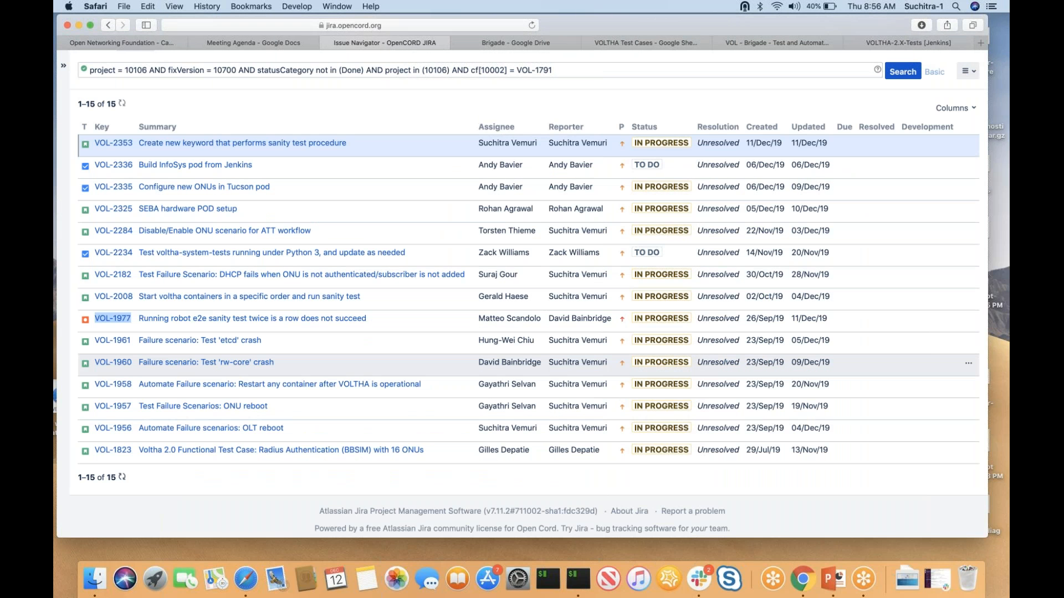
{"action": "mouse_move", "coordinate": [114, 346]}
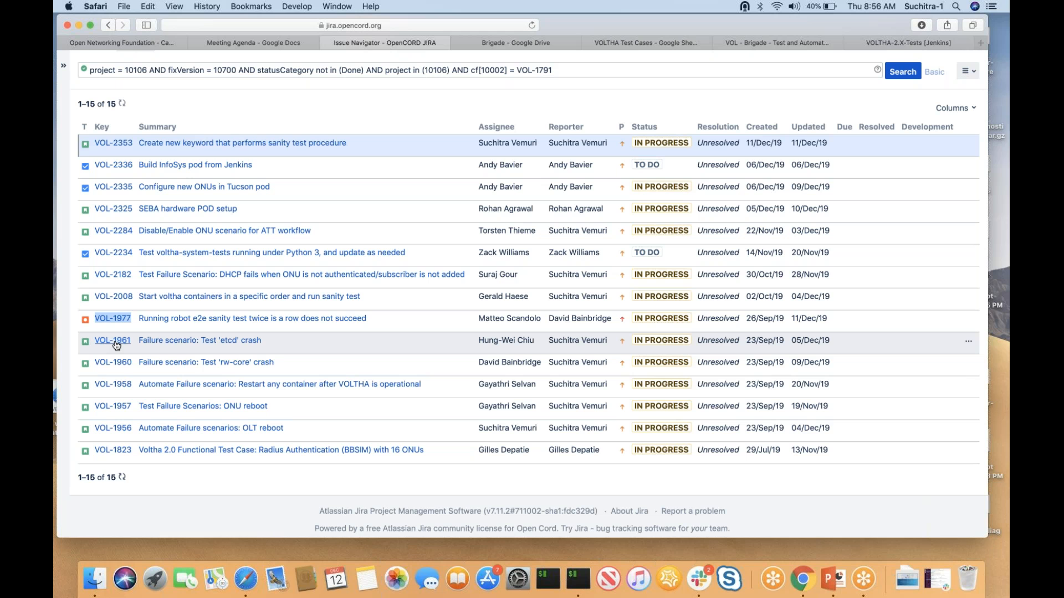
{"action": "right_click", "coordinate": [112, 342]}
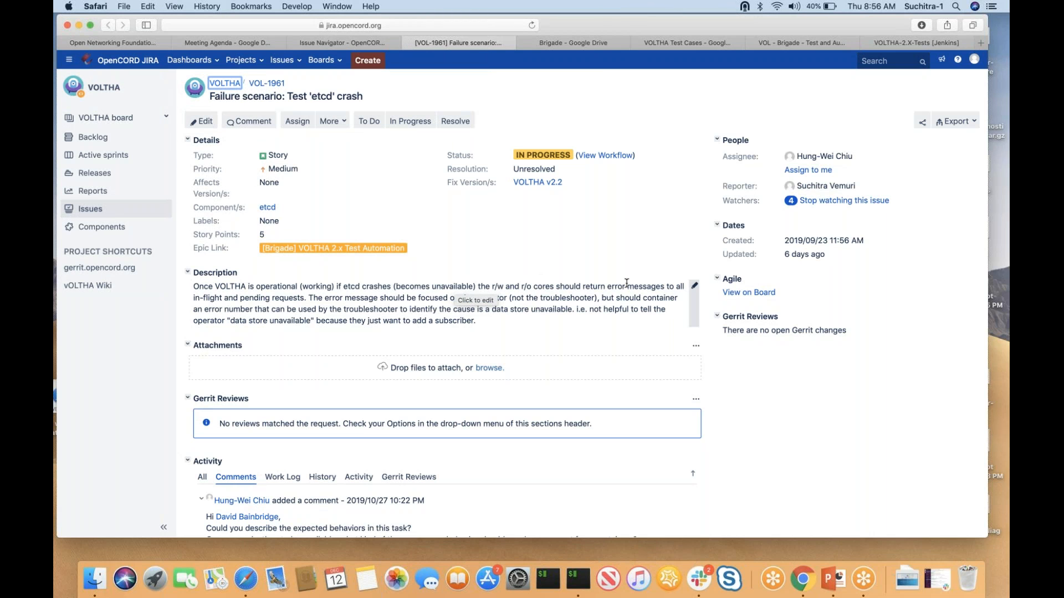
{"action": "mouse_move", "coordinate": [622, 231]}
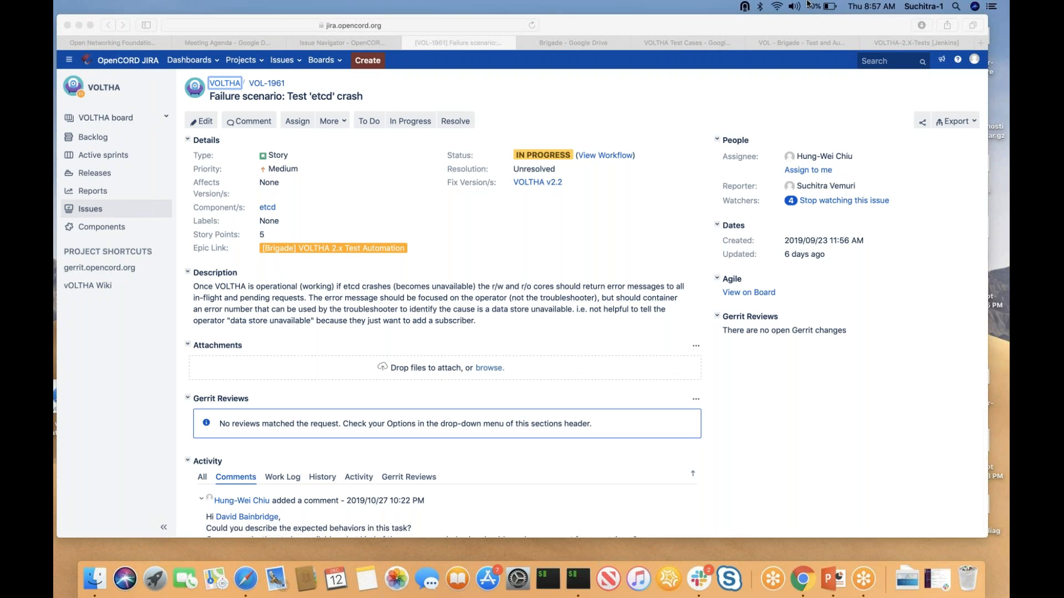
{"action": "mouse_move", "coordinate": [793, 67]}
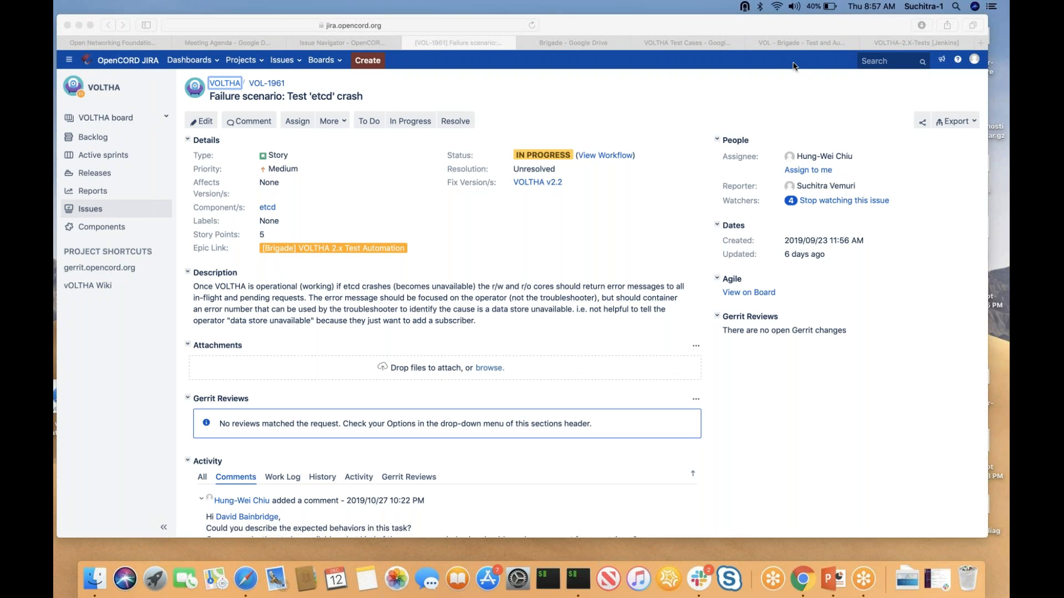
{"action": "left_click", "coordinate": [342, 42]}
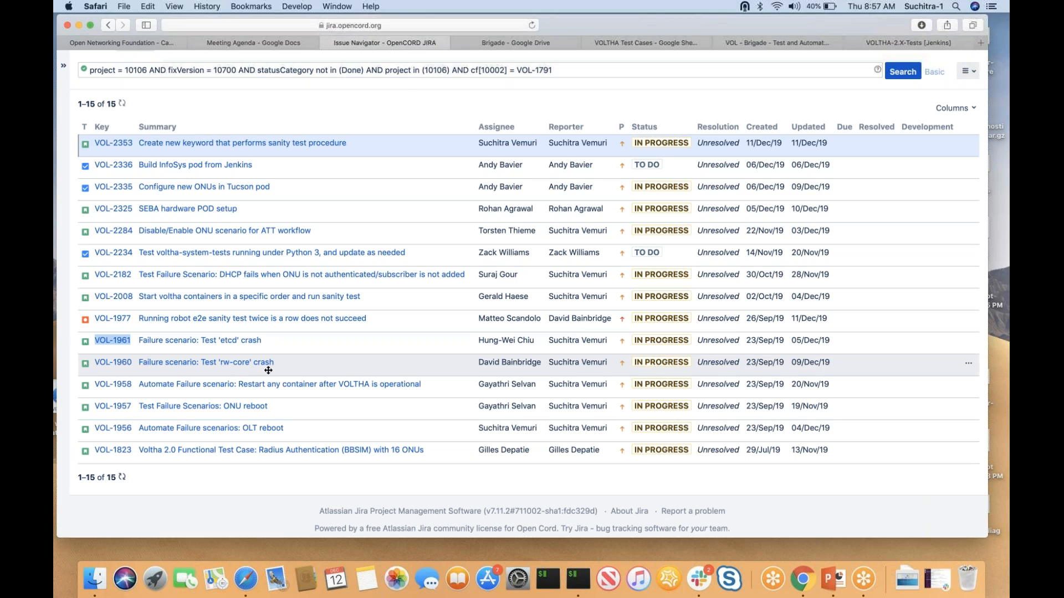
{"action": "mouse_move", "coordinate": [299, 371]}
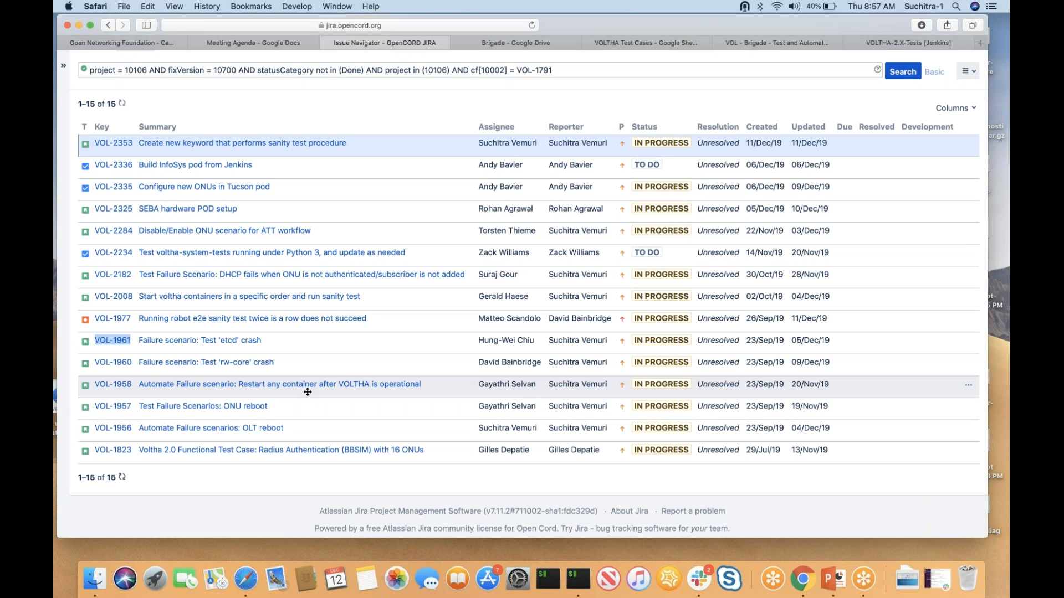
{"action": "mouse_move", "coordinate": [357, 397]}
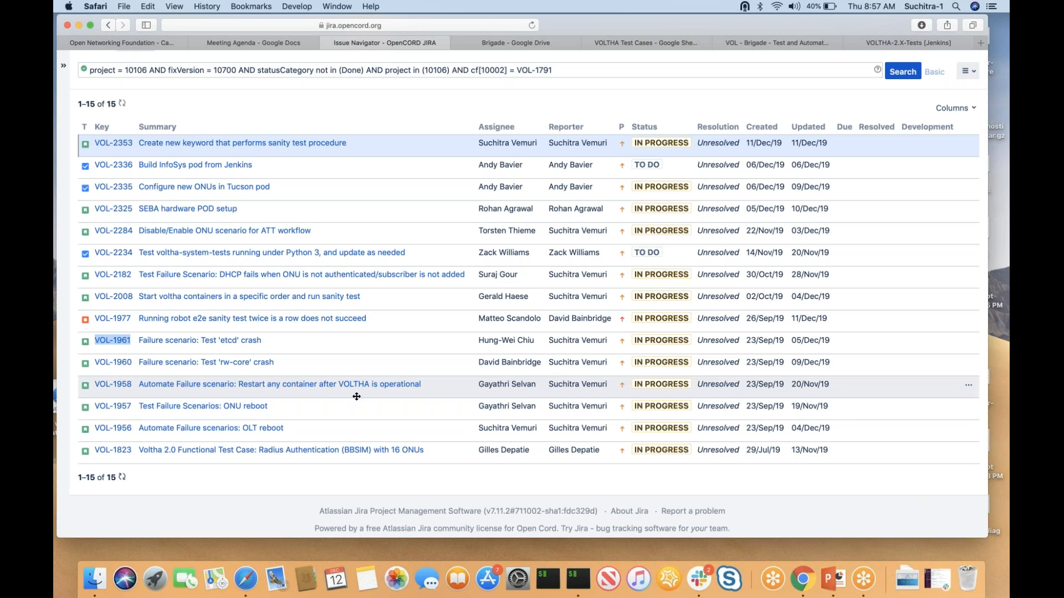
{"action": "mouse_move", "coordinate": [199, 422]}
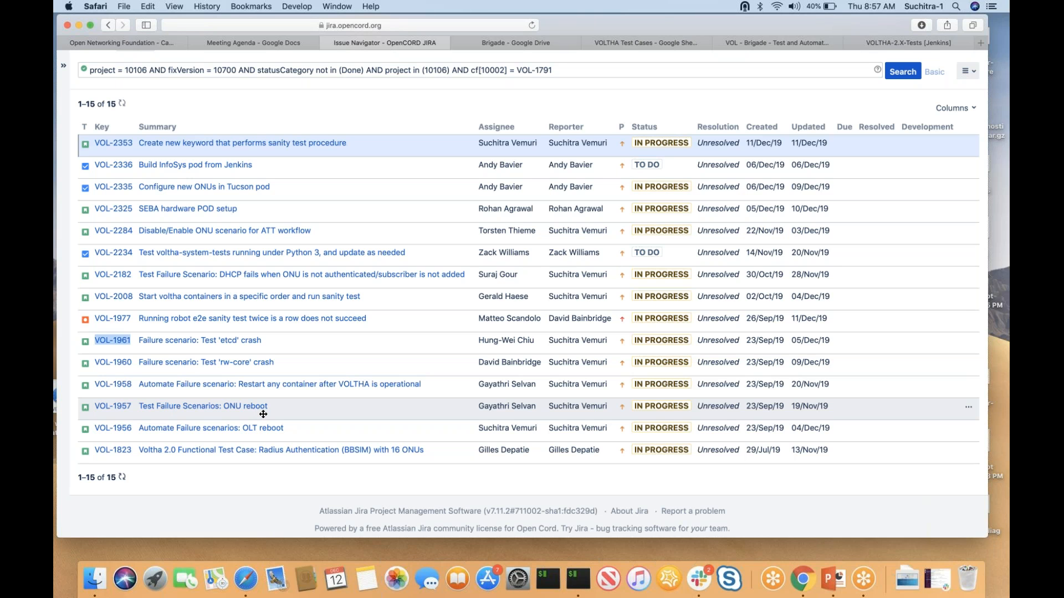
{"action": "mouse_move", "coordinate": [508, 412]}
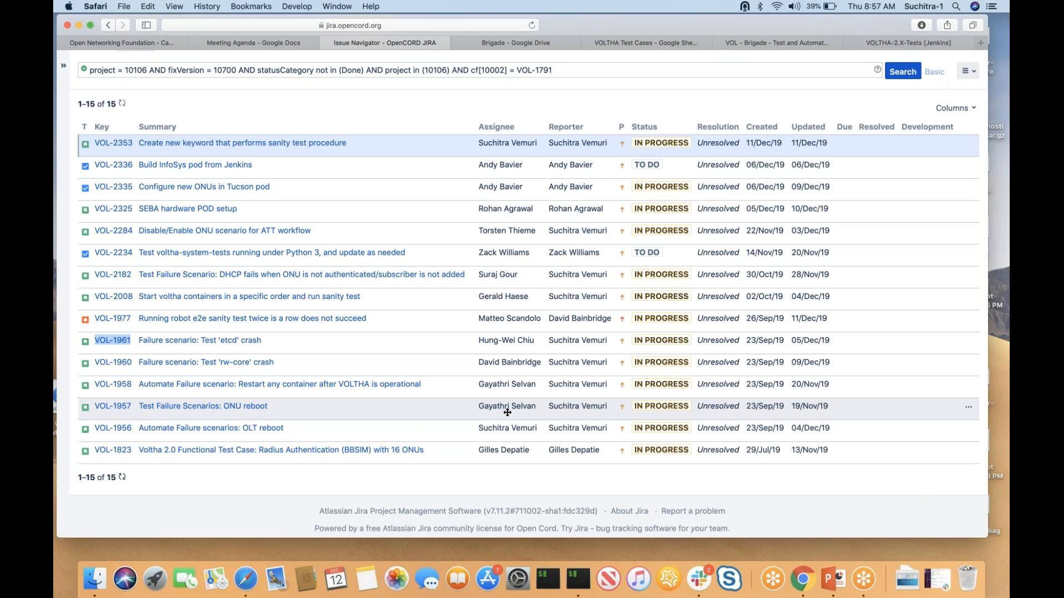
{"action": "mouse_move", "coordinate": [323, 416]}
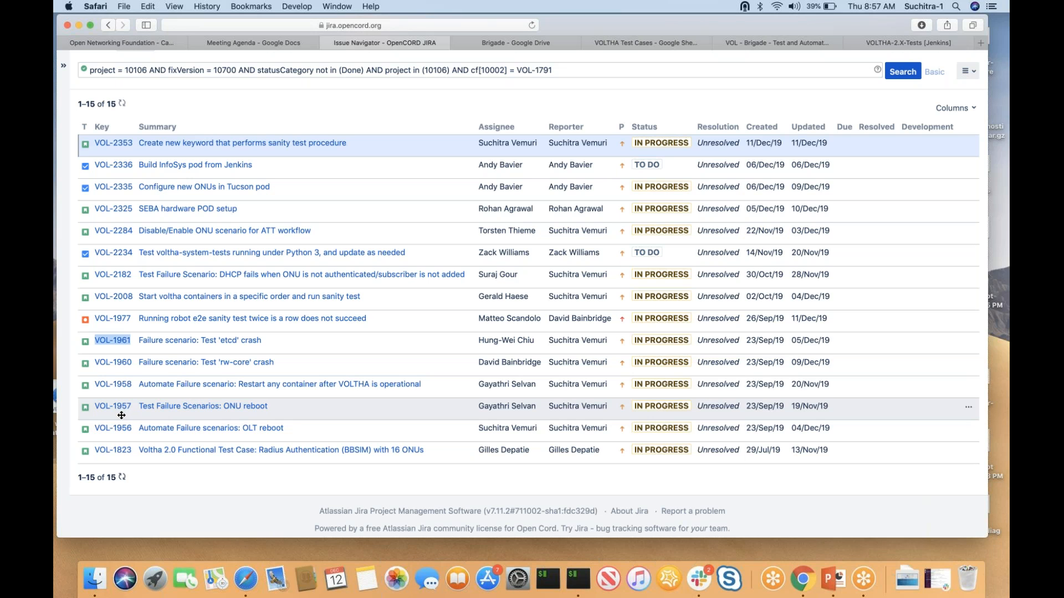
{"action": "mouse_move", "coordinate": [248, 418]}
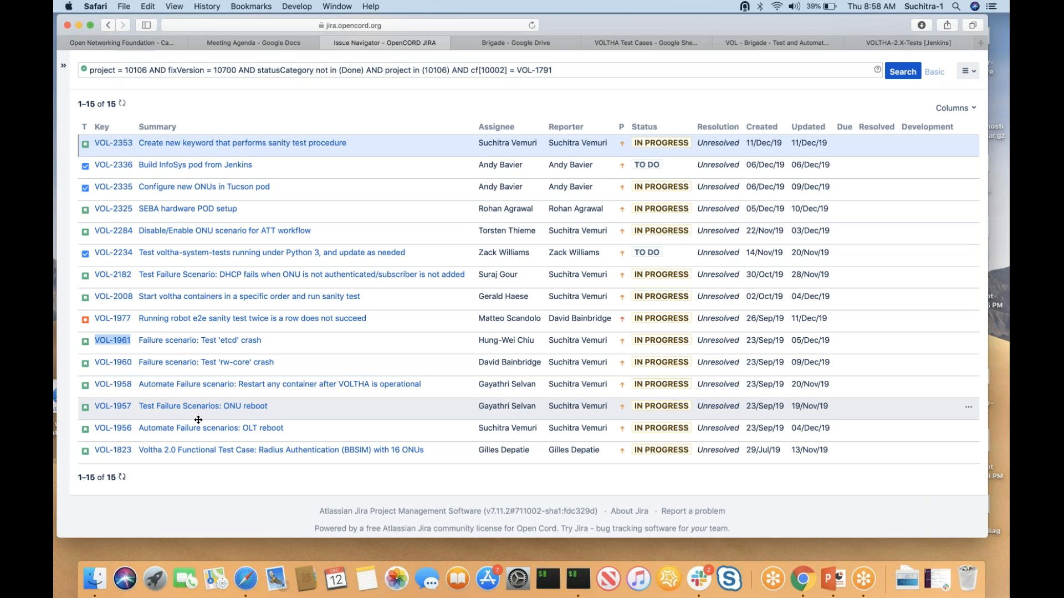
{"action": "mouse_move", "coordinate": [218, 434]}
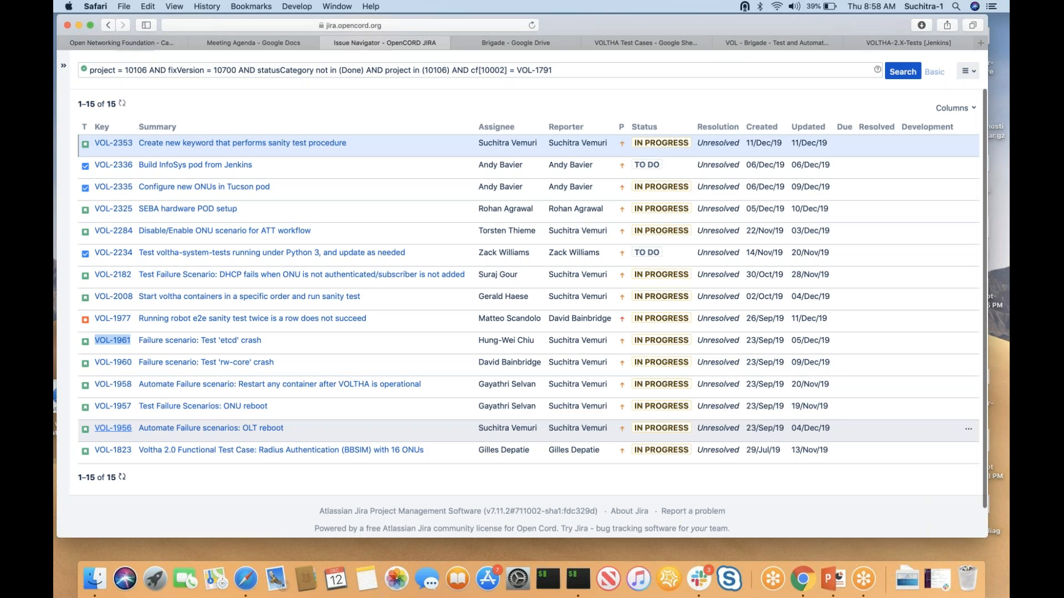
Replace VOL-1956's fix version VOLTHA v2.2 with VOLTHA v2.3.
{"action": "left_click", "coordinate": [113, 428]}
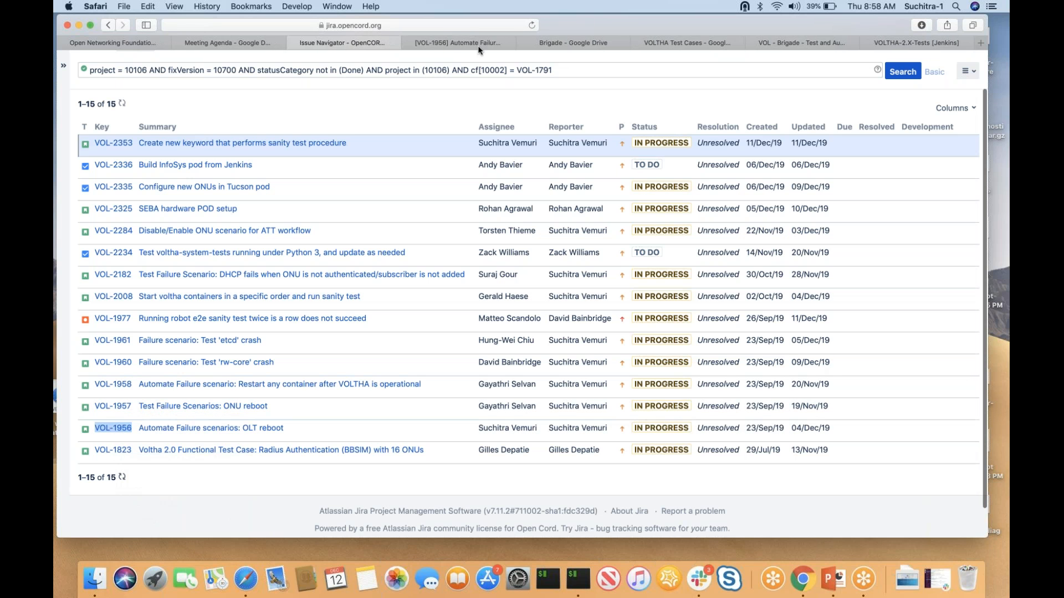
{"action": "left_click", "coordinate": [113, 428]}
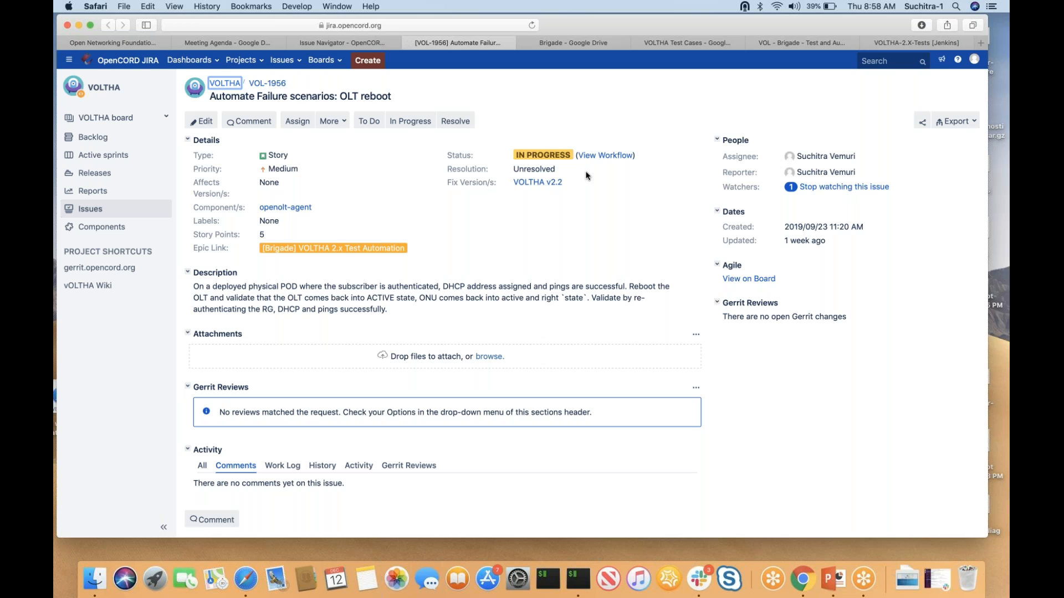
{"action": "mouse_move", "coordinate": [569, 184]}
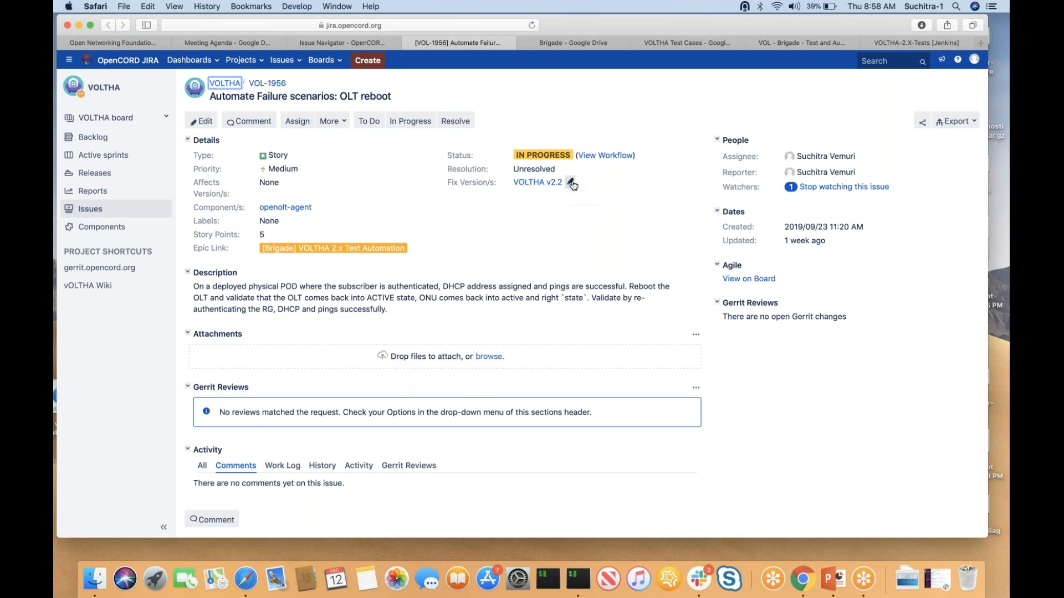
{"action": "left_click", "coordinate": [571, 182]}
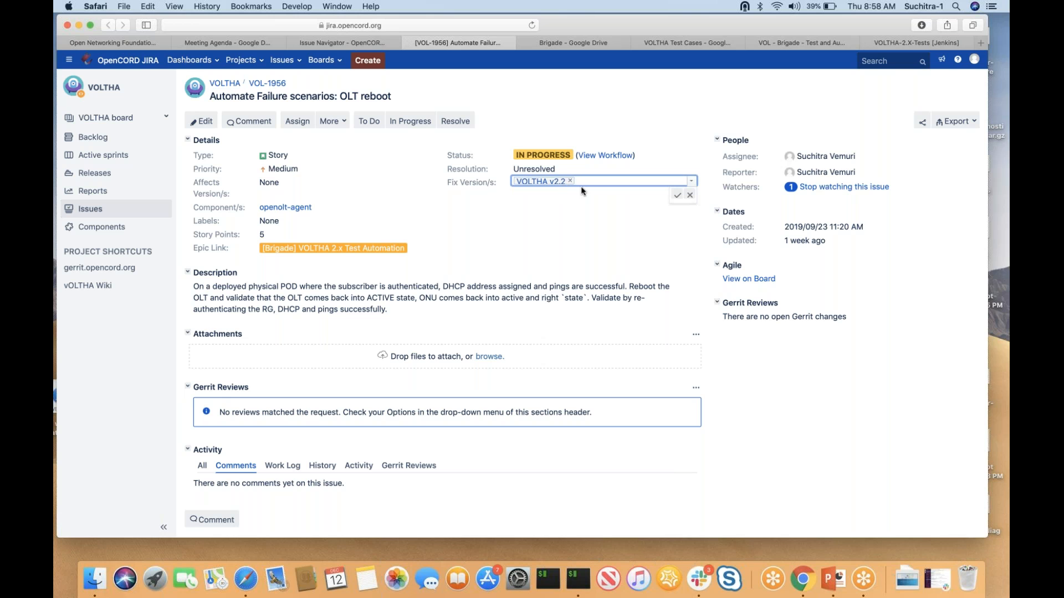
{"action": "left_click", "coordinate": [570, 180]}
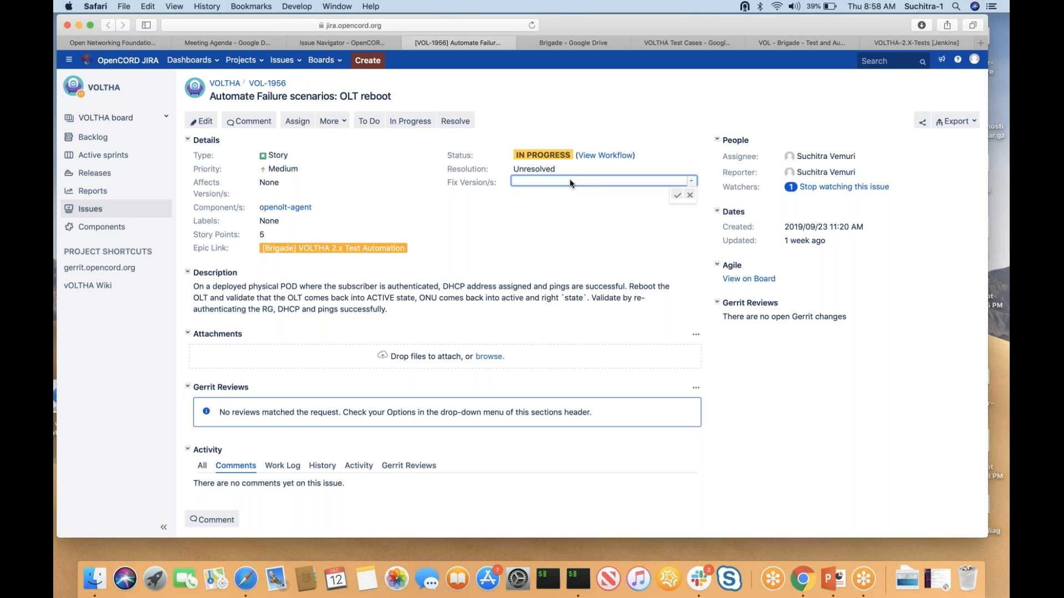
{"action": "type", "text": "voltha"}
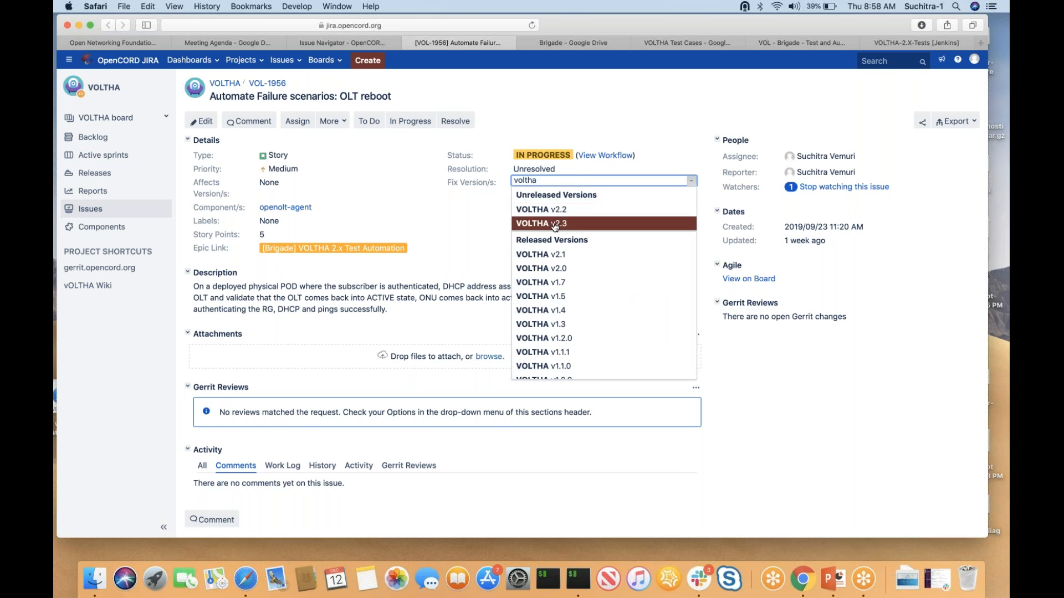
{"action": "left_click", "coordinate": [552, 224]}
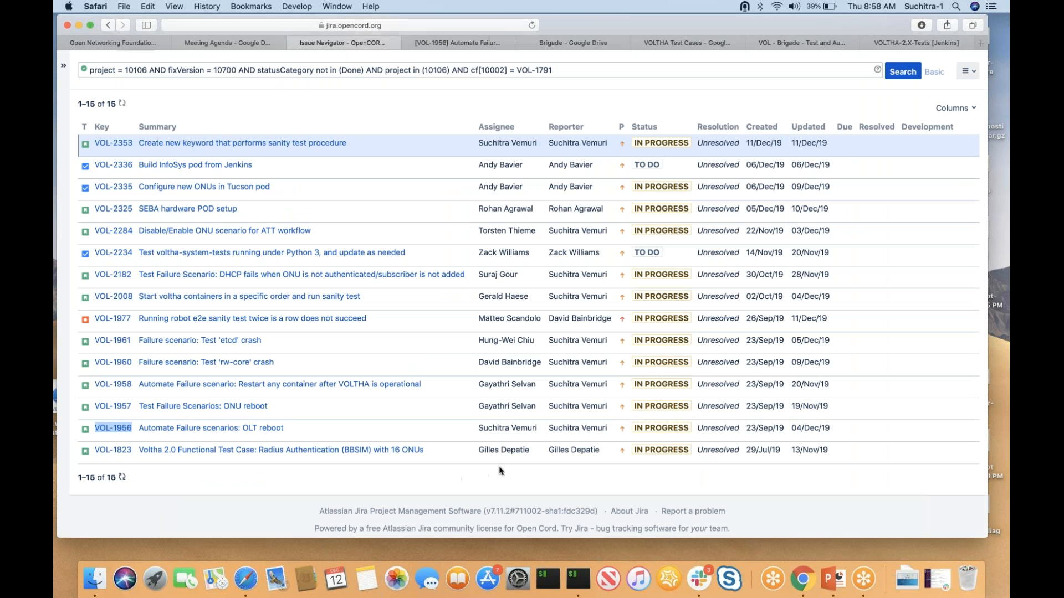
{"action": "mouse_move", "coordinate": [503, 470]}
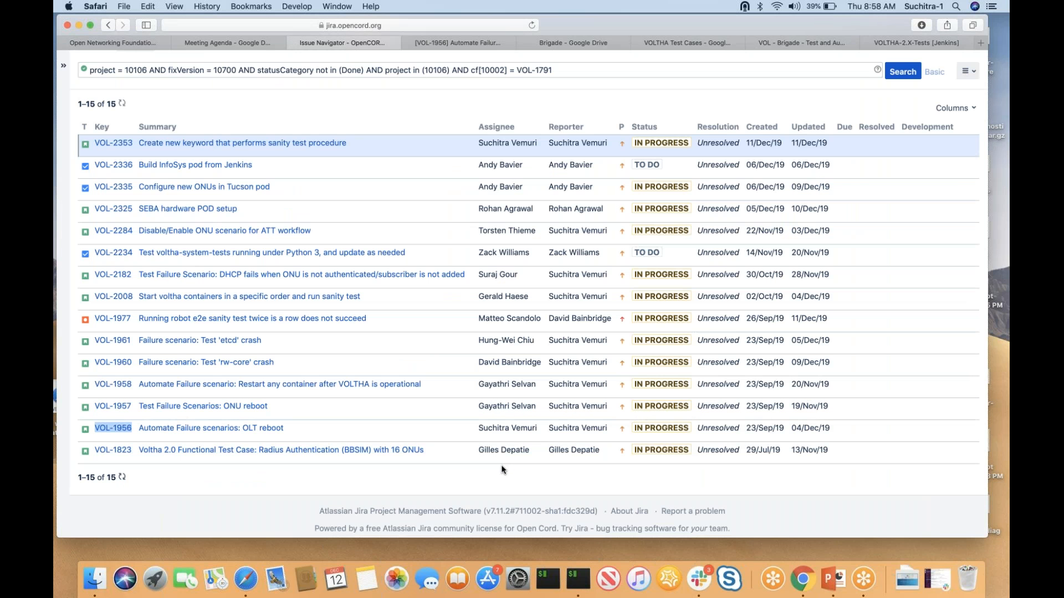
{"action": "mouse_move", "coordinate": [122, 453]}
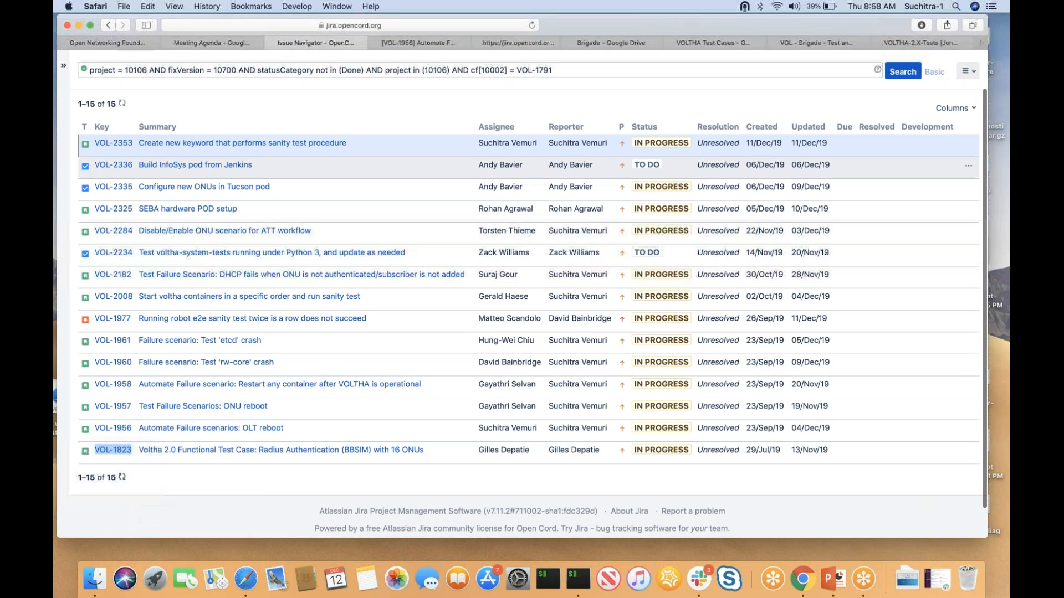
Set the BBSIM Radius story VOL-1823's fix version to VOLTHA v2.3.
{"action": "left_click", "coordinate": [113, 450]}
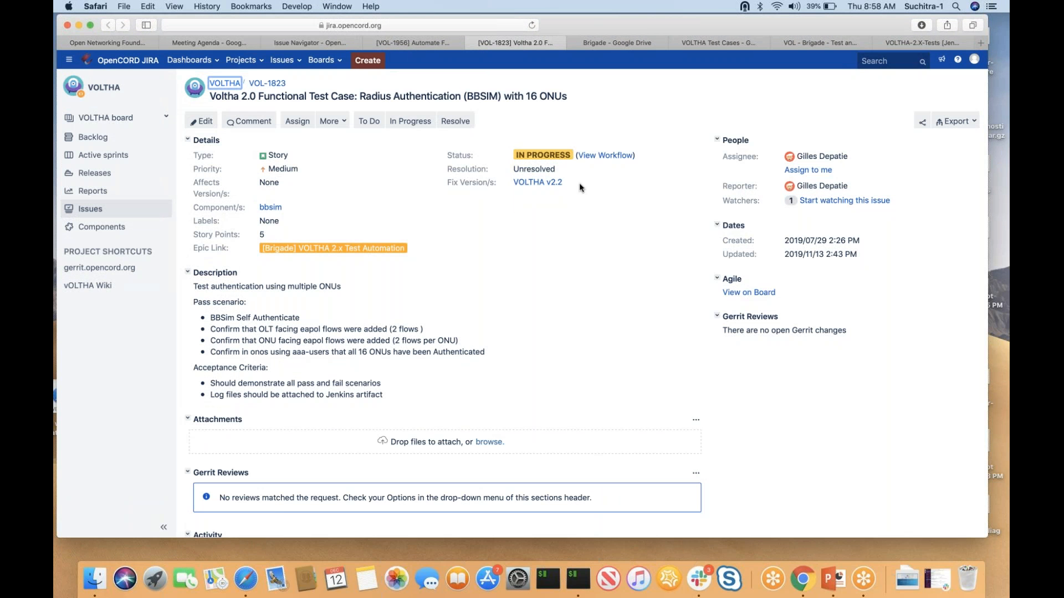
{"action": "left_click", "coordinate": [537, 182]}
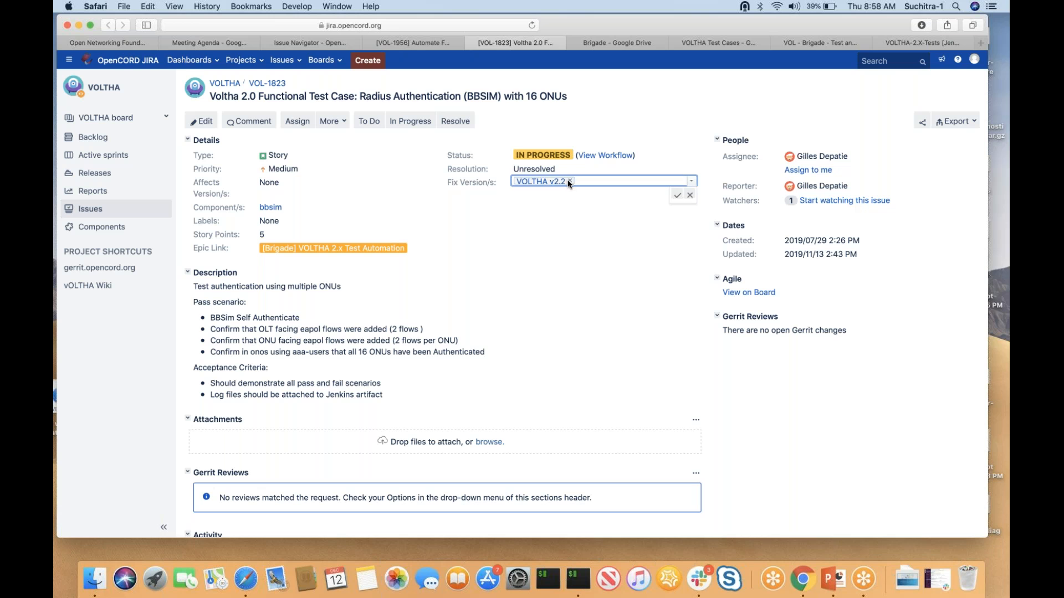
{"action": "type", "text": "vol"}
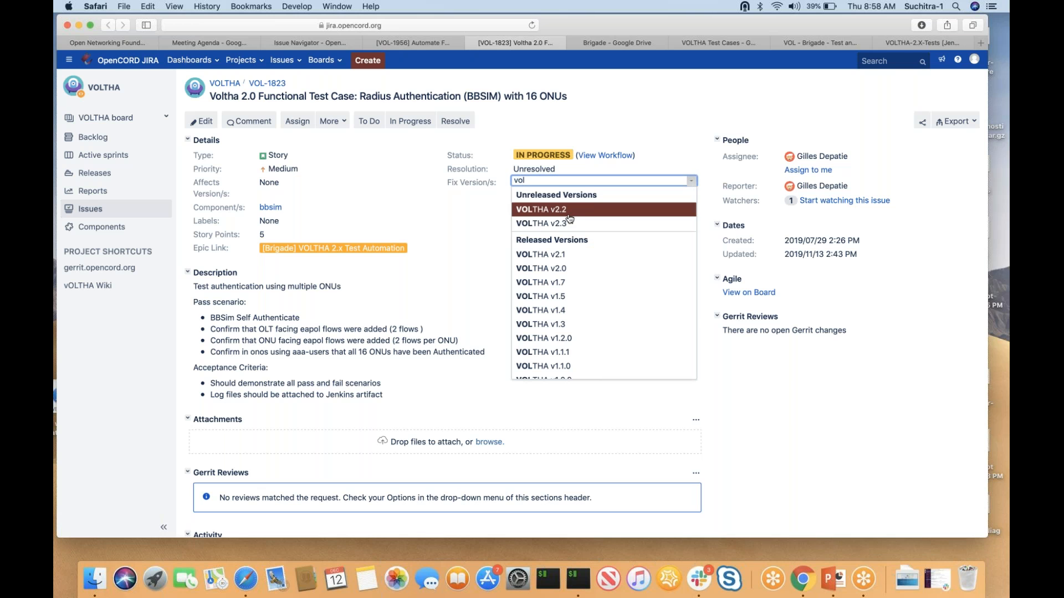
{"action": "left_click", "coordinate": [543, 224]}
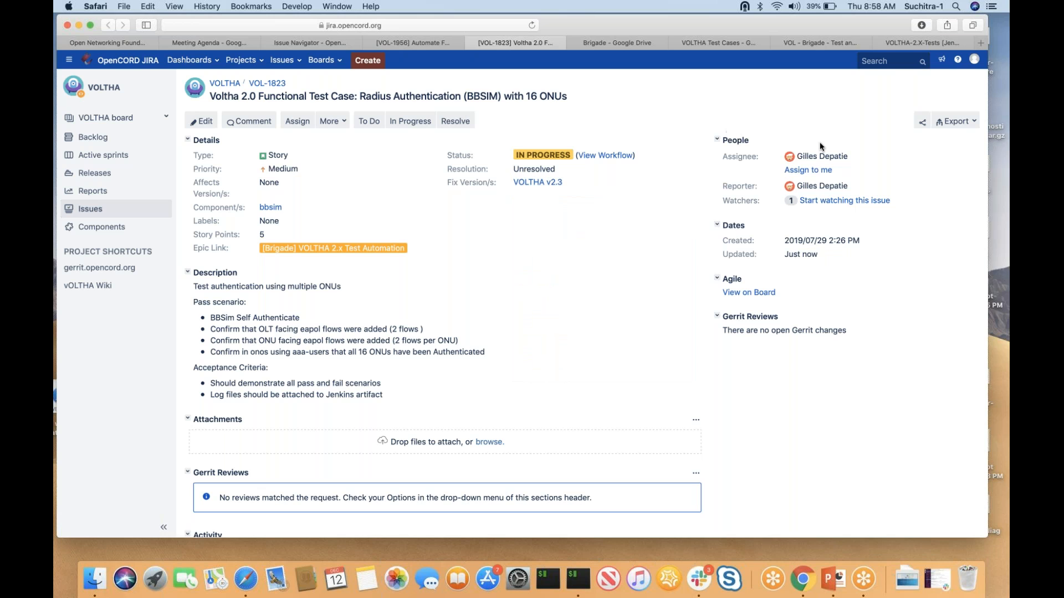
Reassign VOL-1823 to the person matching 'deb', then close the JIRA issue list.
{"action": "left_click", "coordinate": [823, 156]}
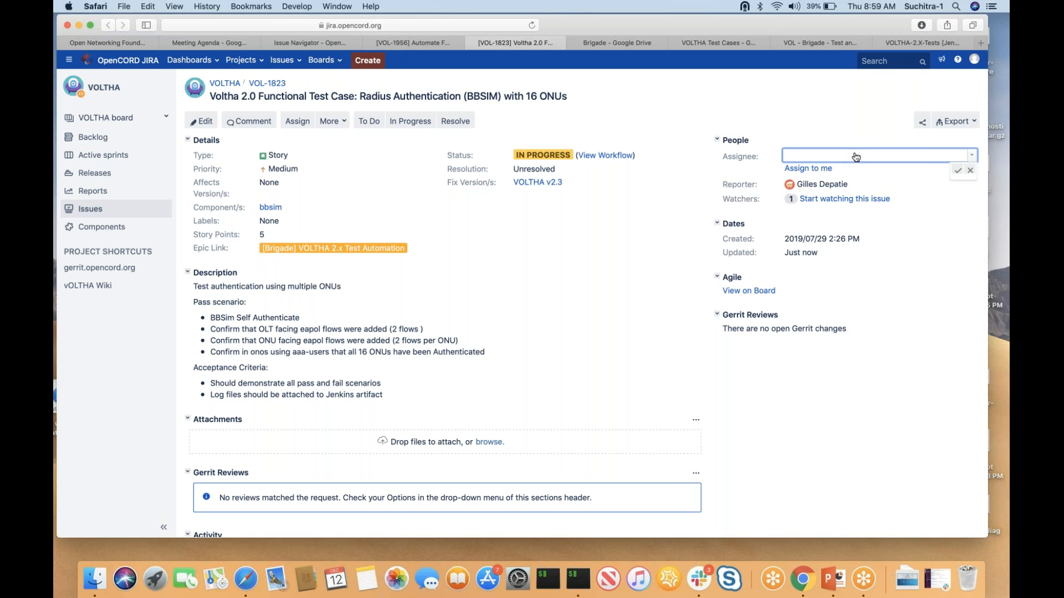
{"action": "type", "text": "deba"}
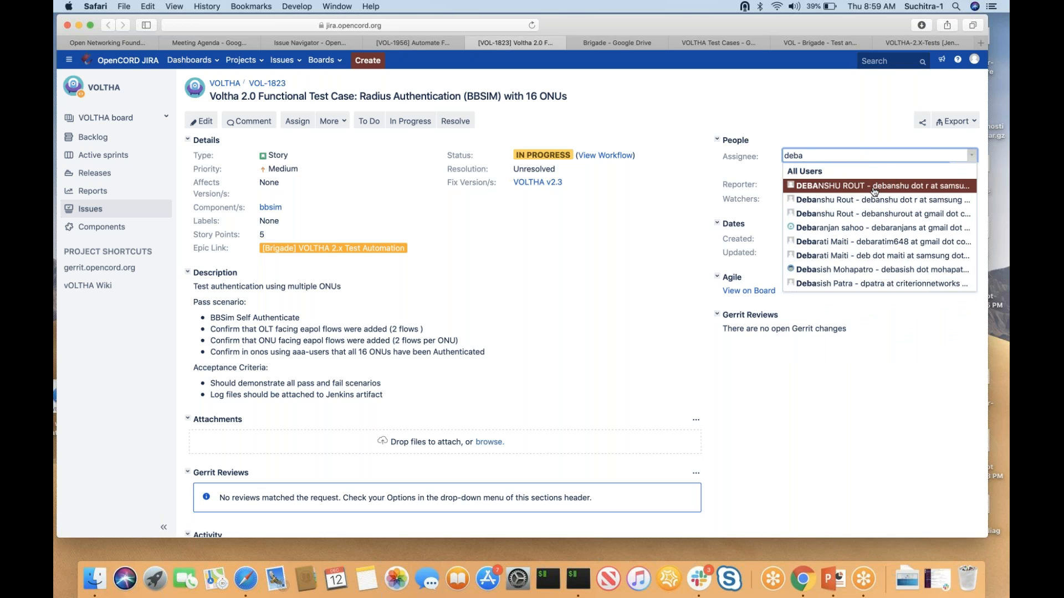
{"action": "left_click", "coordinate": [880, 269]}
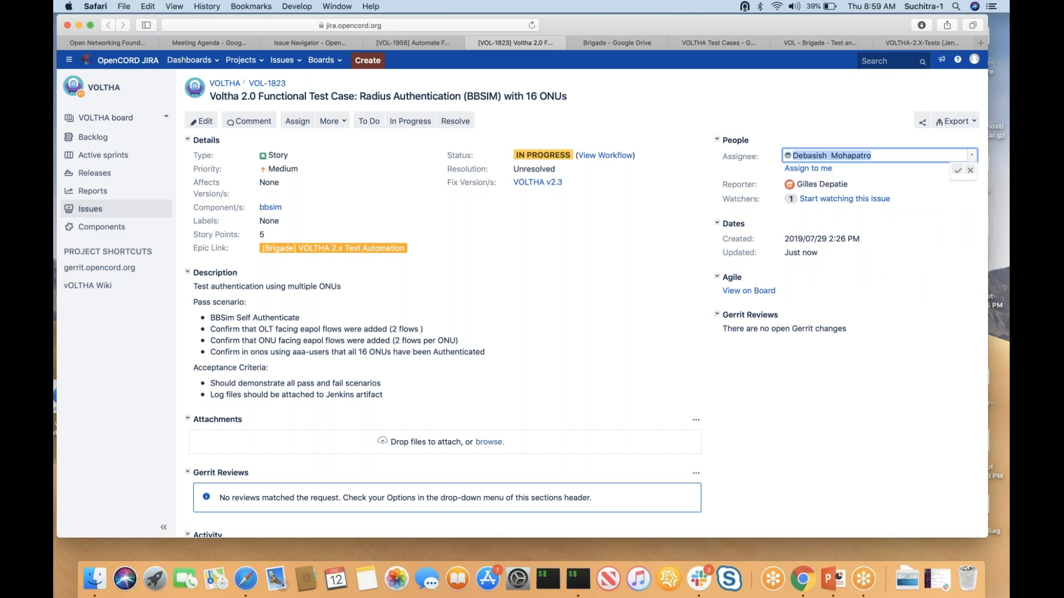
{"action": "left_click", "coordinate": [961, 171]}
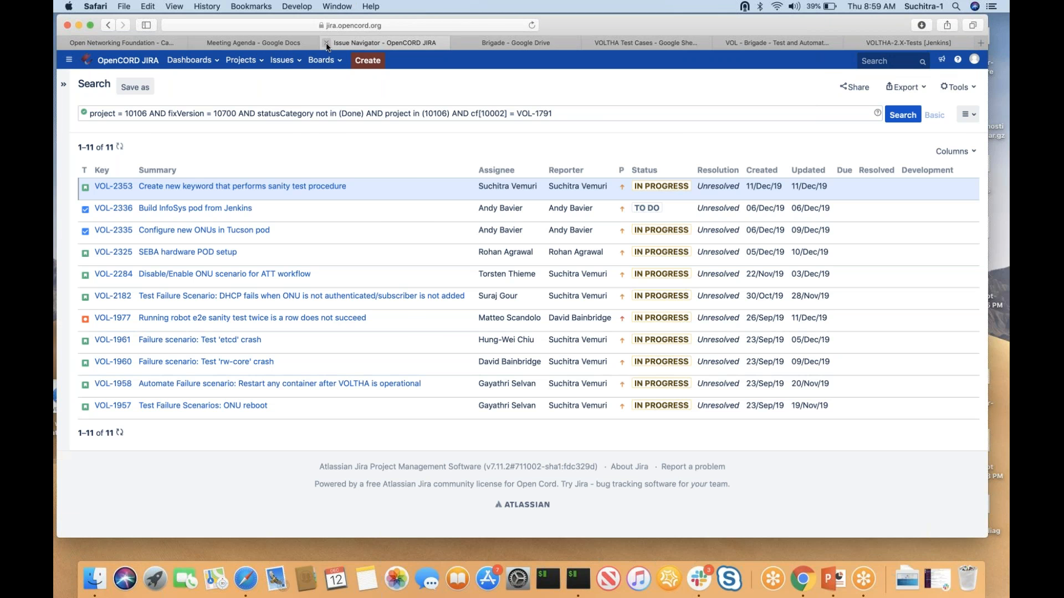
{"action": "left_click", "coordinate": [266, 42]}
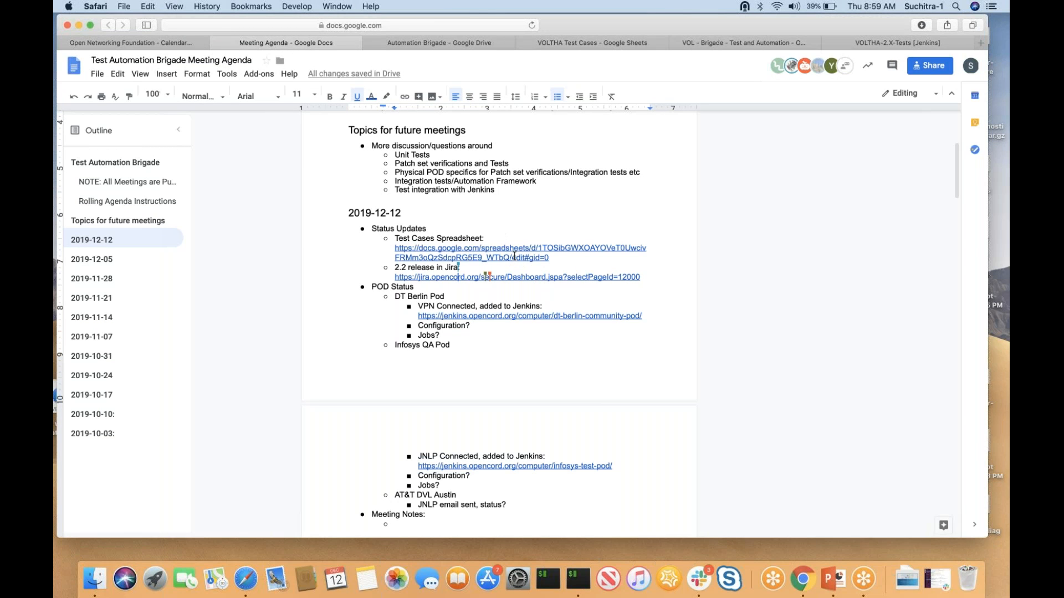
{"action": "left_click", "coordinate": [595, 42]}
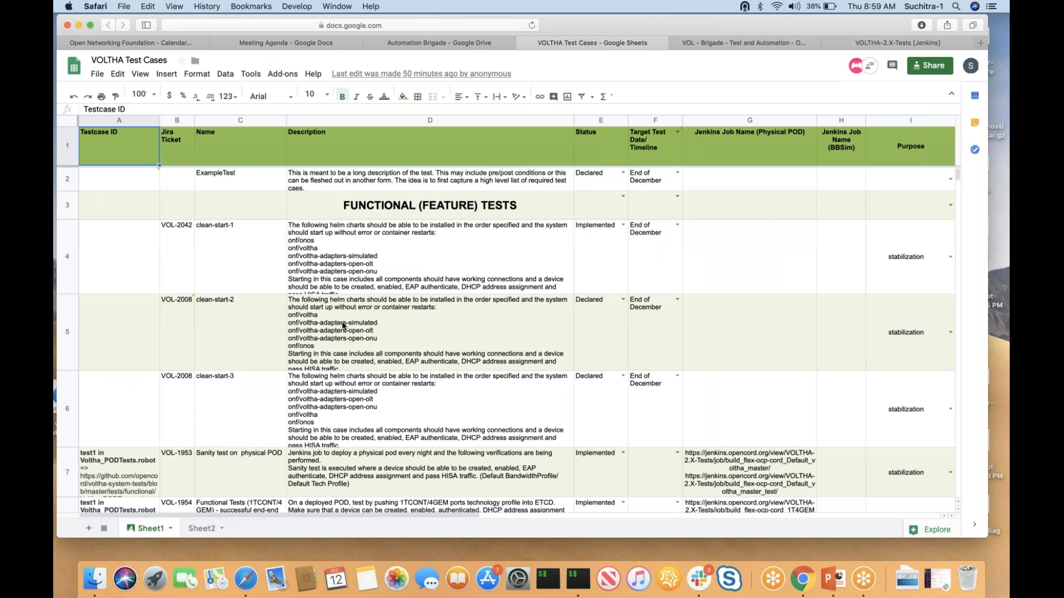
{"action": "mouse_move", "coordinate": [631, 377]}
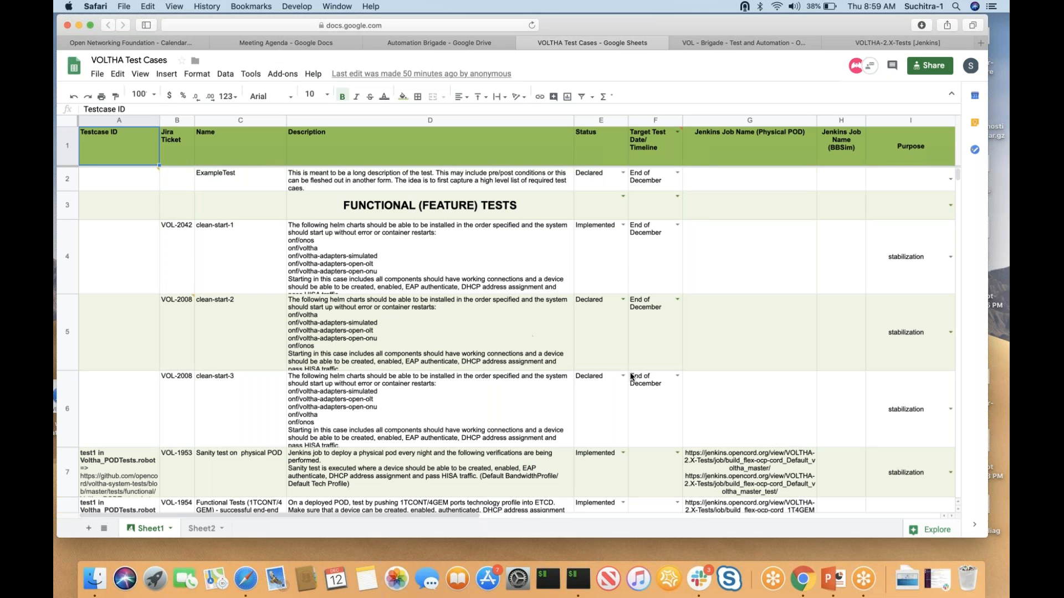
{"action": "scroll", "scroll_direction": "down", "scroll_amount": 3}
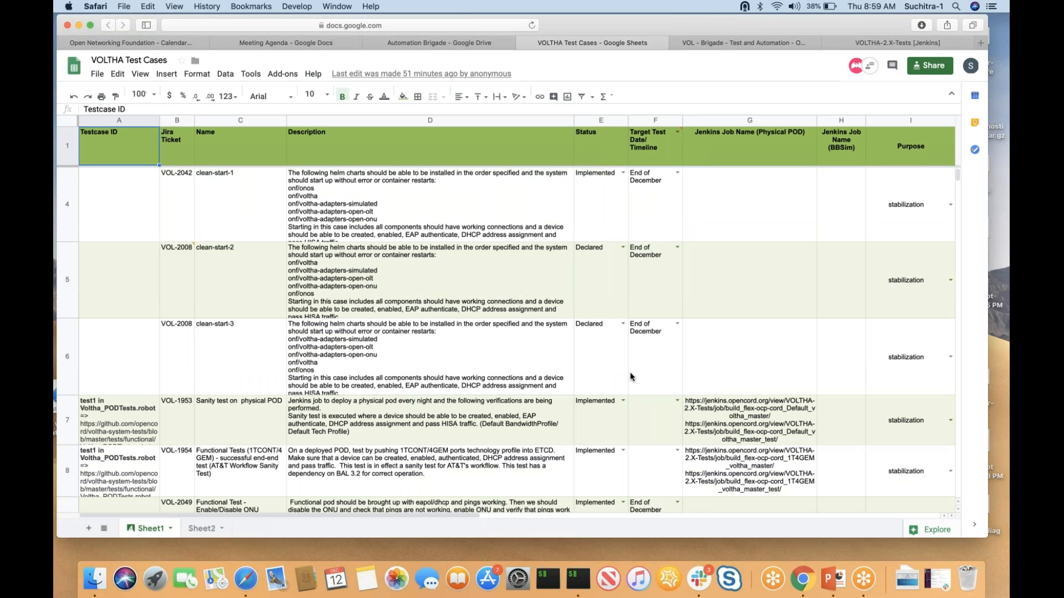
{"action": "scroll", "scroll_direction": "down", "scroll_amount": 3}
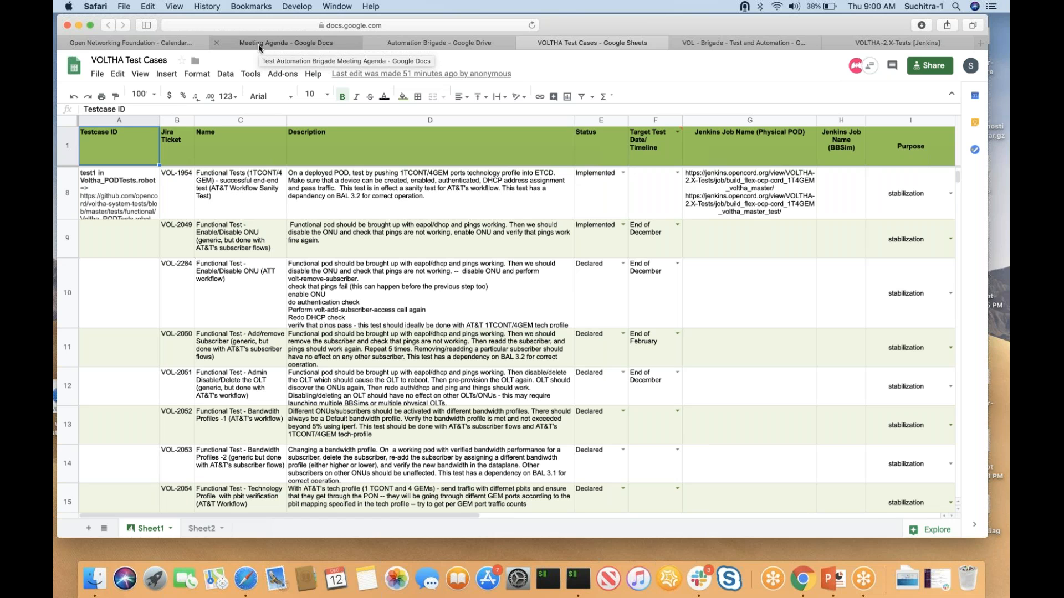
Switch back to the Meeting Agenda doc, dismiss the Jira link preview and scroll to the 2019-12-12 notes.
{"action": "left_click", "coordinate": [283, 42]}
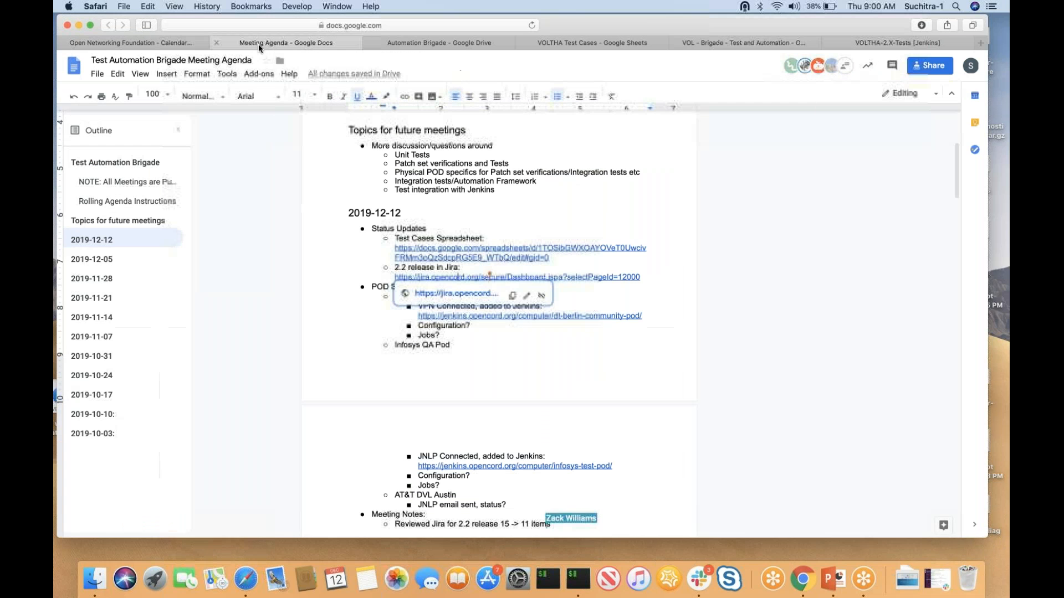
{"action": "left_click", "coordinate": [535, 390]}
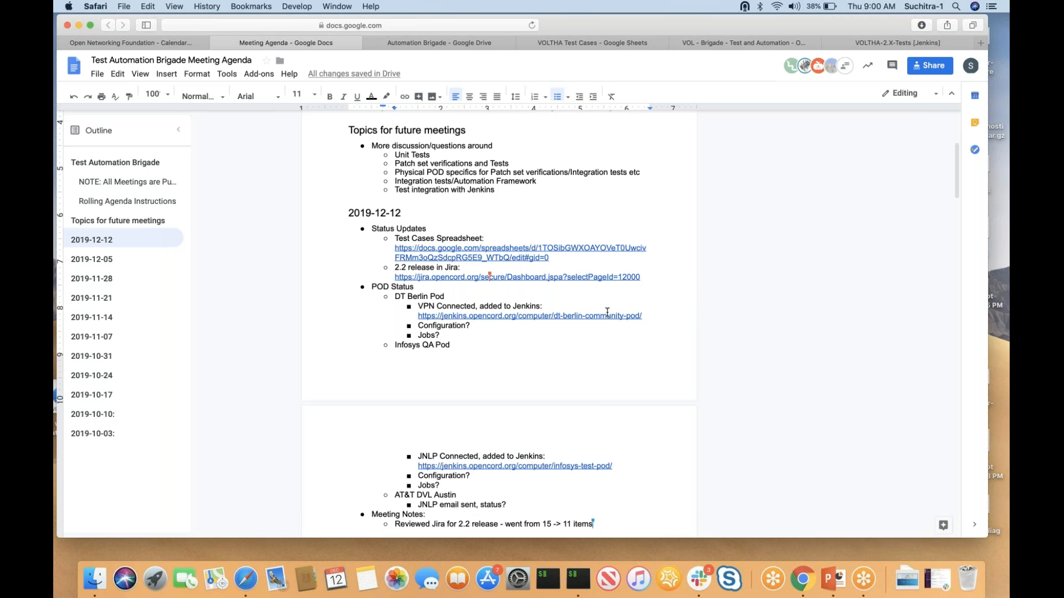
{"action": "scroll", "scroll_direction": "down", "scroll_amount": 3}
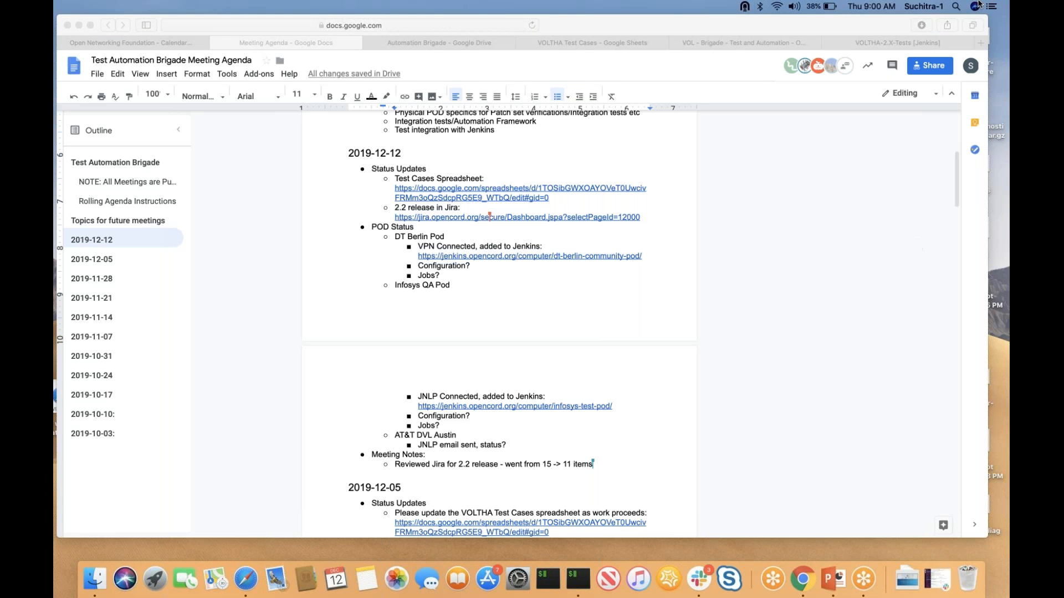
{"action": "mouse_move", "coordinate": [802, 62]}
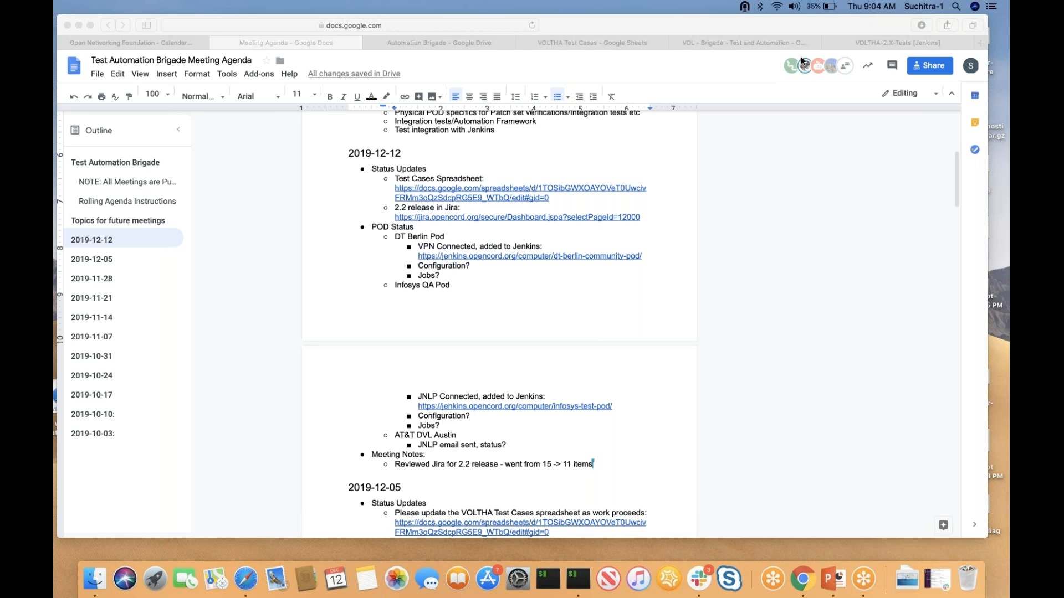
{"action": "mouse_move", "coordinate": [890, 65]}
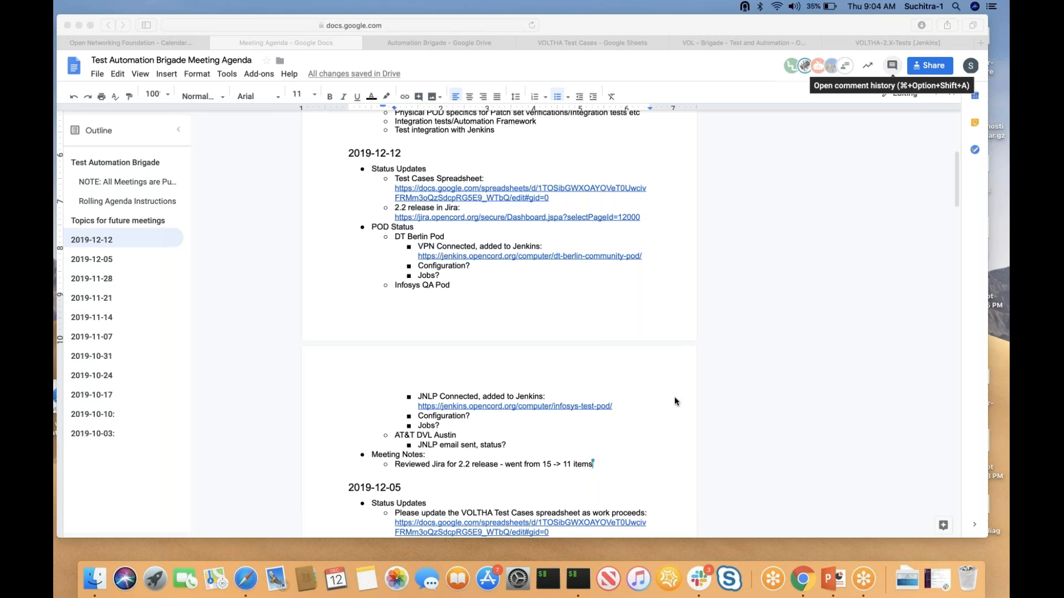
{"action": "mouse_move", "coordinate": [741, 426]}
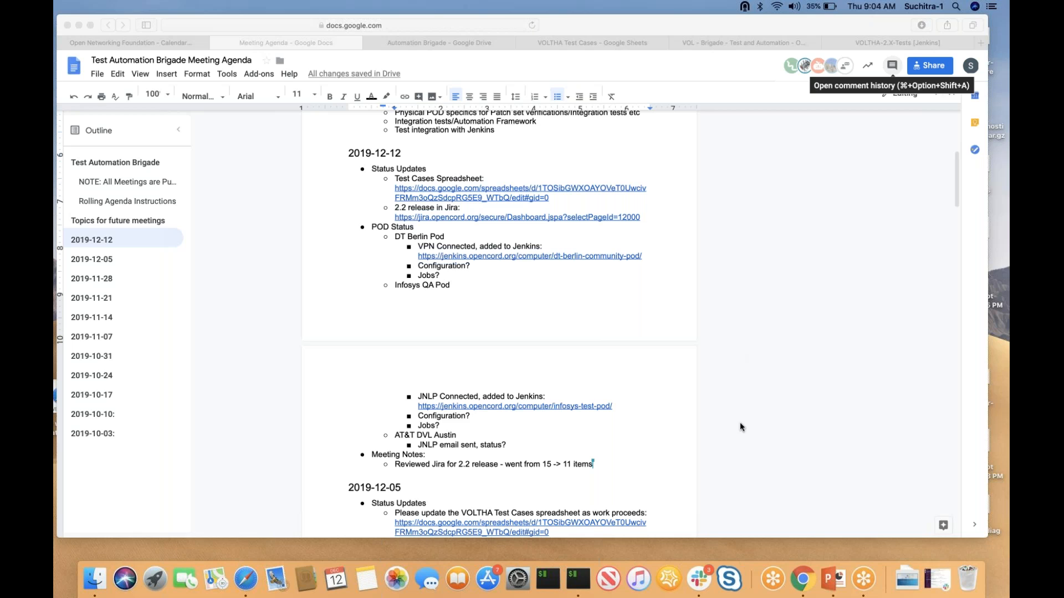
{"action": "mouse_move", "coordinate": [753, 319]}
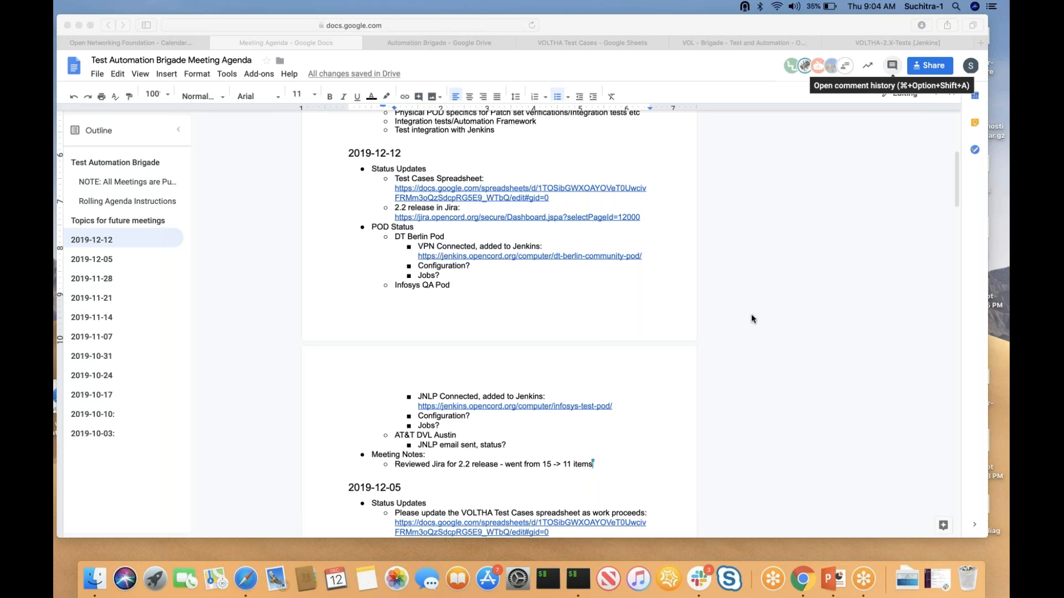
{"action": "mouse_move", "coordinate": [758, 352]}
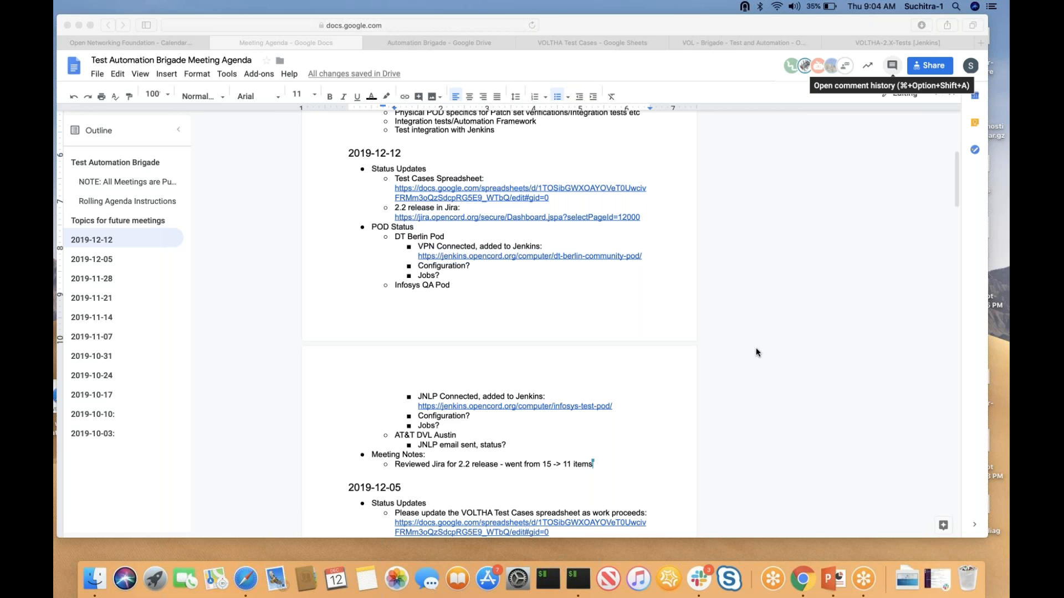
{"action": "mouse_move", "coordinate": [823, 197]}
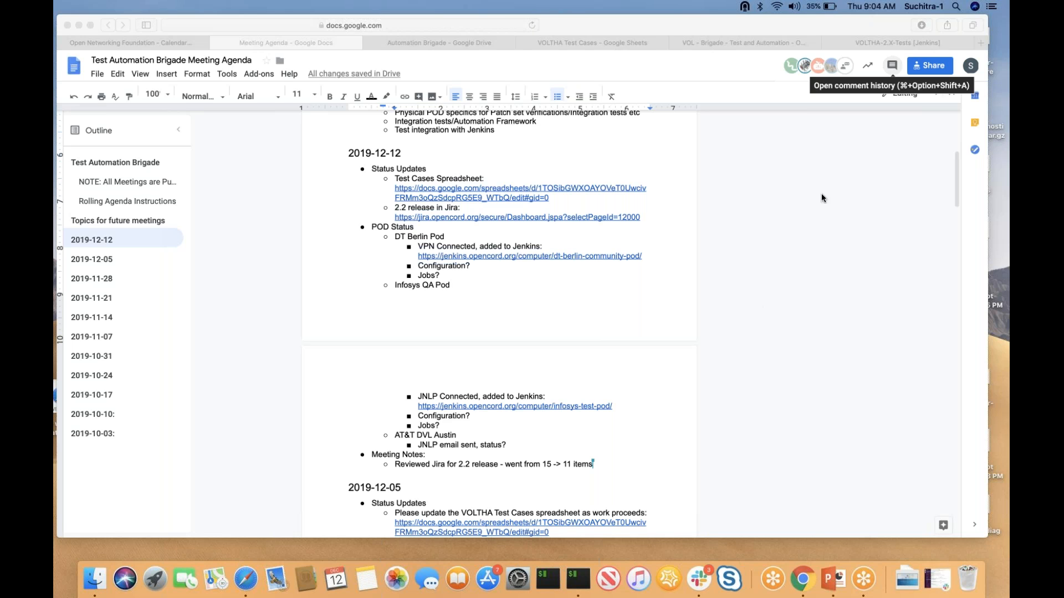
{"action": "mouse_move", "coordinate": [833, 190]}
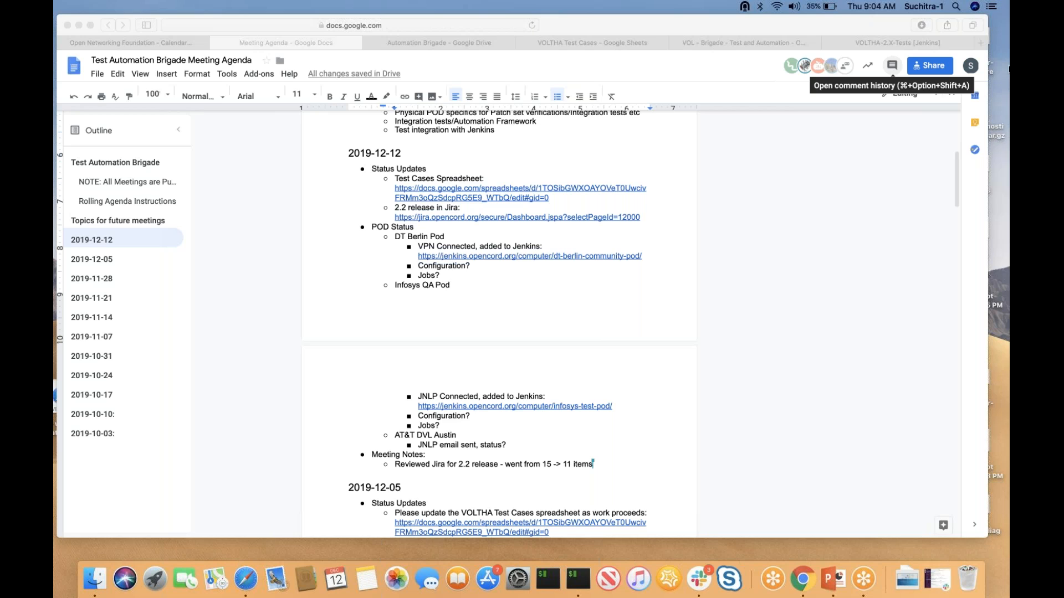
{"action": "mouse_move", "coordinate": [1006, 64]}
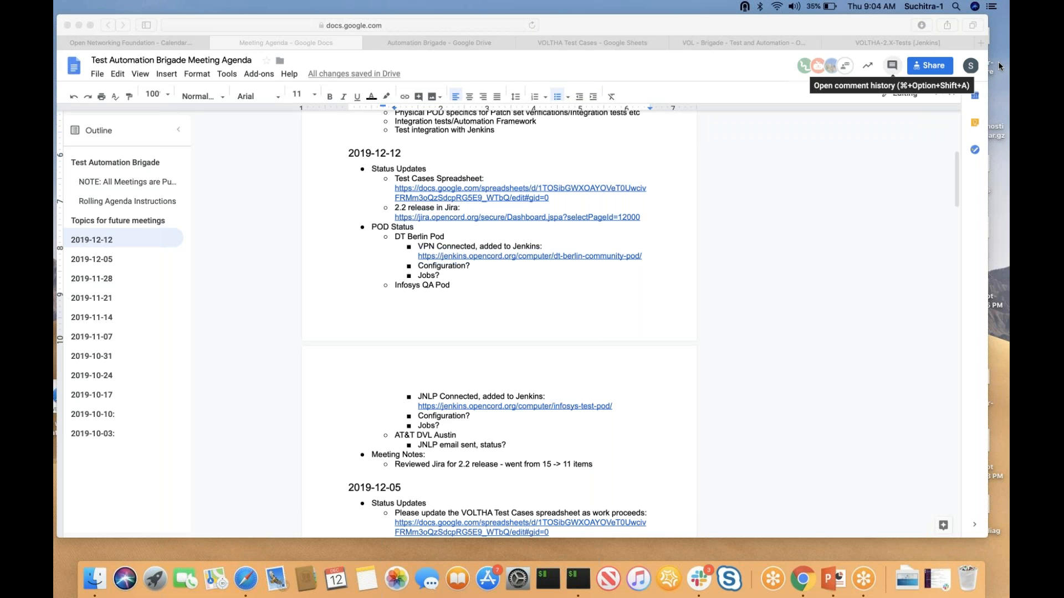
{"action": "mouse_move", "coordinate": [499, 308]}
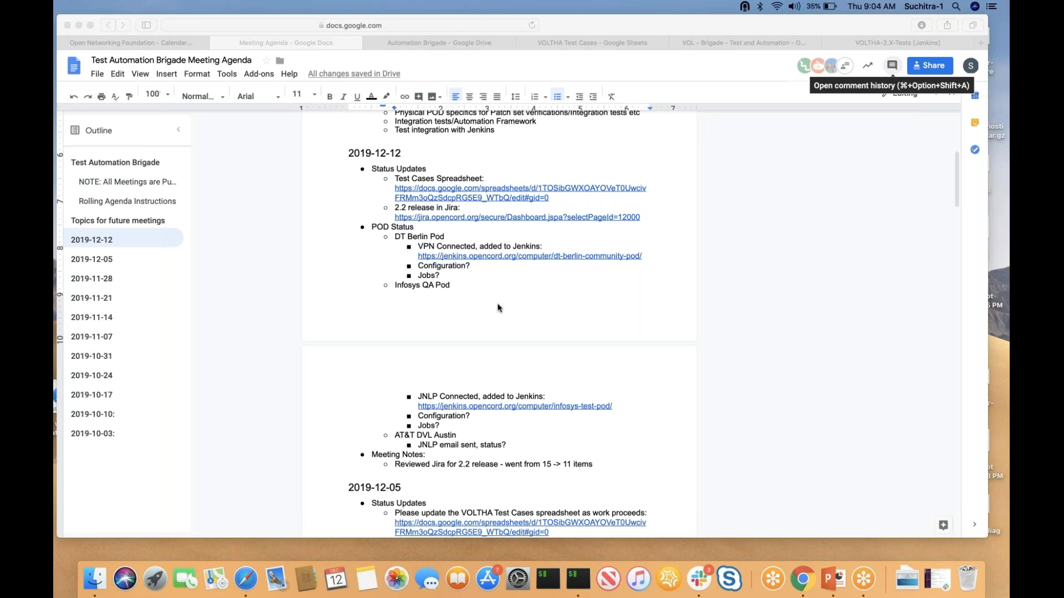
{"action": "mouse_move", "coordinate": [583, 421]}
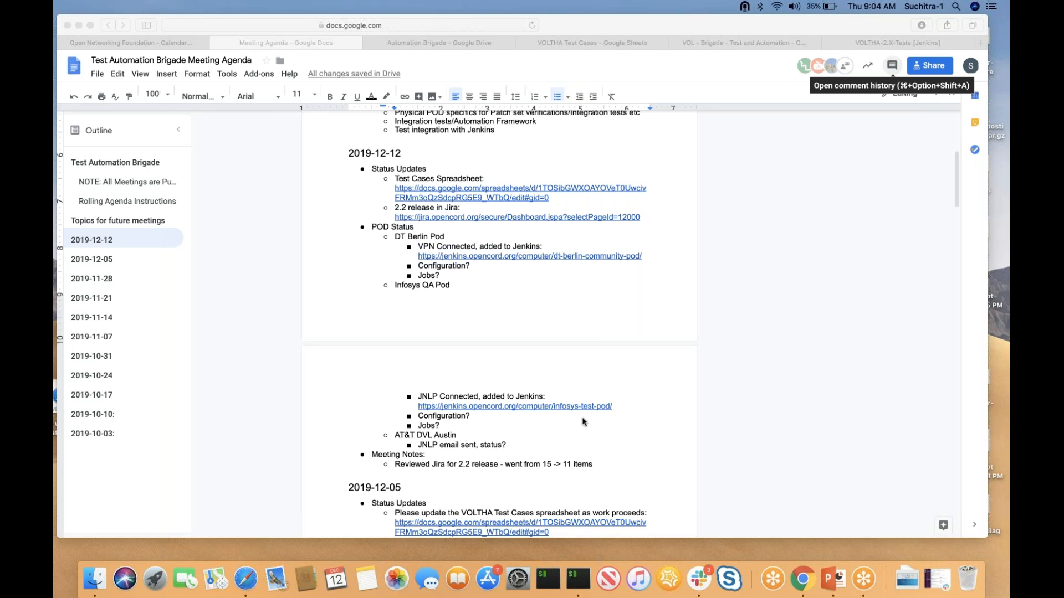
{"action": "mouse_move", "coordinate": [944, 299]}
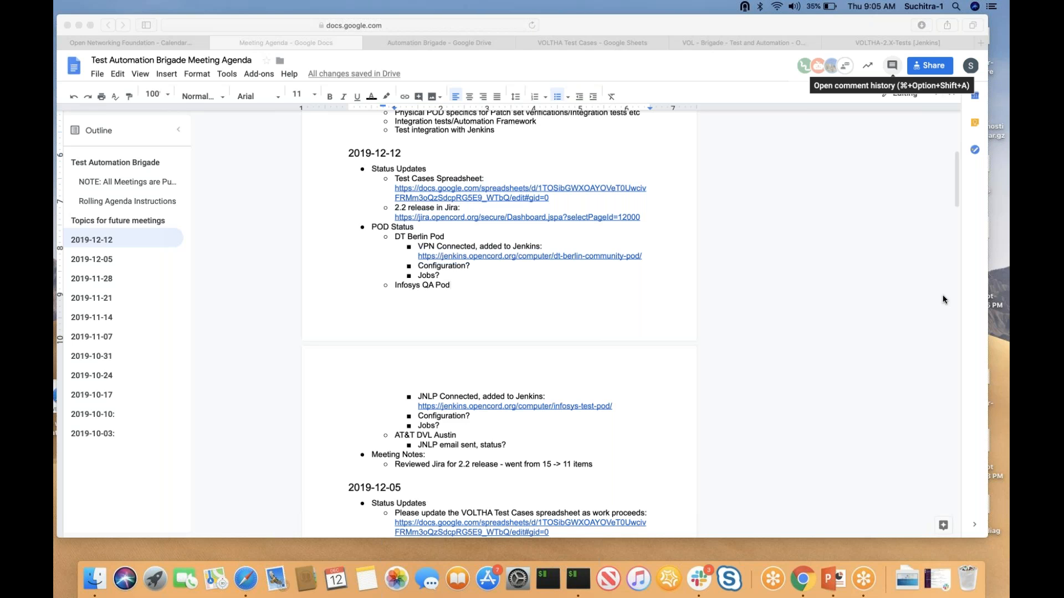
{"action": "mouse_move", "coordinate": [725, 297]}
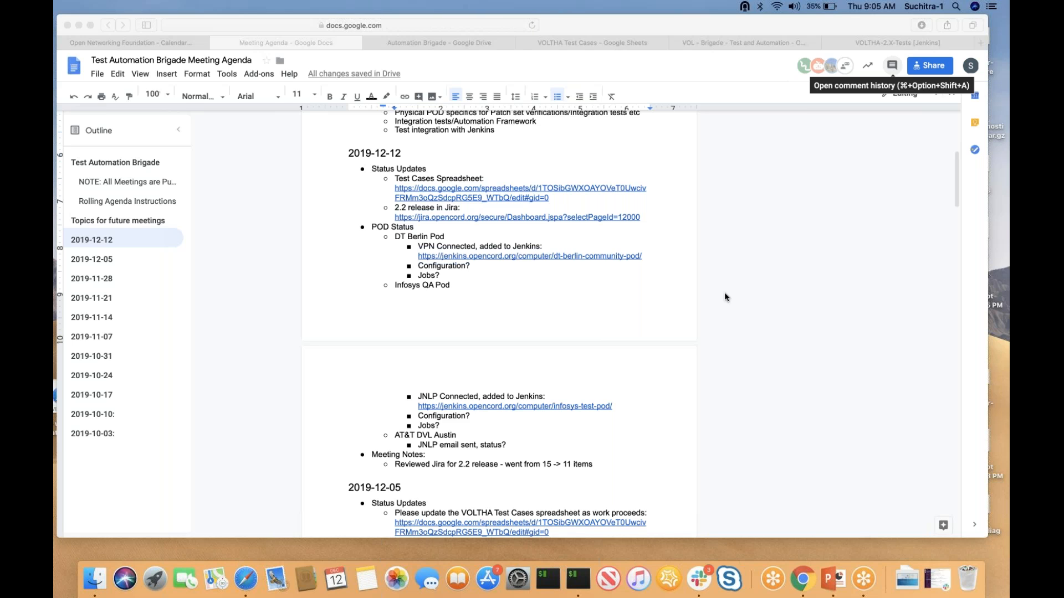
{"action": "mouse_move", "coordinate": [903, 460]}
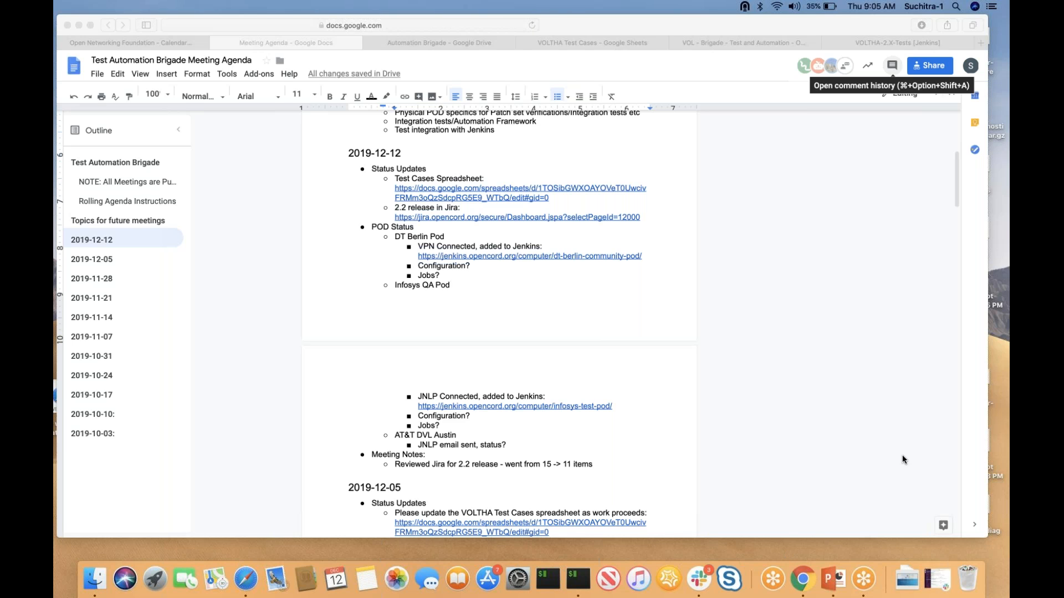
{"action": "mouse_move", "coordinate": [822, 491]}
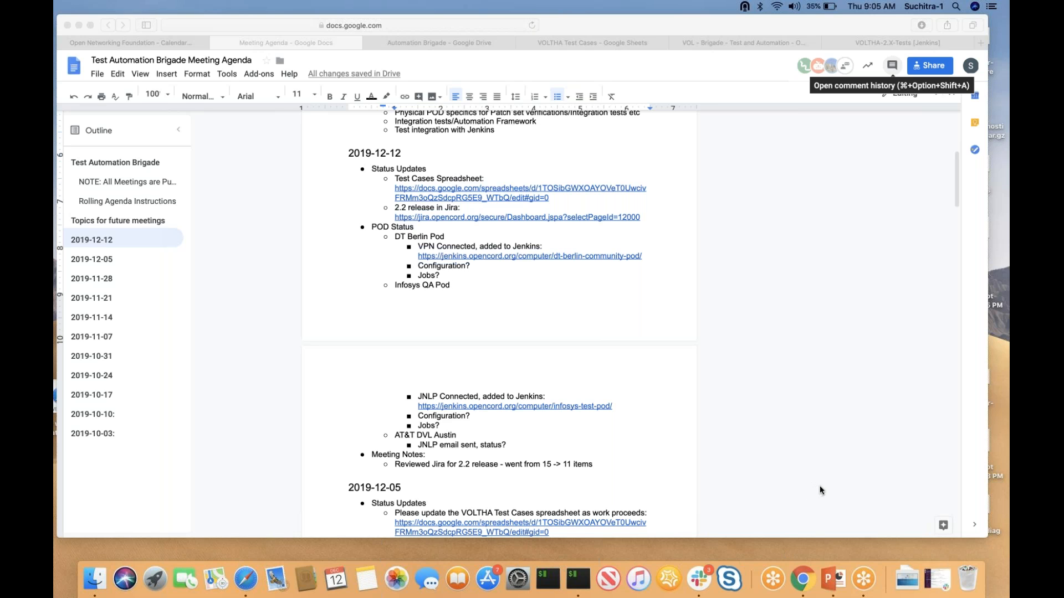